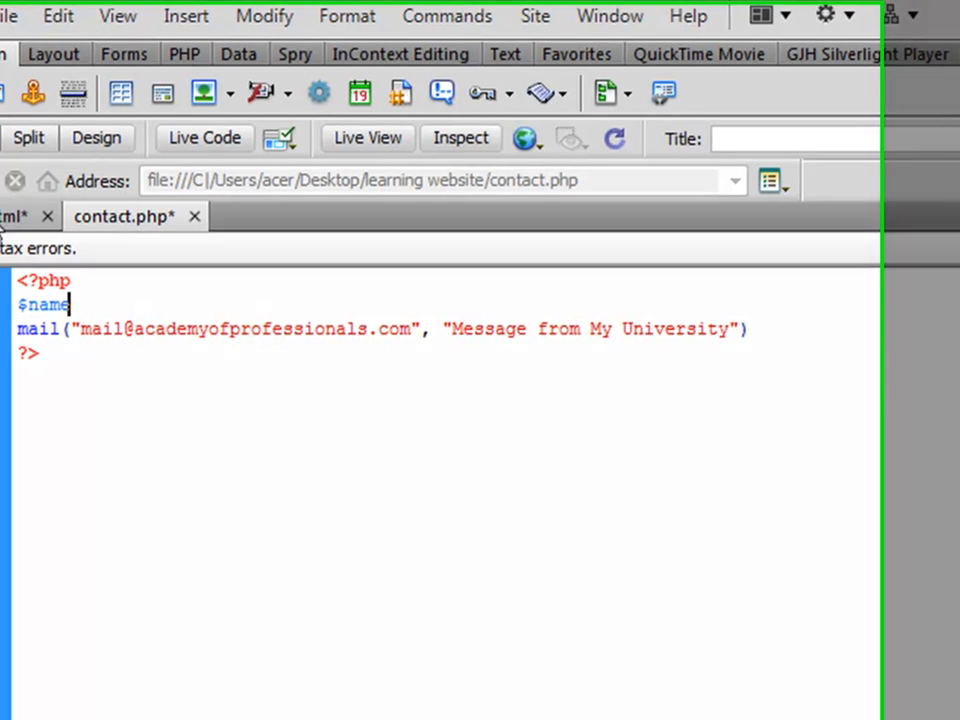
Show contact.html in Design view with its Name, Email and Message form rendered.
left_click(55, 211)
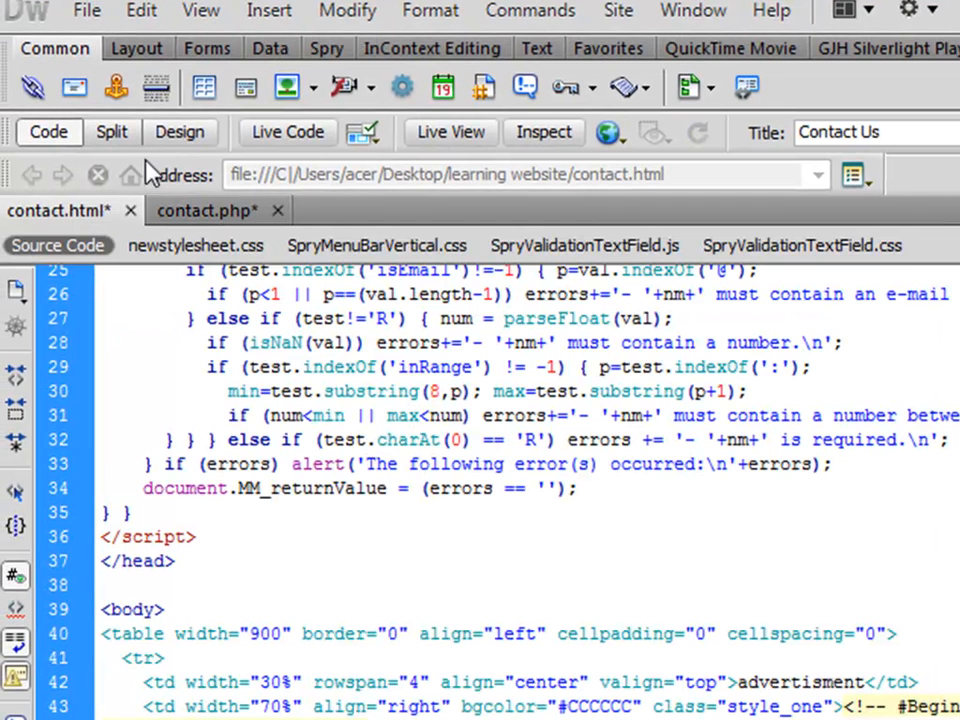
left_click(179, 131)
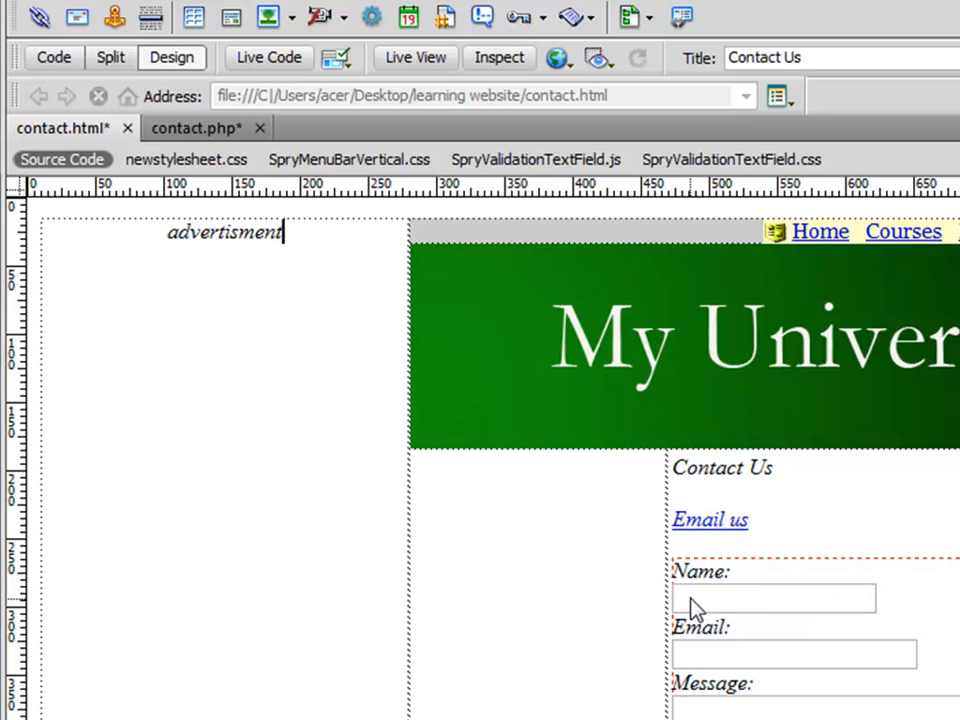
mouse_move(765, 608)
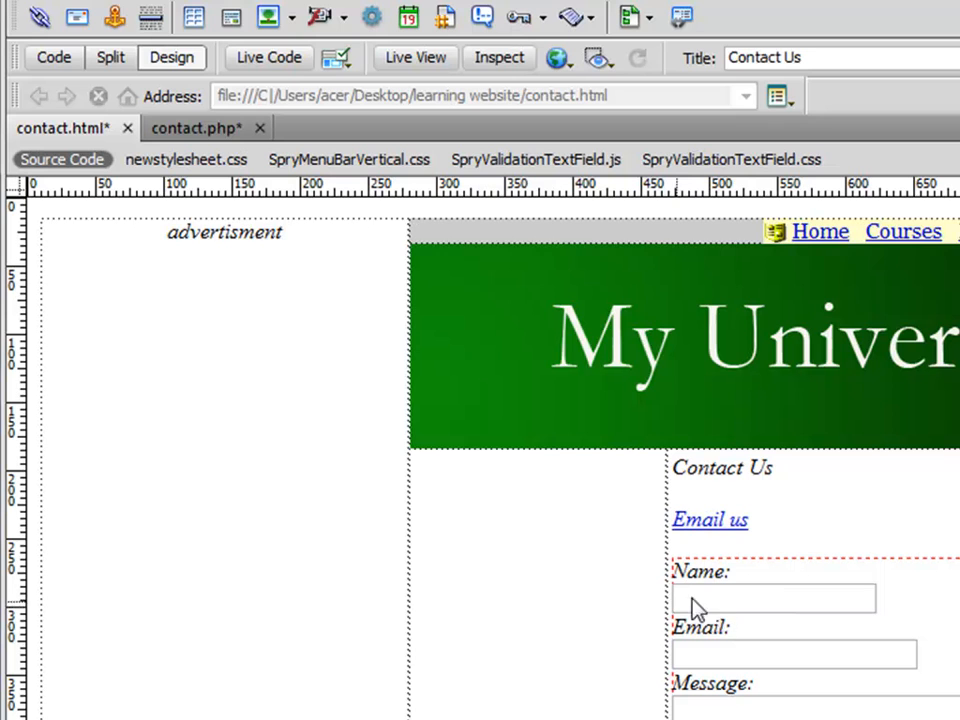
mouse_move(830, 668)
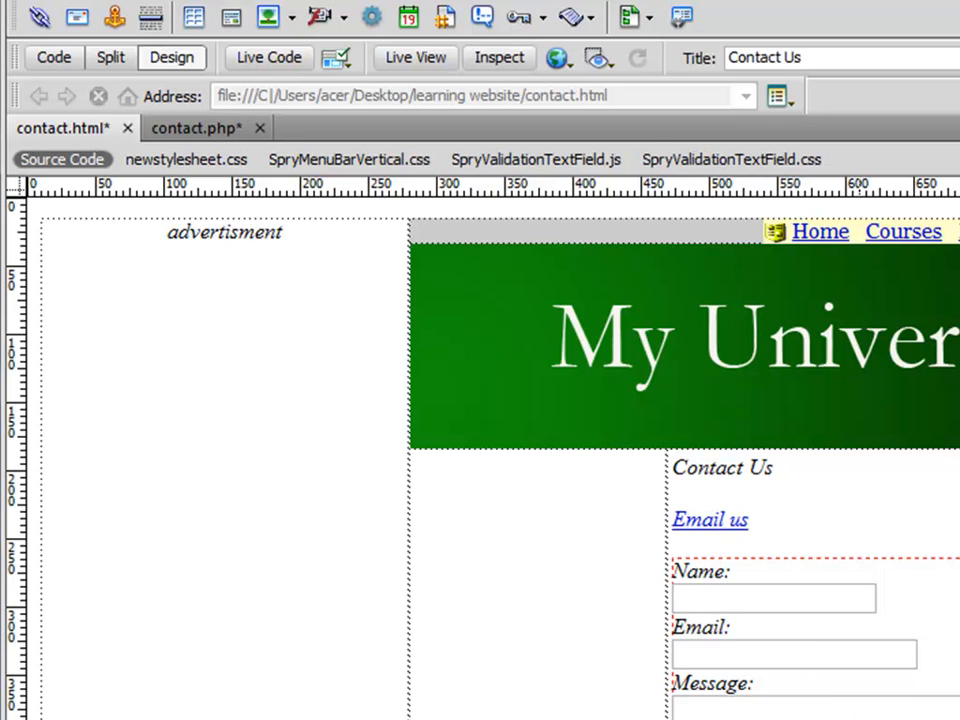
left_click(282, 232)
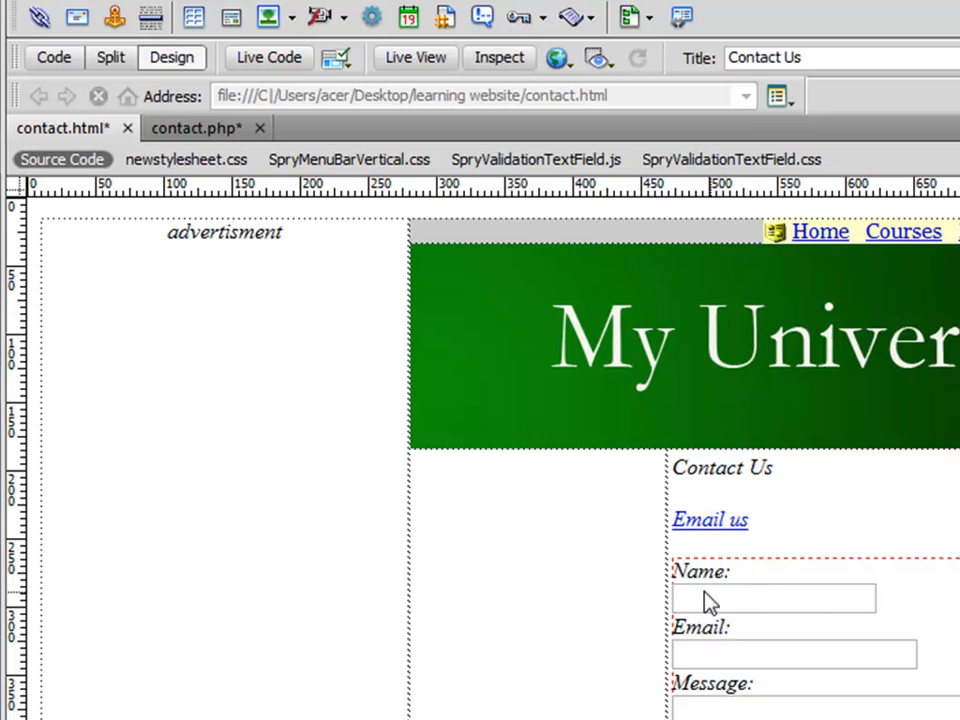
Toggle the Properties panel and bring the contact.php code back into view.
left_click(283, 232)
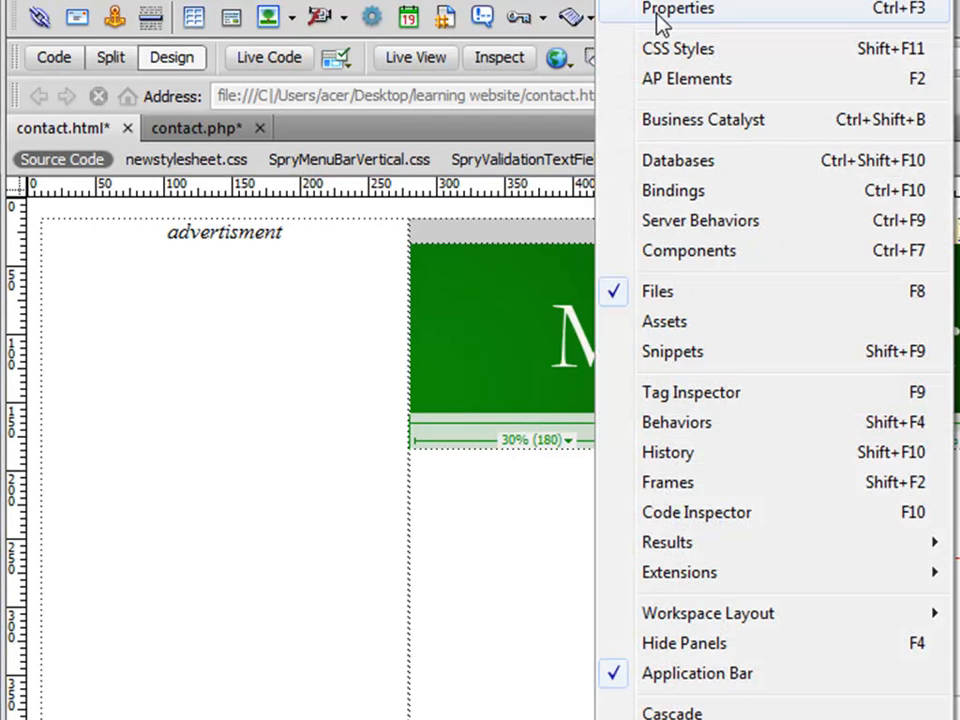
left_click(678, 9)
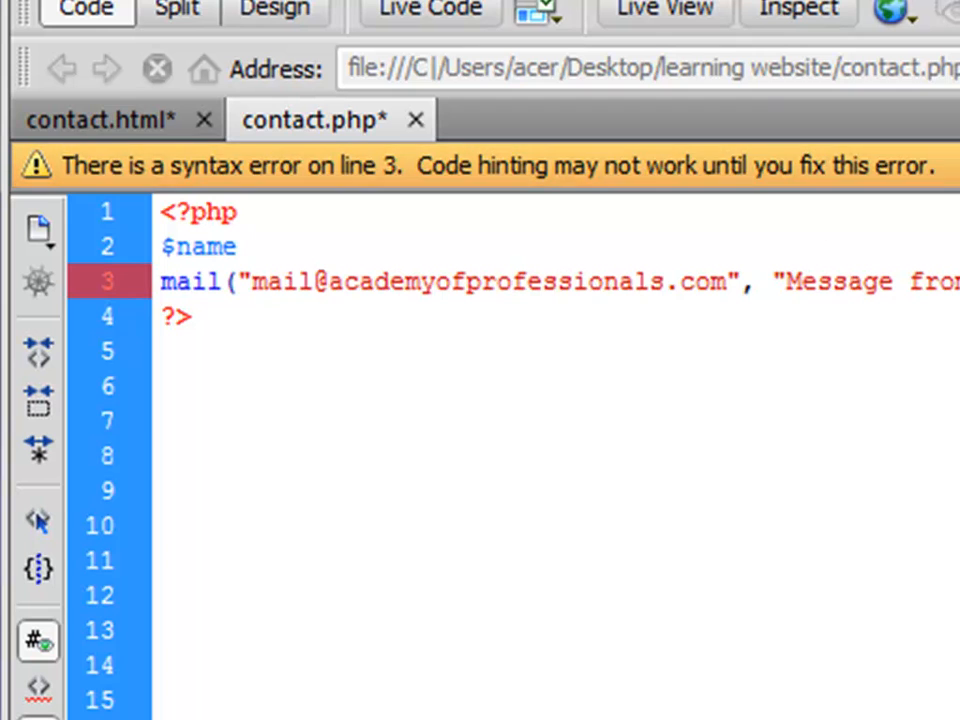
Complete line 2 as $name = $_REQUEST['name']; so the script has no syntax errors.
type("=")
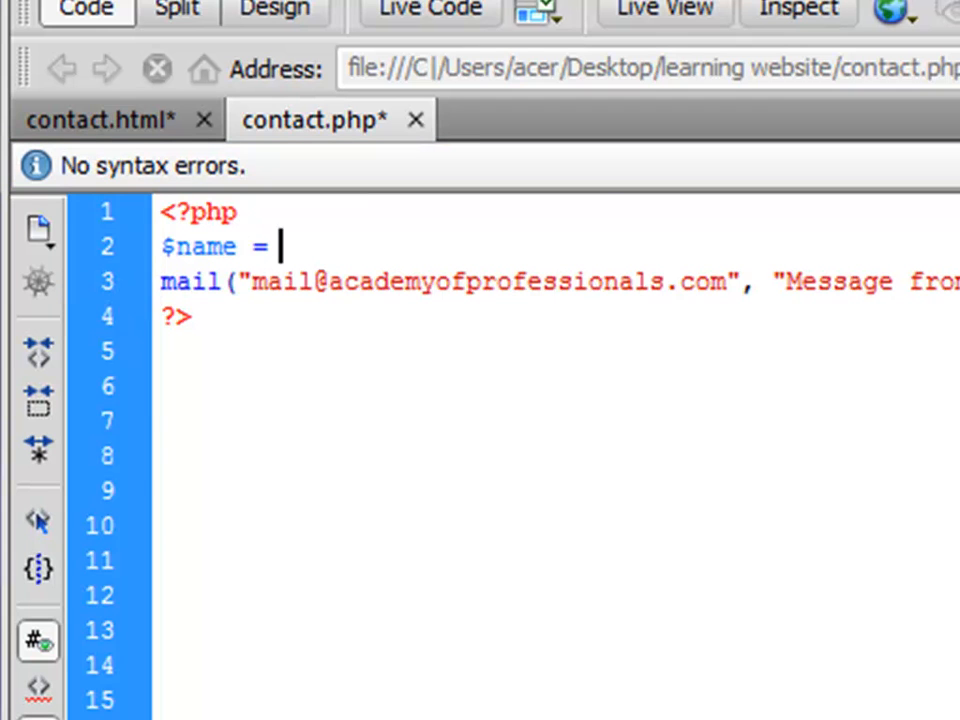
type("$")
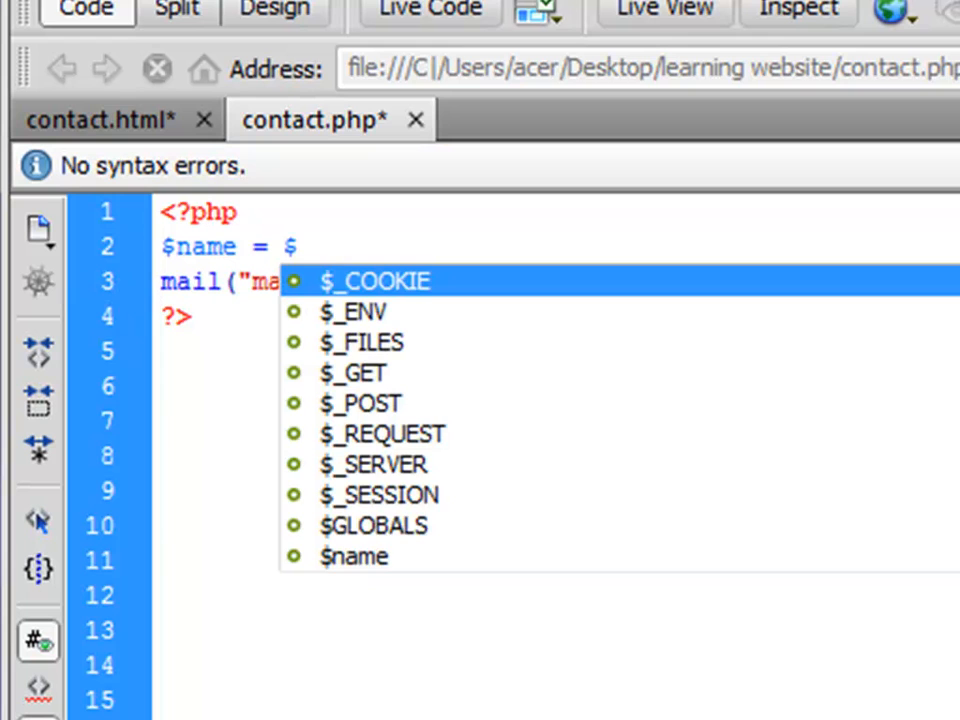
type("REQUEST")
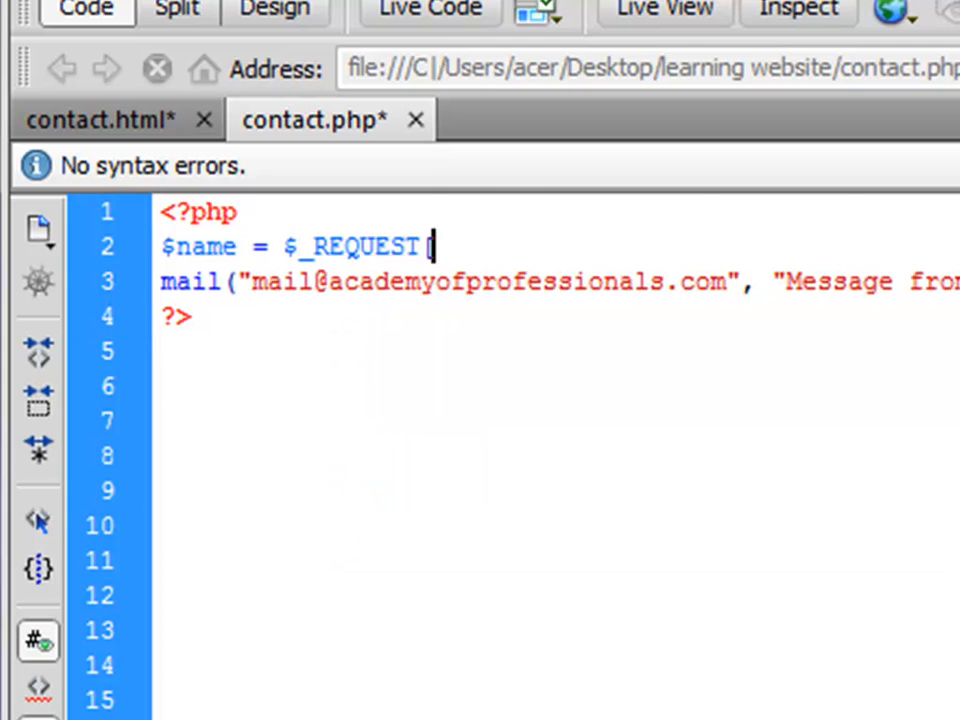
type("[")
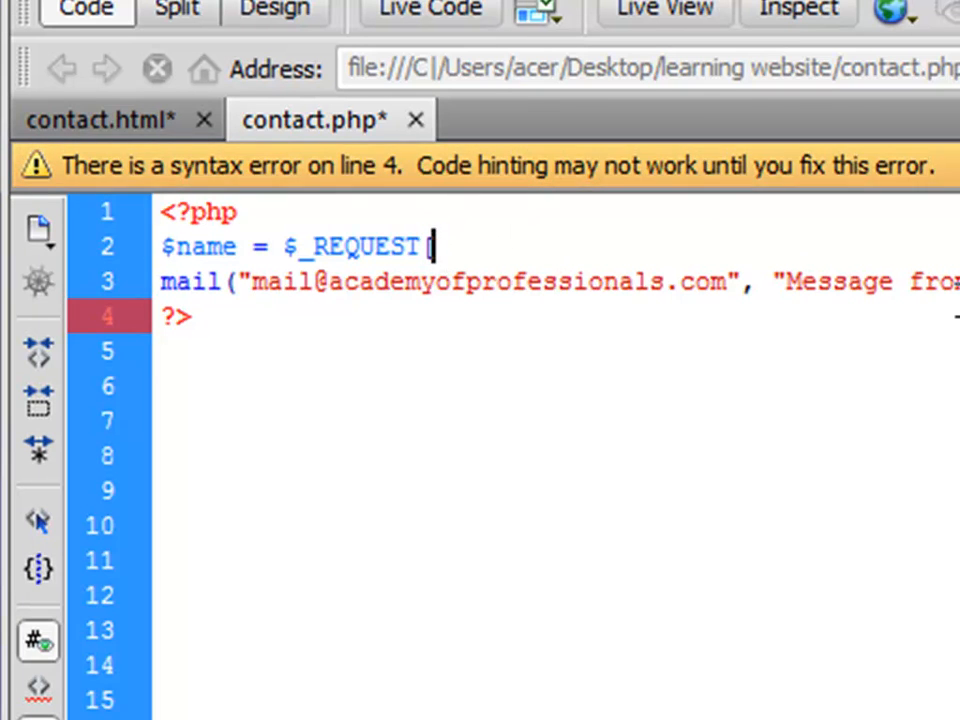
type("['")
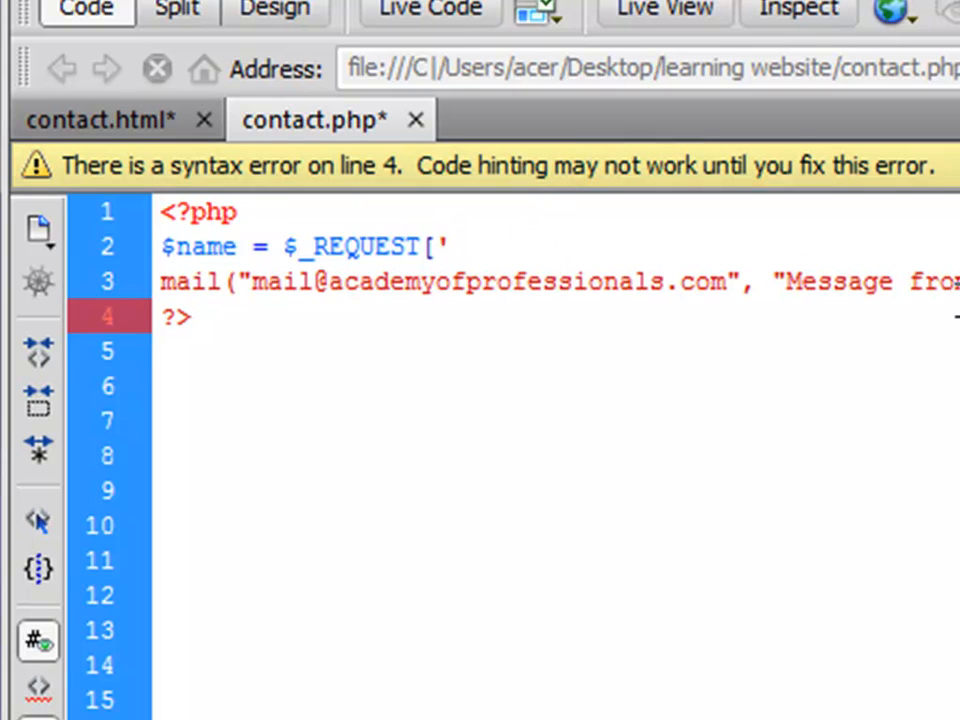
type("N")
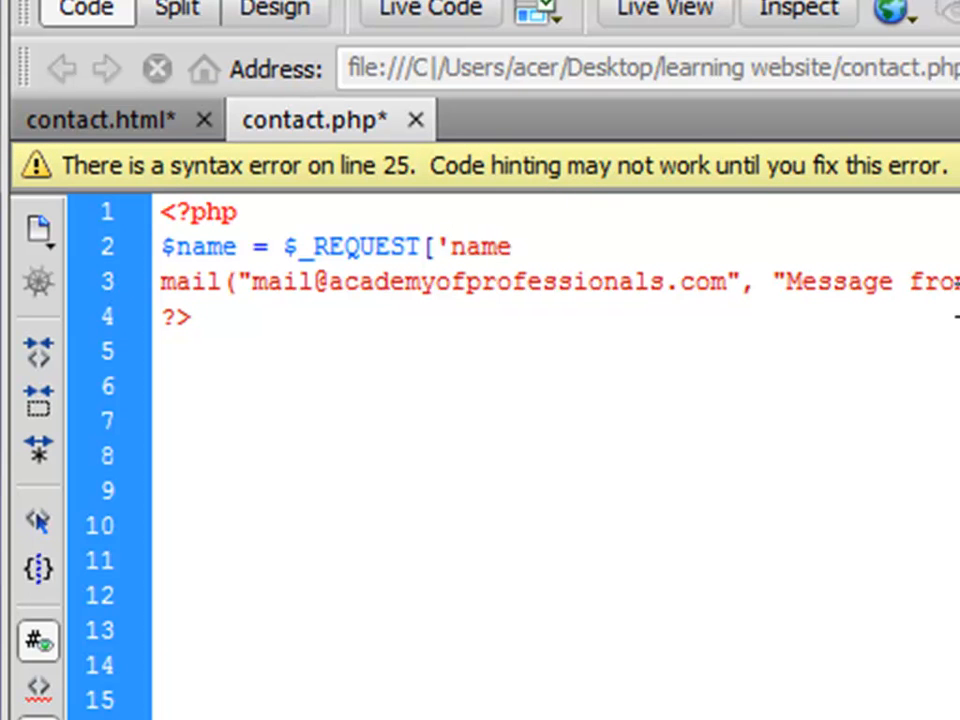
type("'")
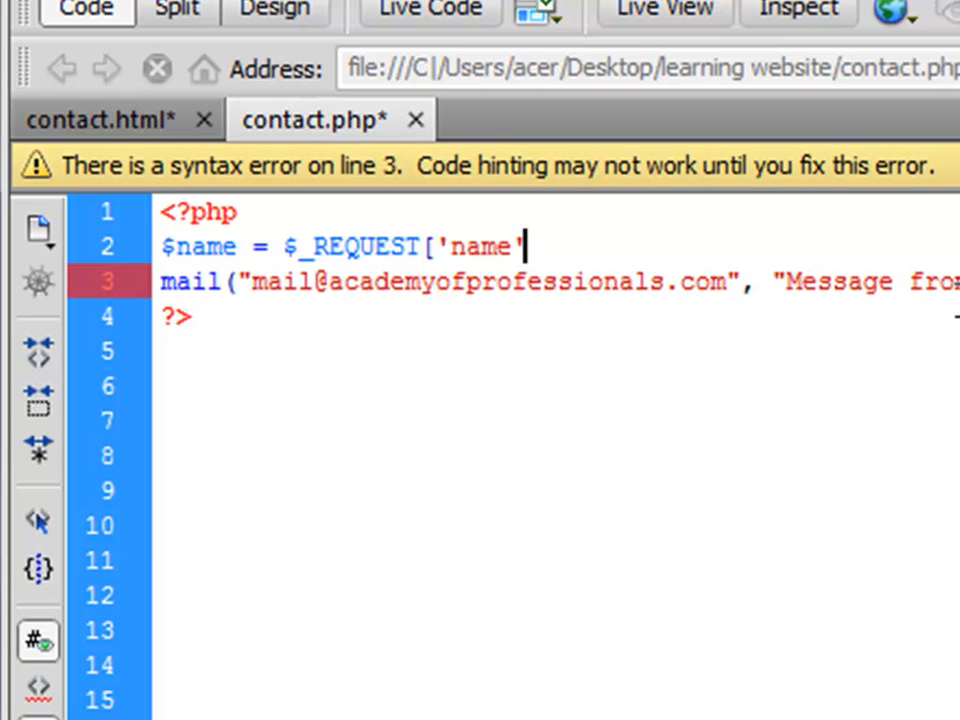
type("]")
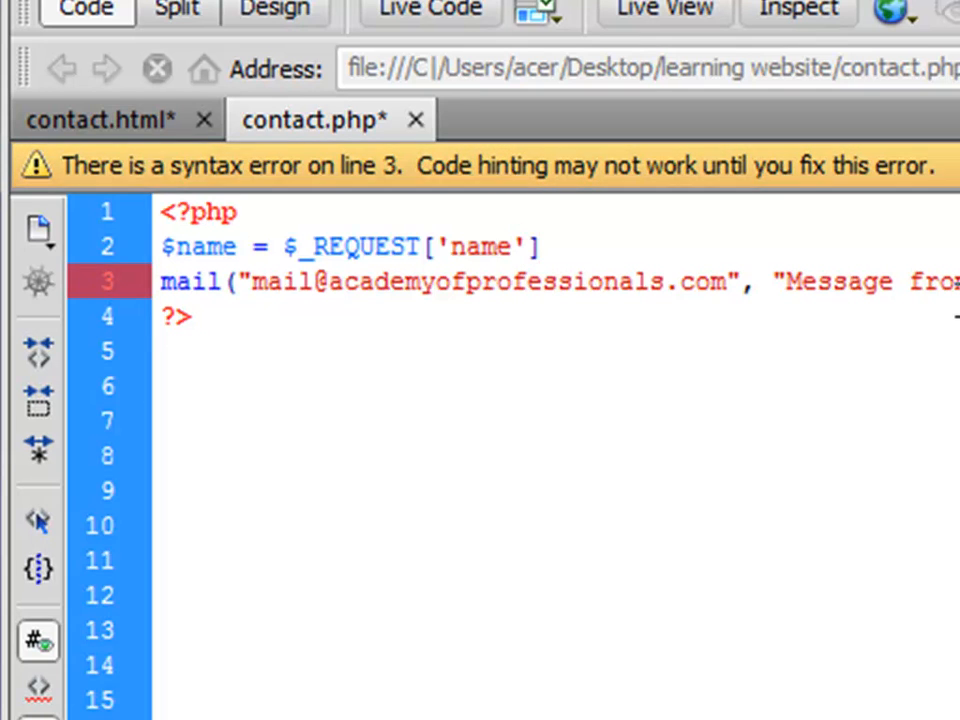
type(";")
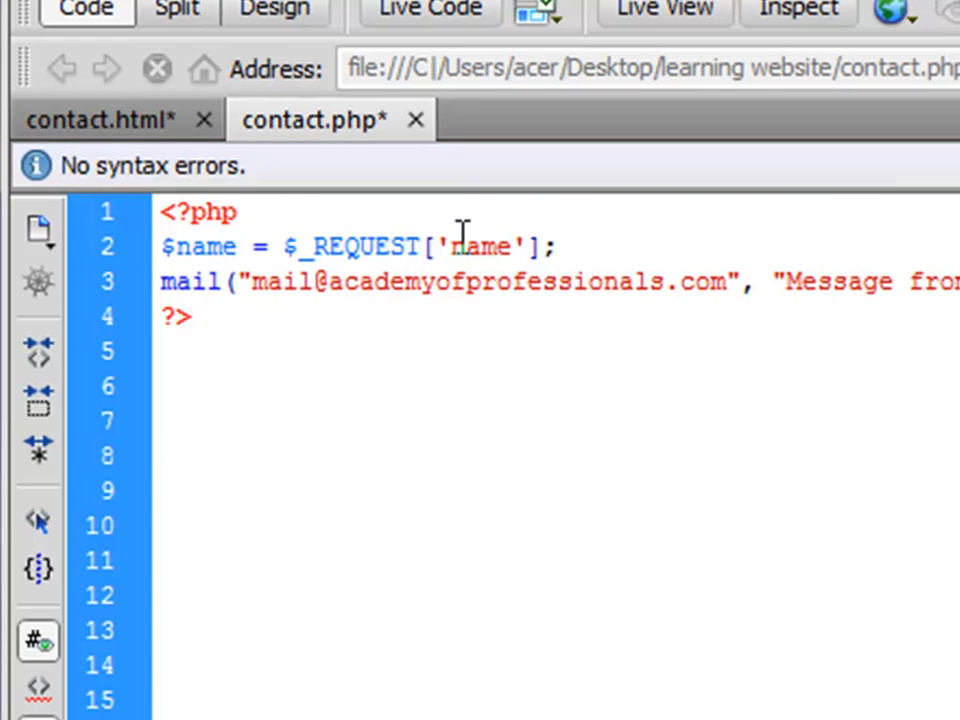
double_click(480, 247)
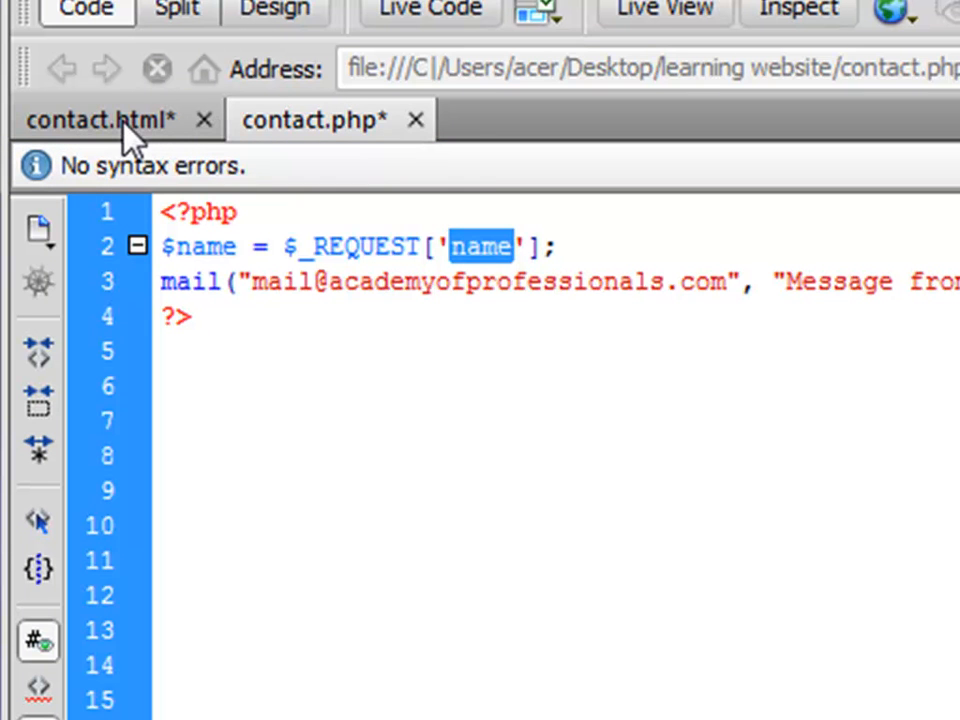
Check in contact.html's source and Property inspector that the Name field is named "name".
left_click(275, 10)
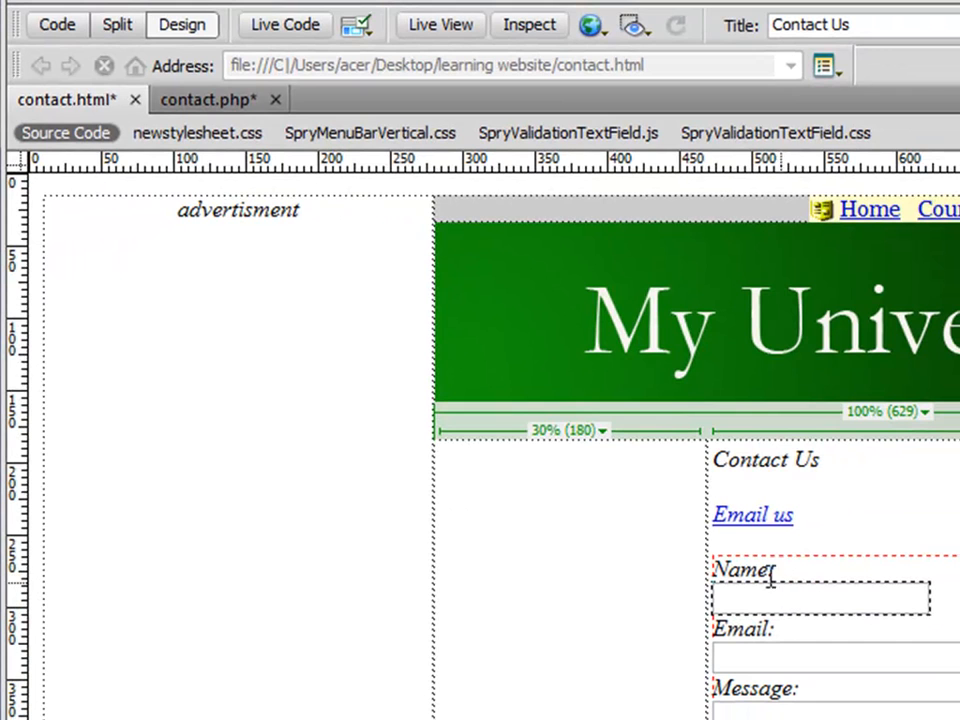
left_click(57, 24)
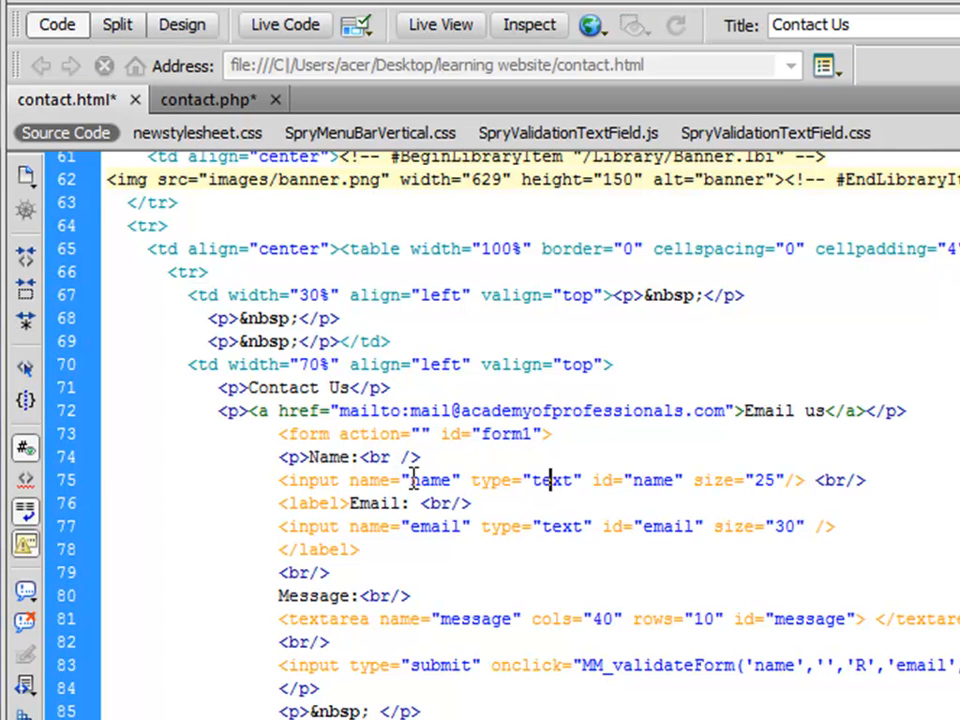
double_click(432, 480)
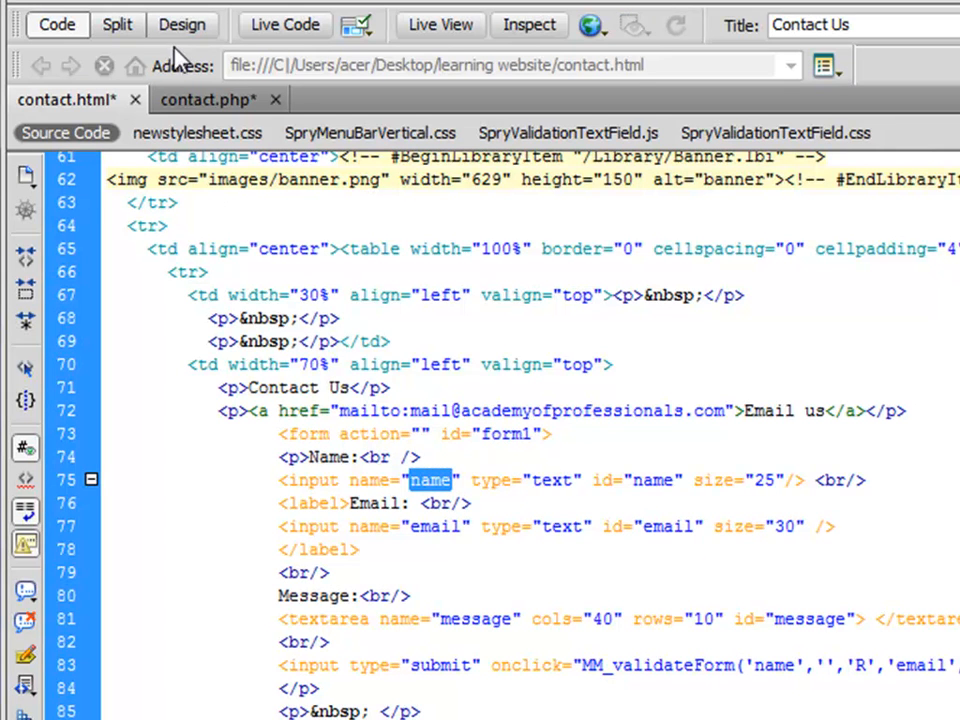
left_click(182, 24)
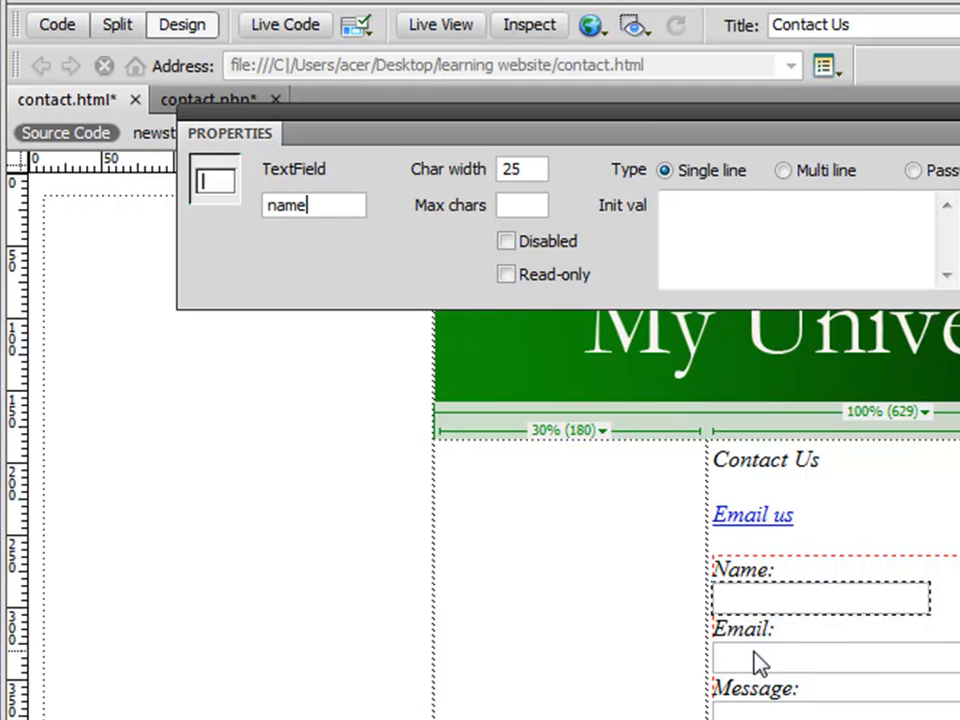
mouse_move(793, 653)
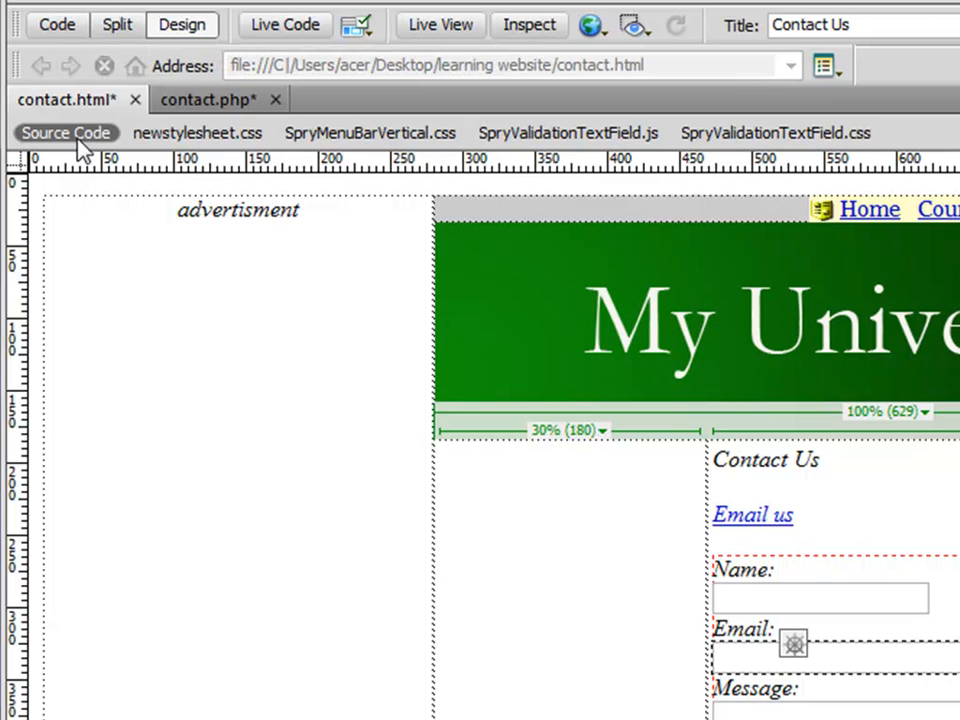
mouse_move(207, 100)
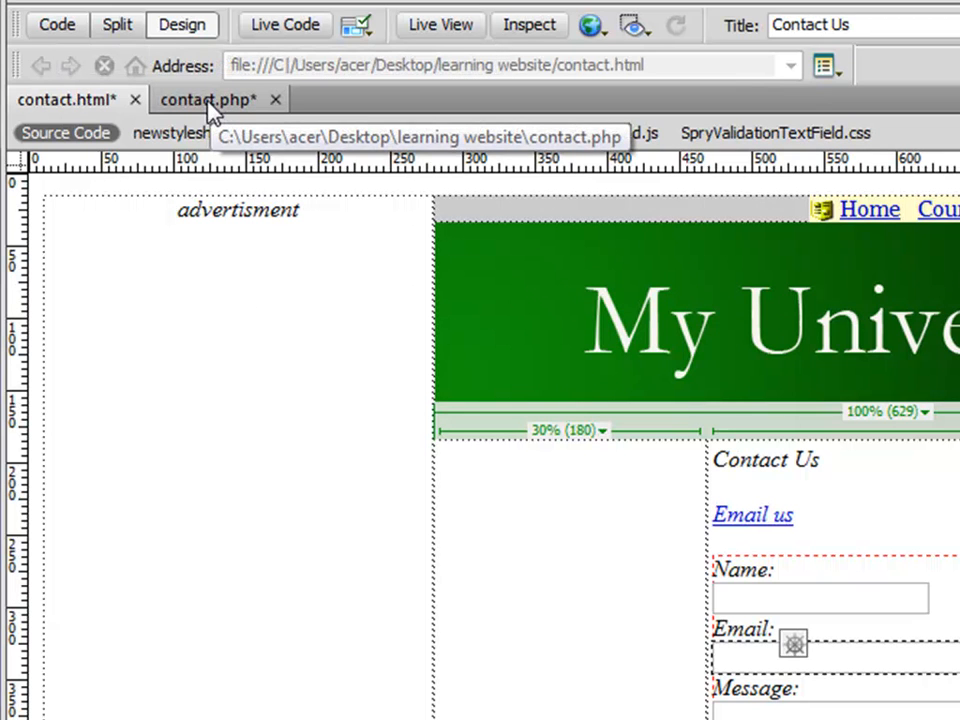
Add $email = $_REQUEST['email']; below the $name line in contact.php.
left_click(57, 24)
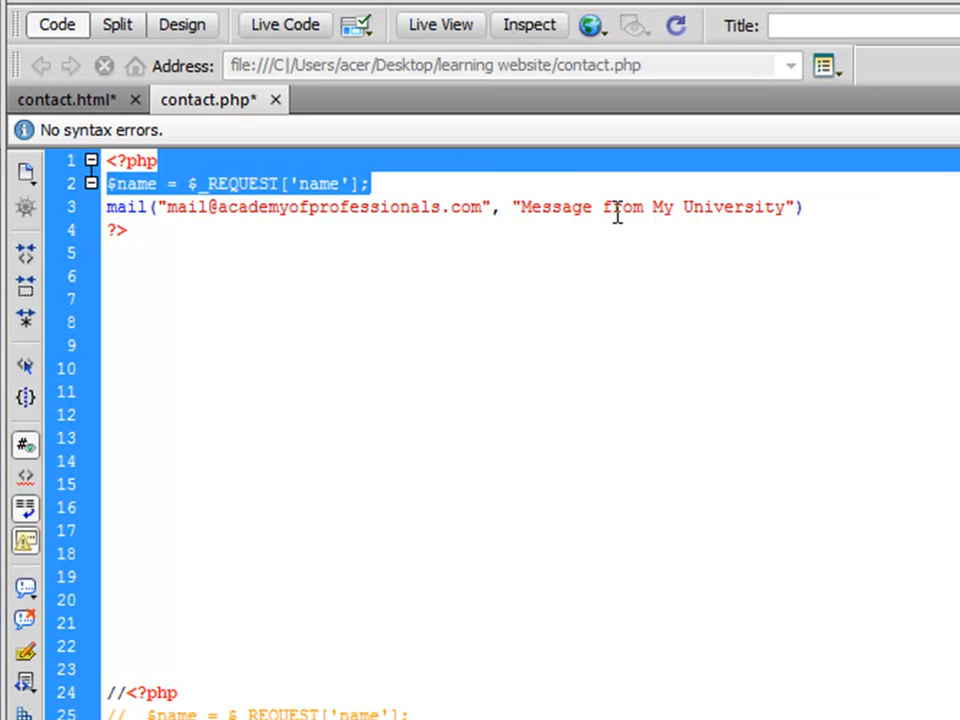
left_click(395, 184)
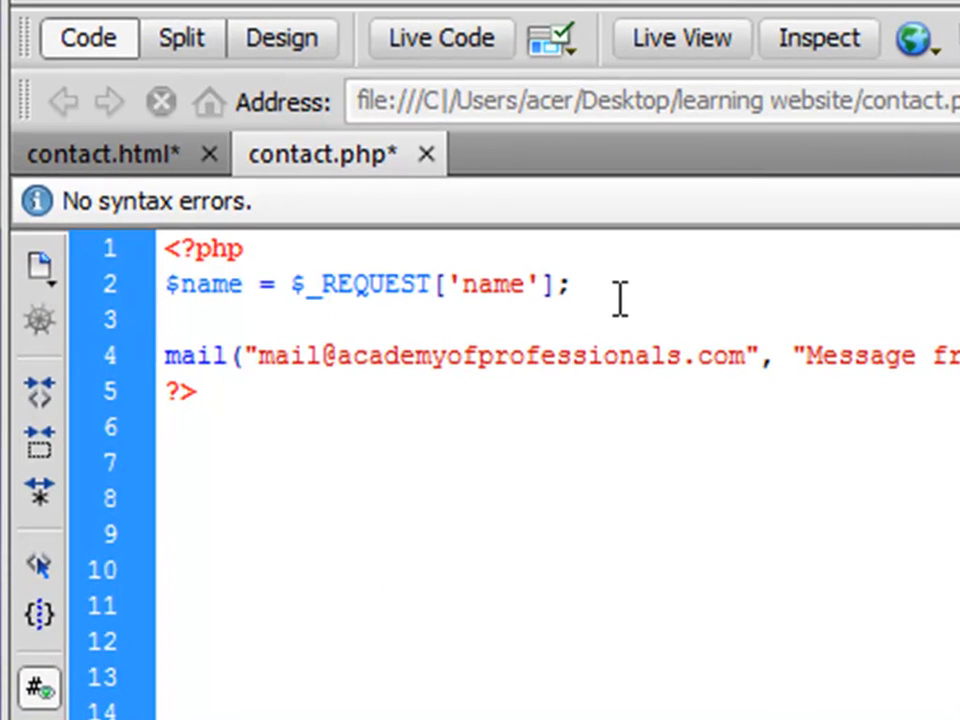
type("$")
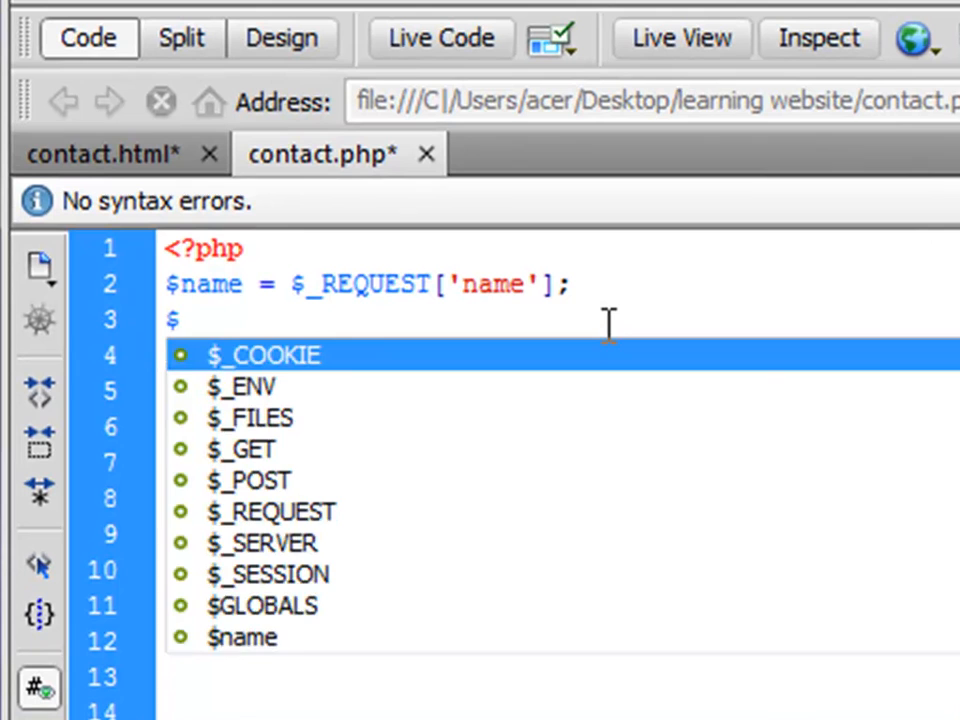
type("email =")
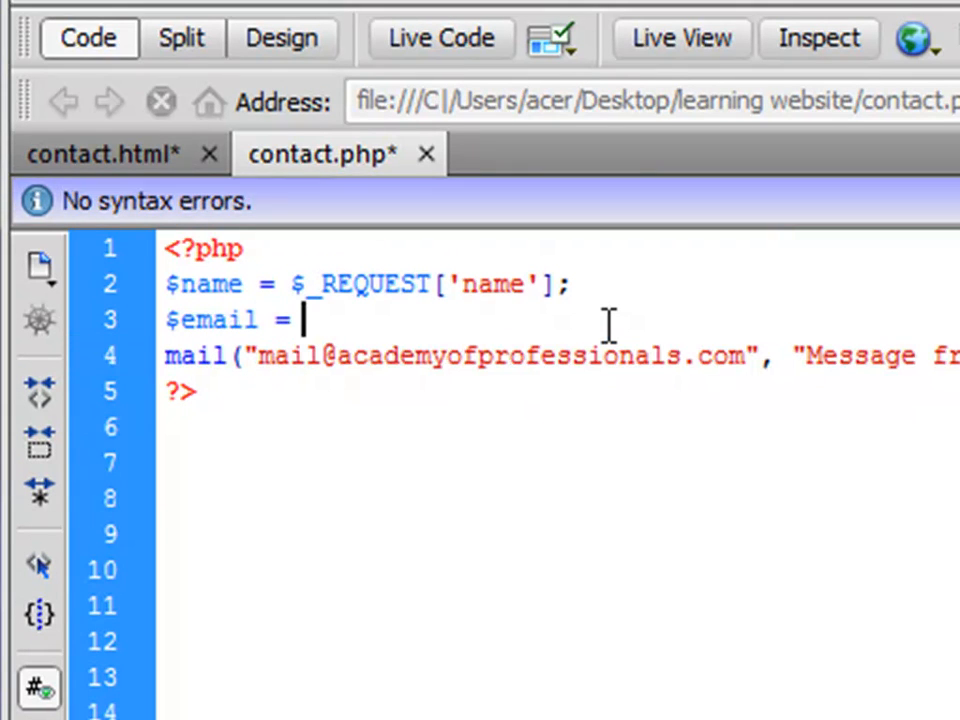
type("$")
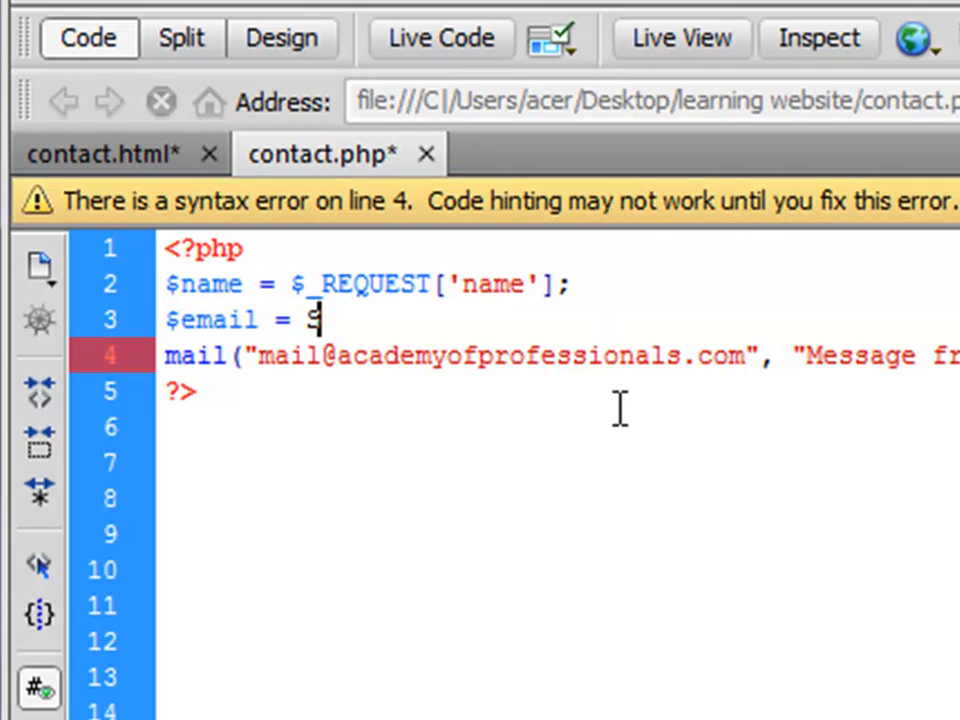
type("$")
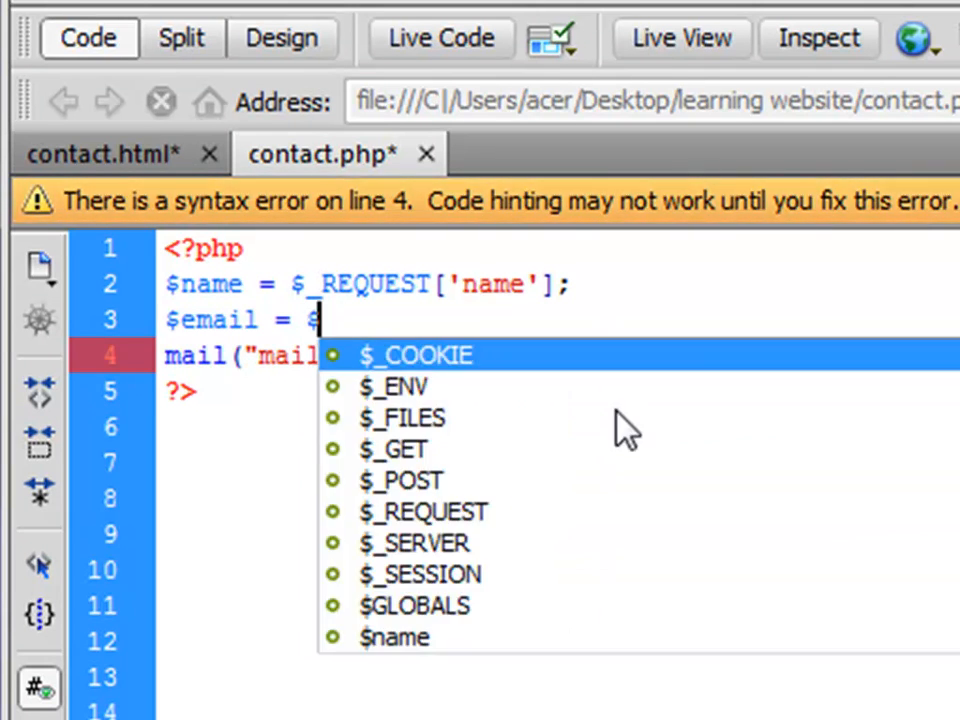
type("r")
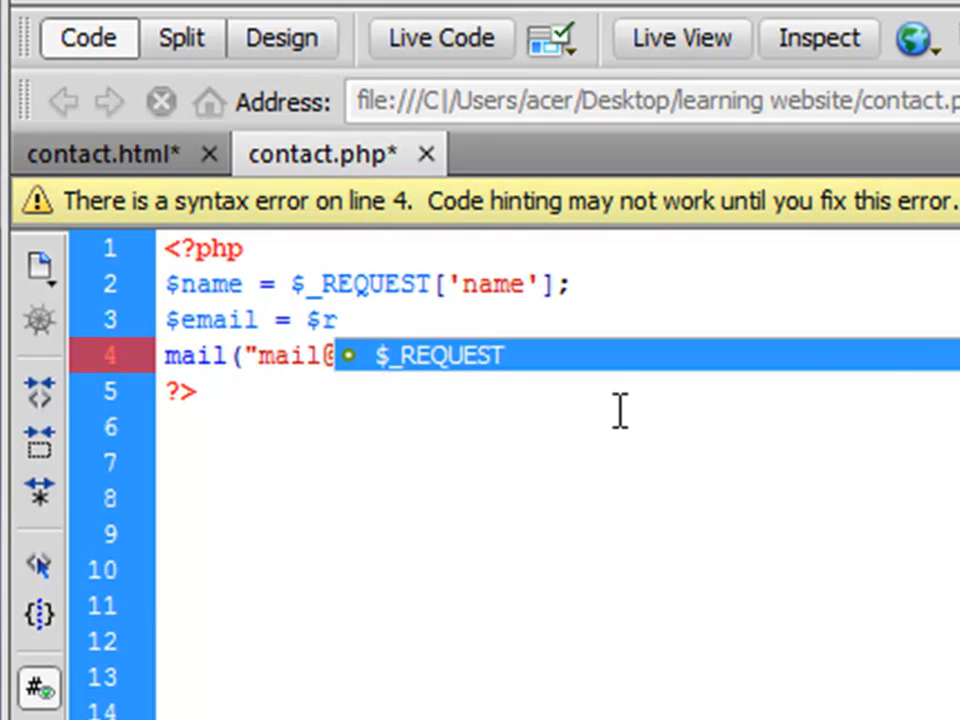
type("_REQUEST['")
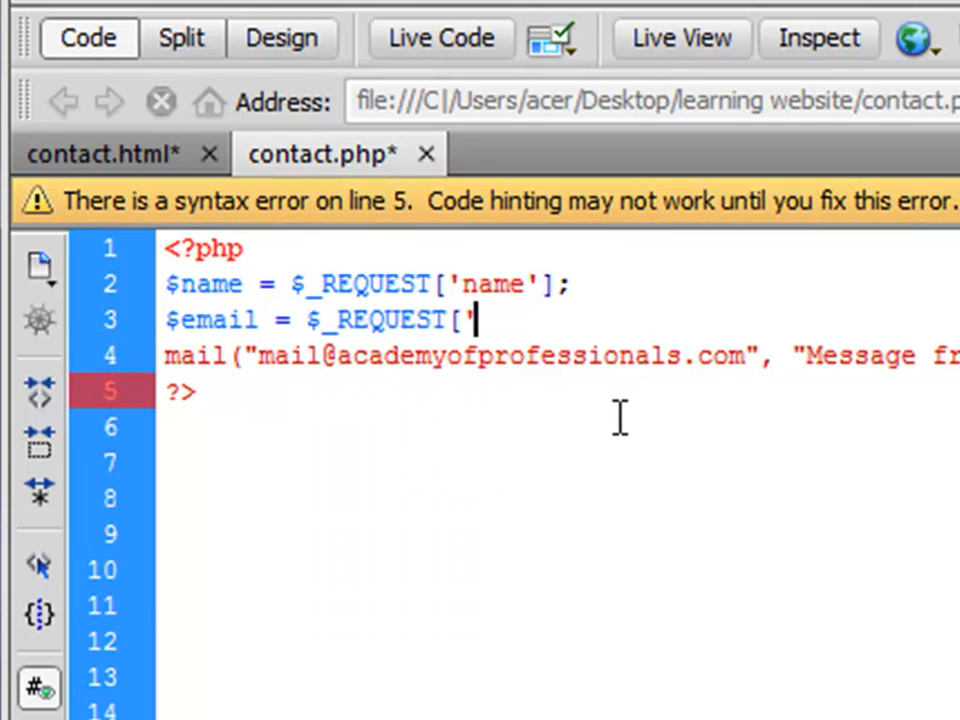
type("email")
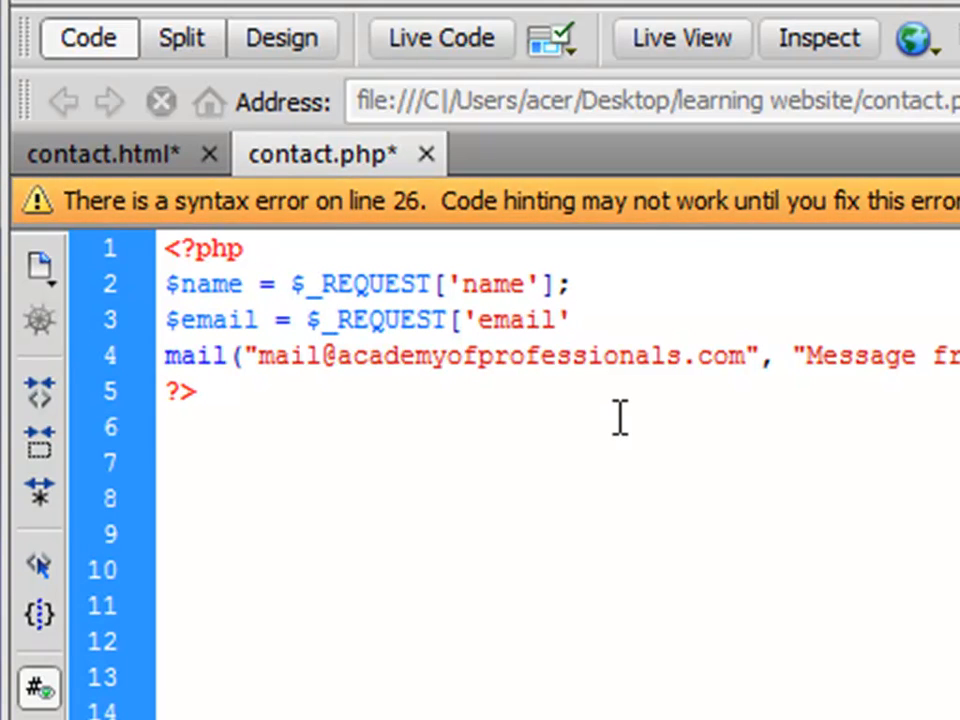
type("]")
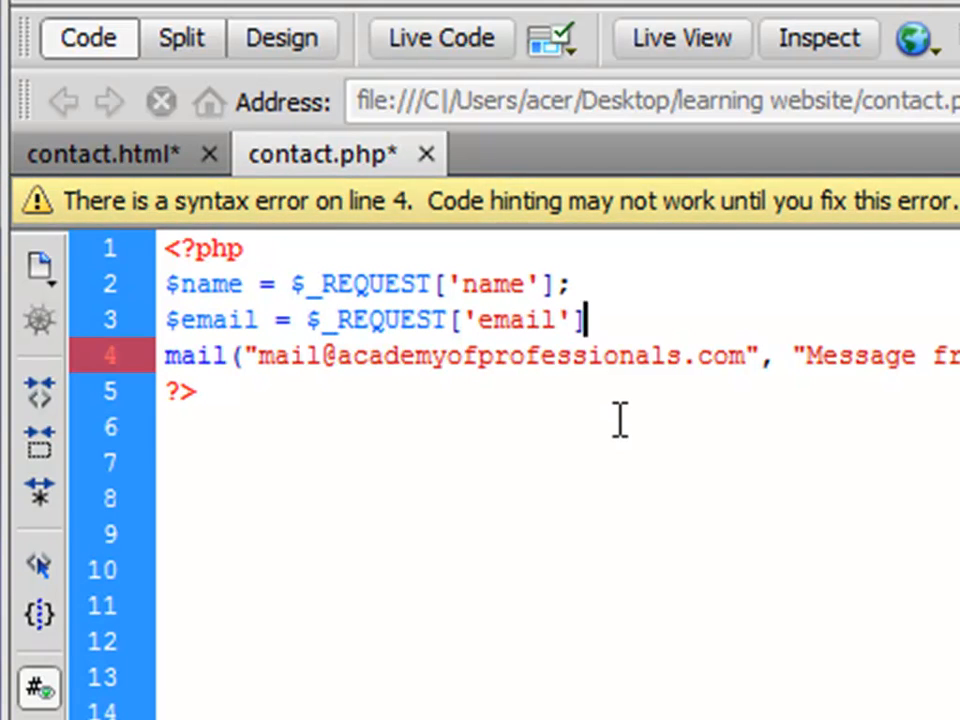
type(";")
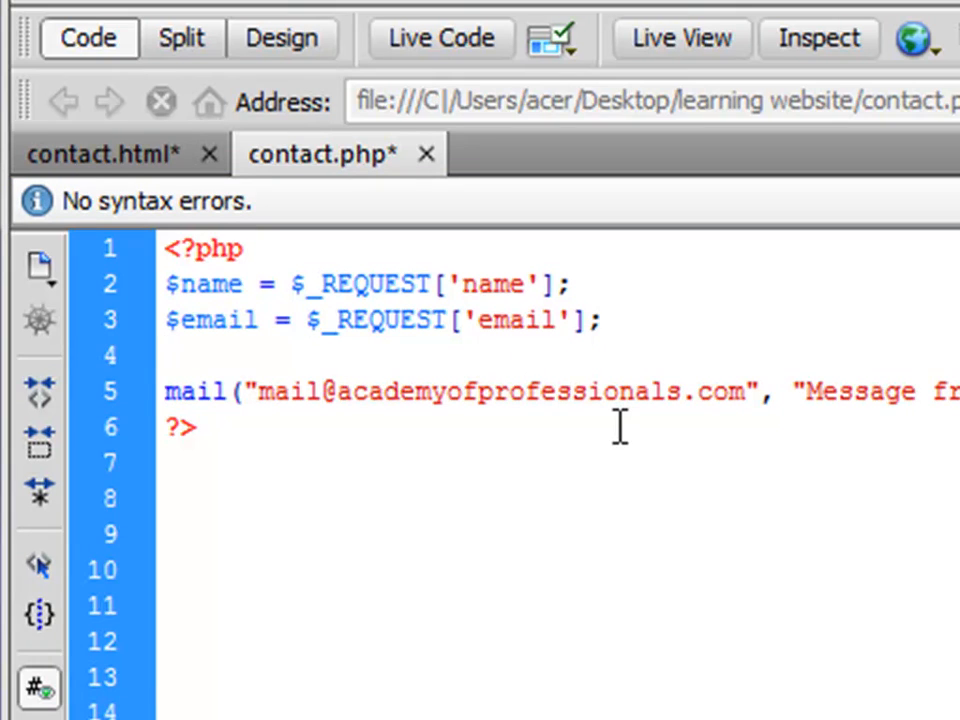
Add $message = $_REQUEST['message']; as the next line.
type("$message")
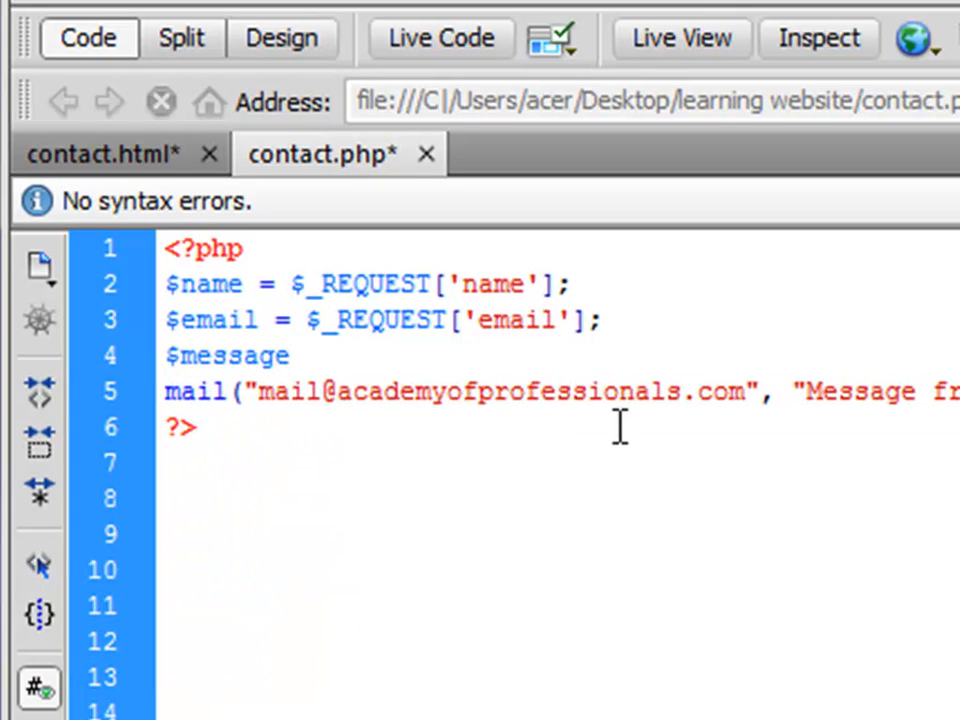
type("=")
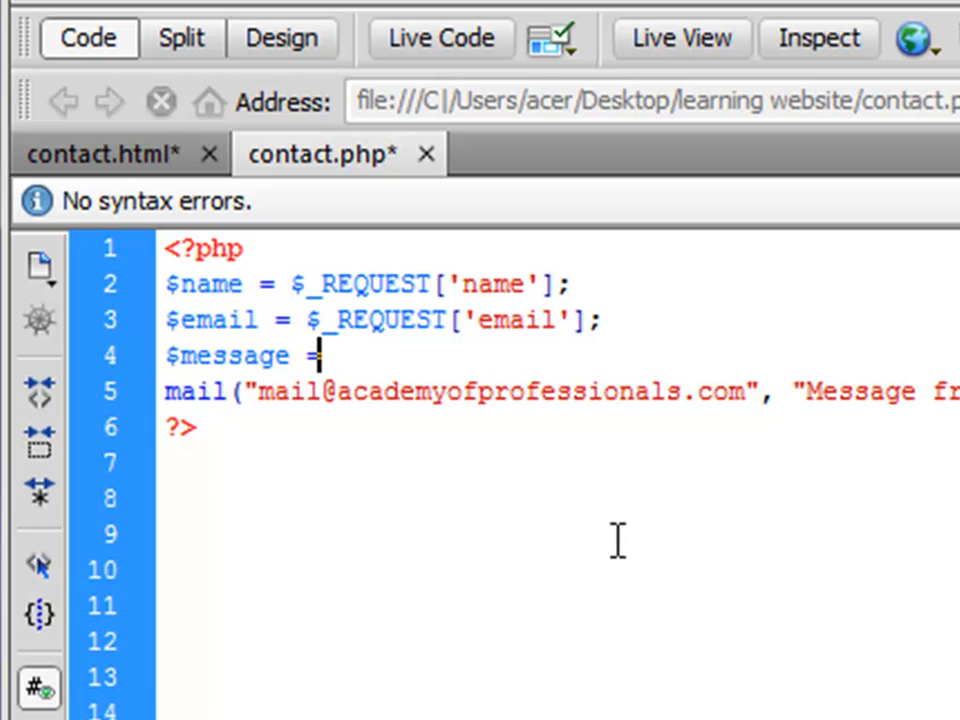
type("$_REQUEST['me")
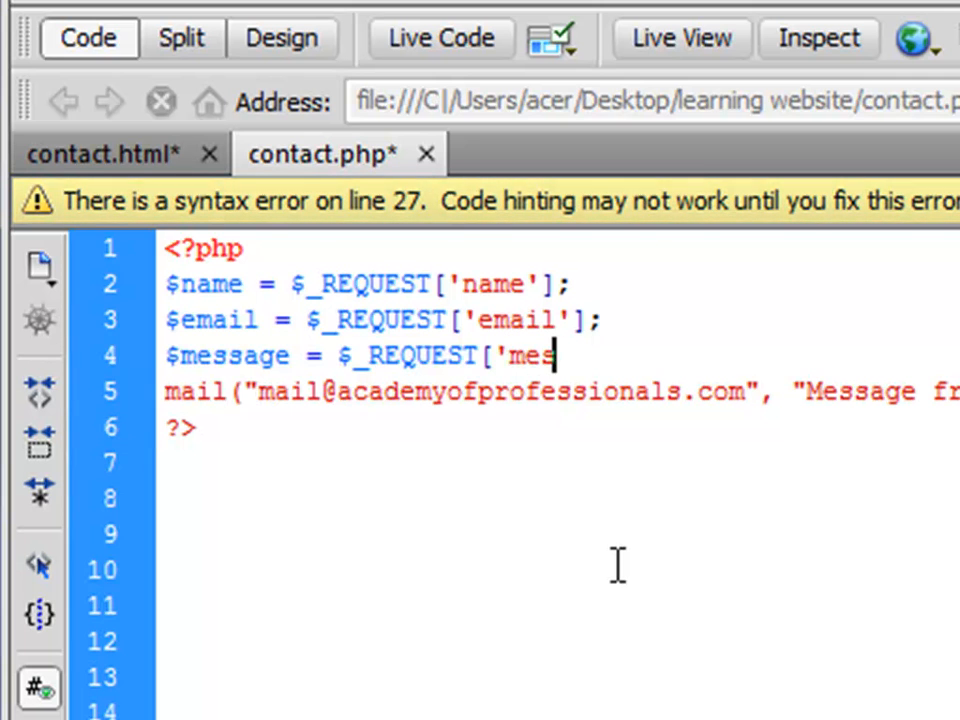
type("sage")
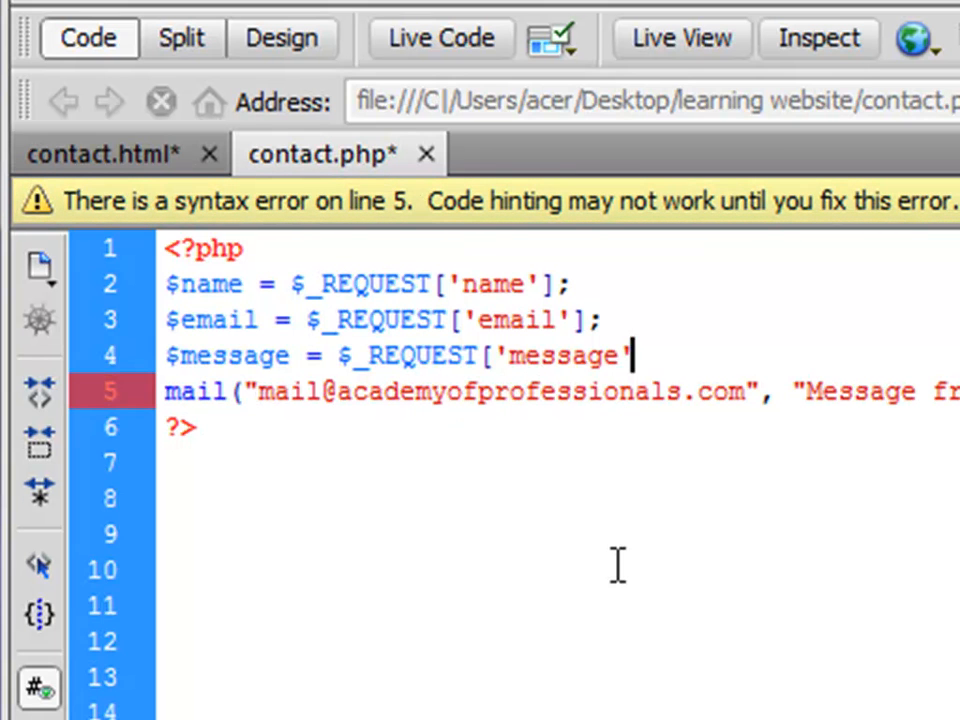
type("];")
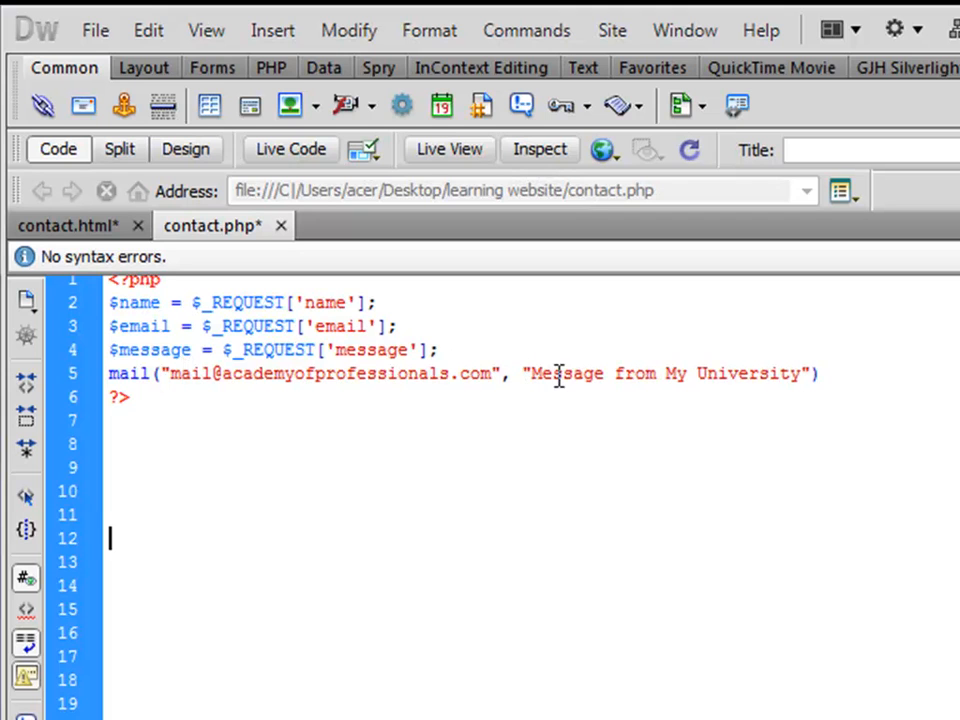
Extend the mail() call with $message as body and a "From: $email" header, ending with a semicolon.
left_click(810, 373)
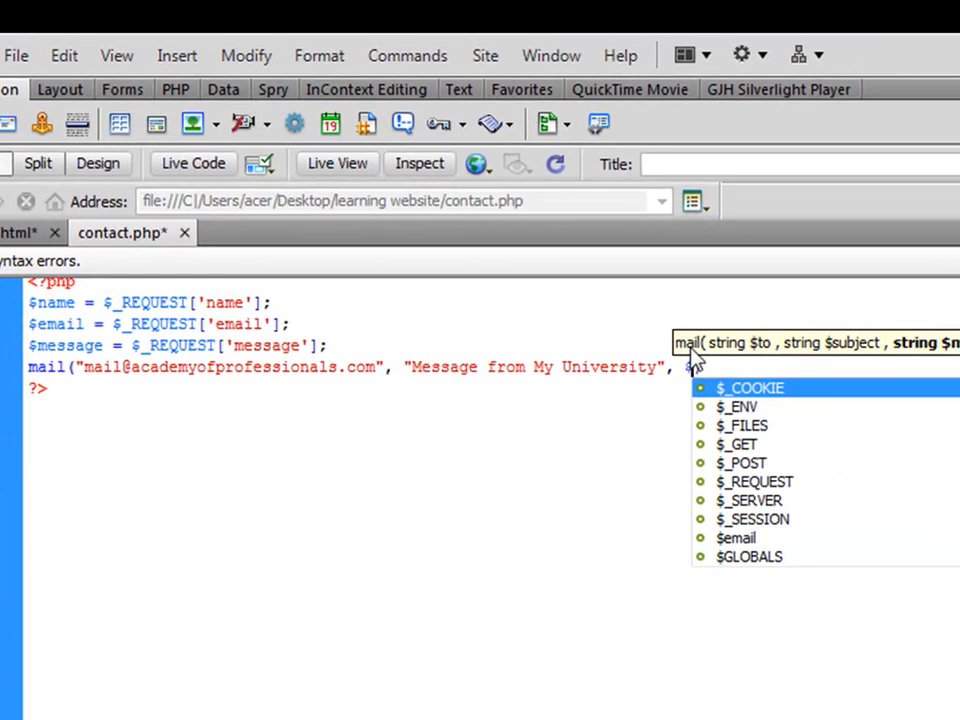
type("$message,)")
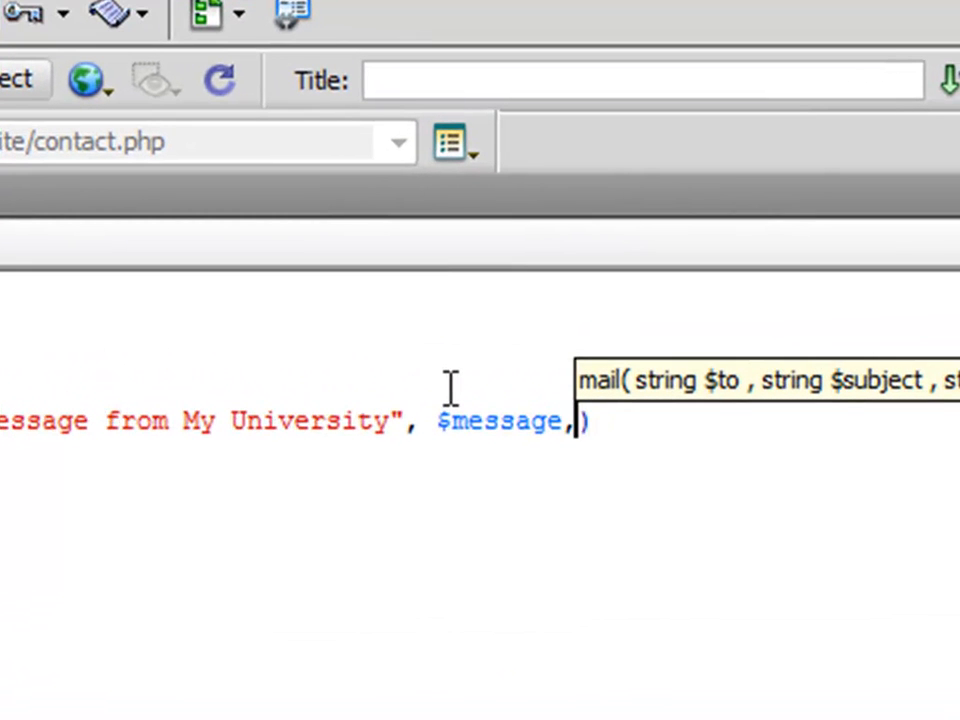
type("\"")
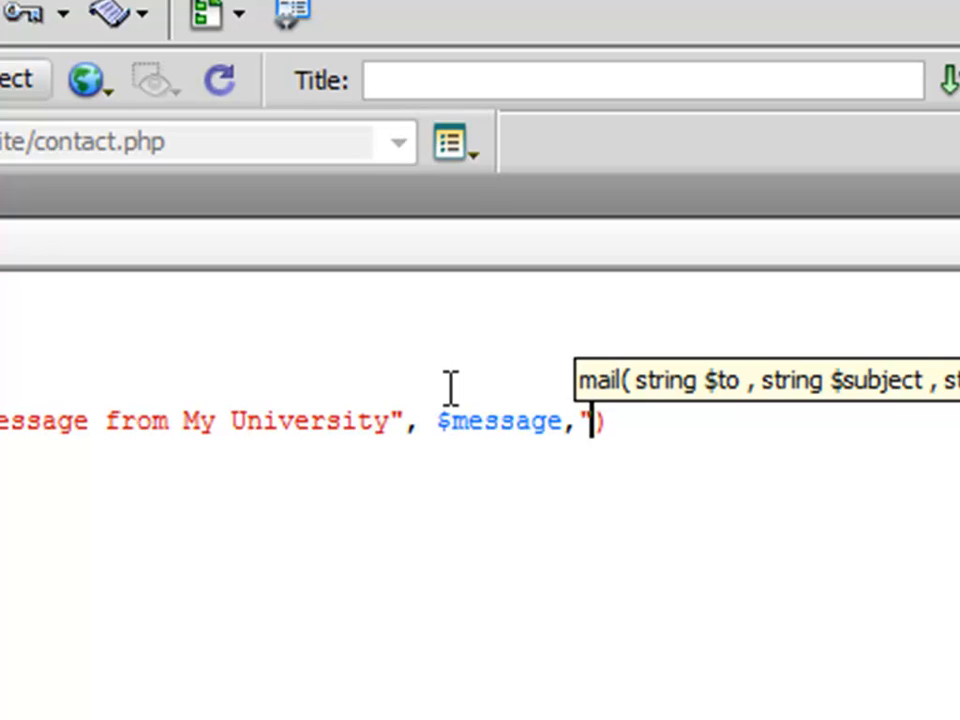
type("f")
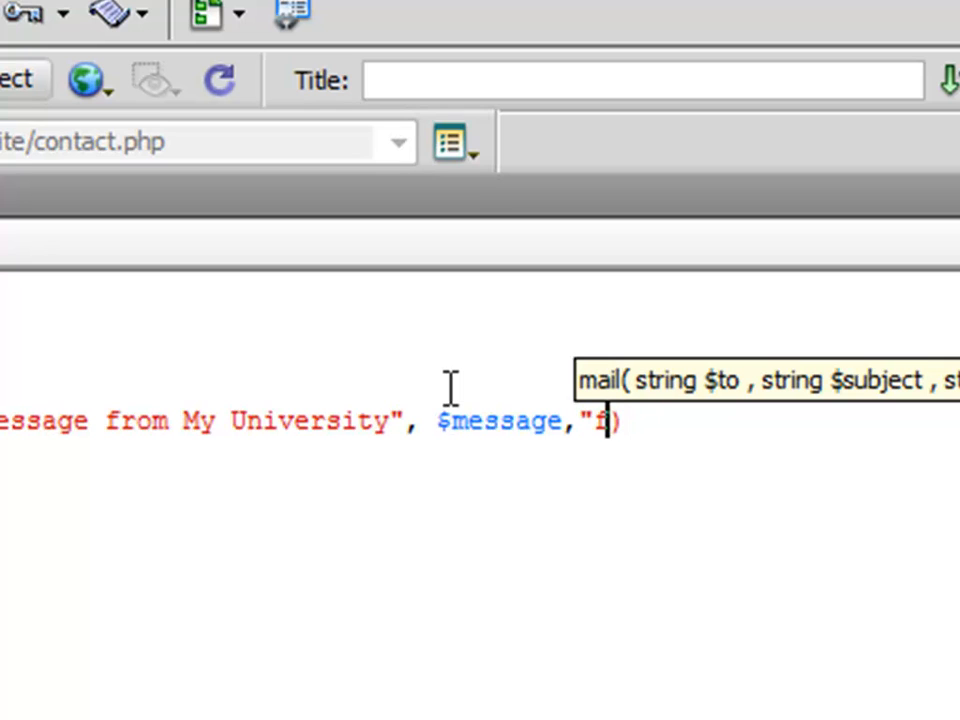
type("rom")
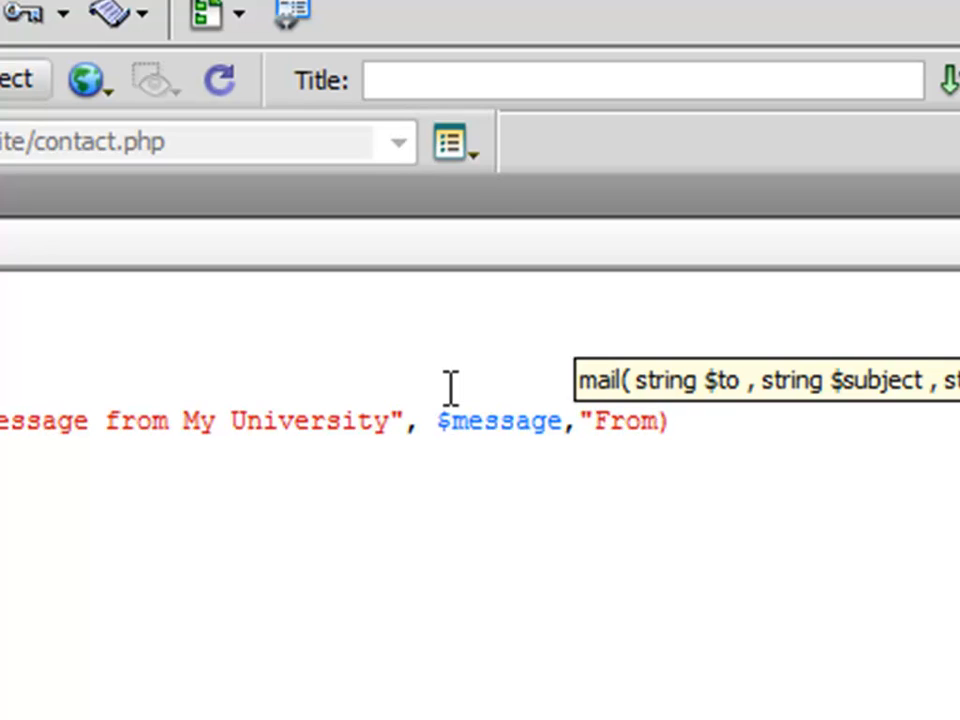
type(":")
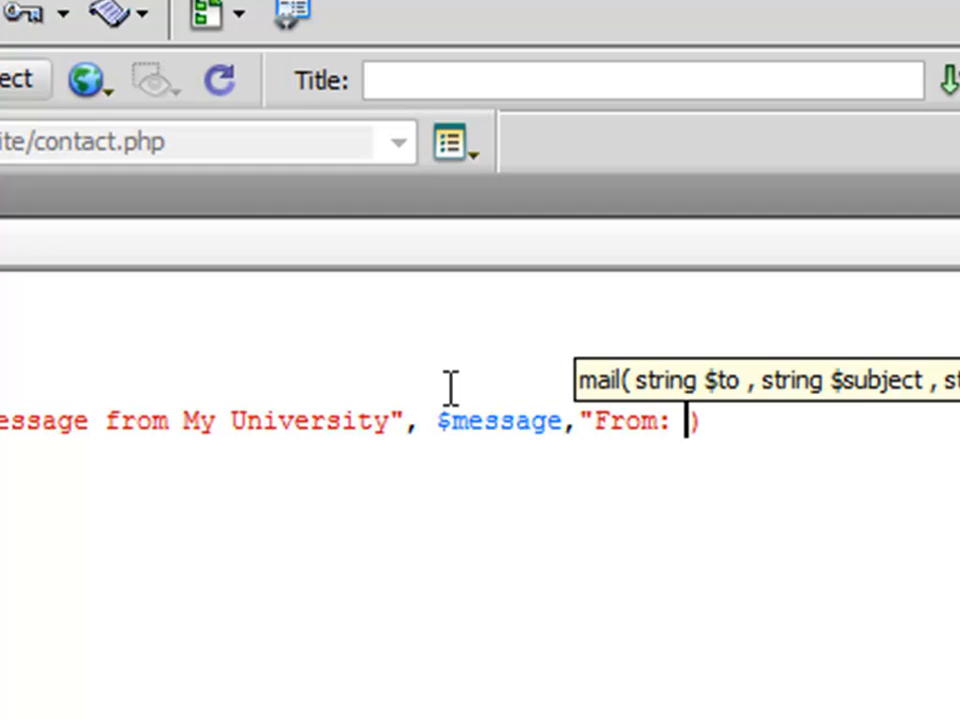
type("$")
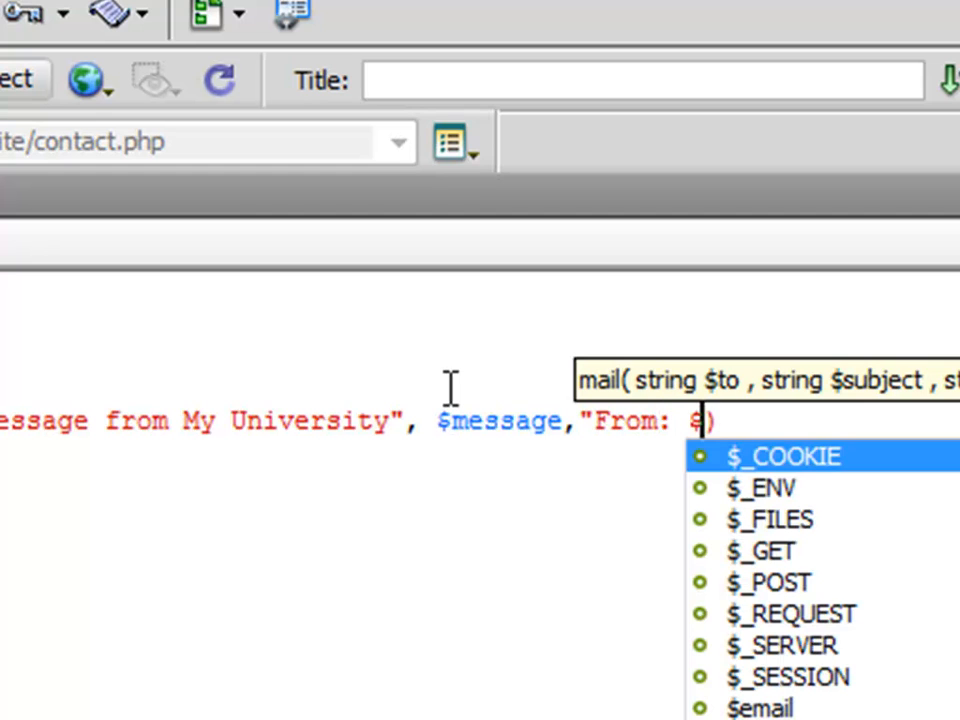
type("email")
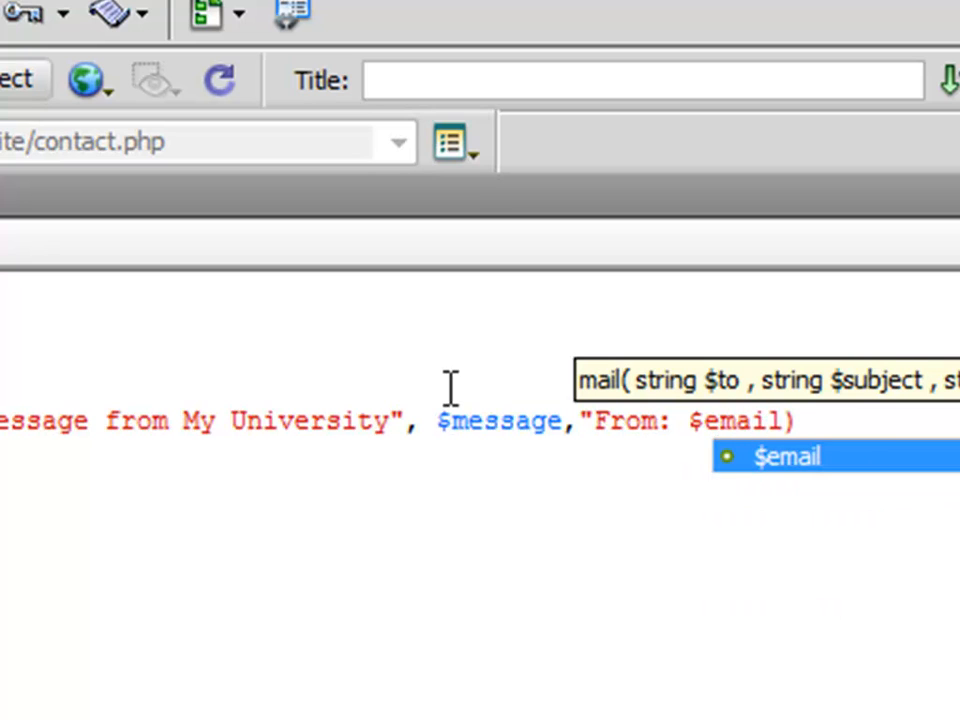
type("\"")
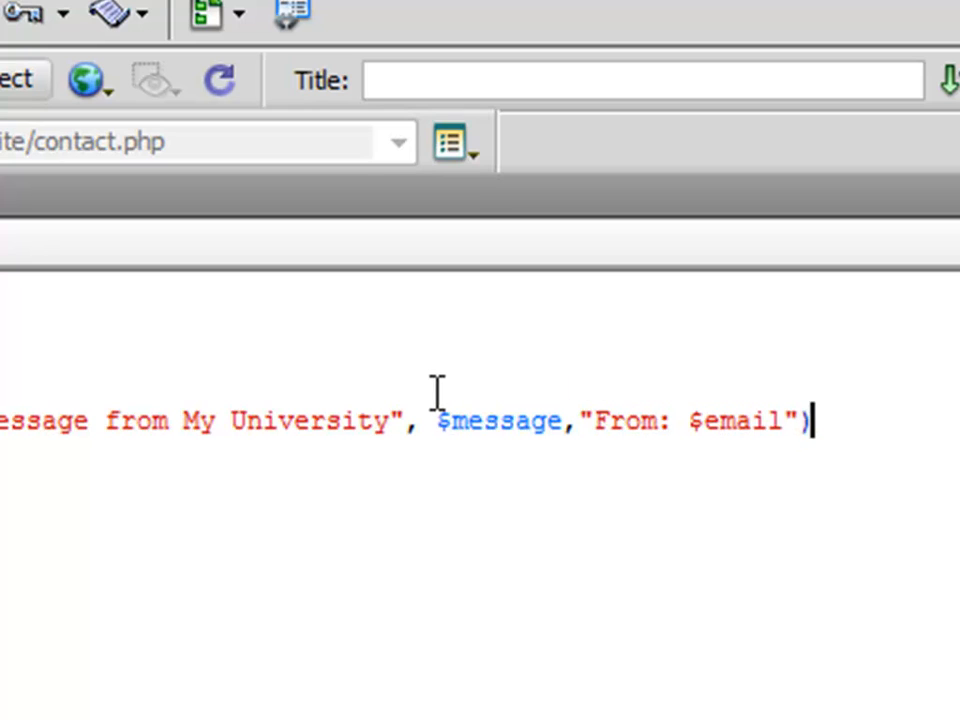
type(";")
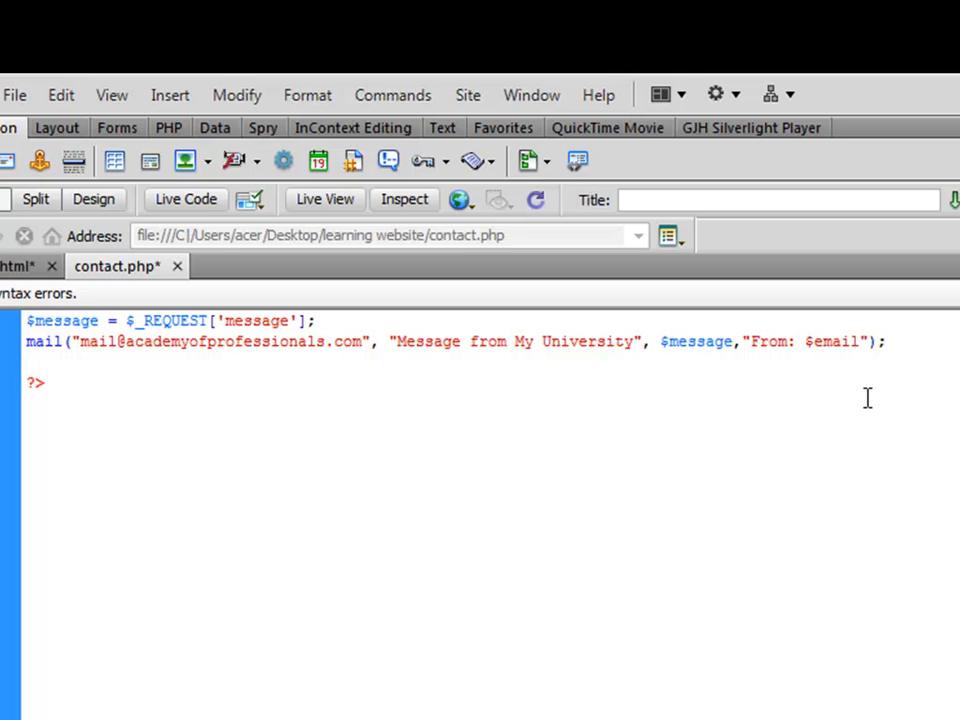
type("header")
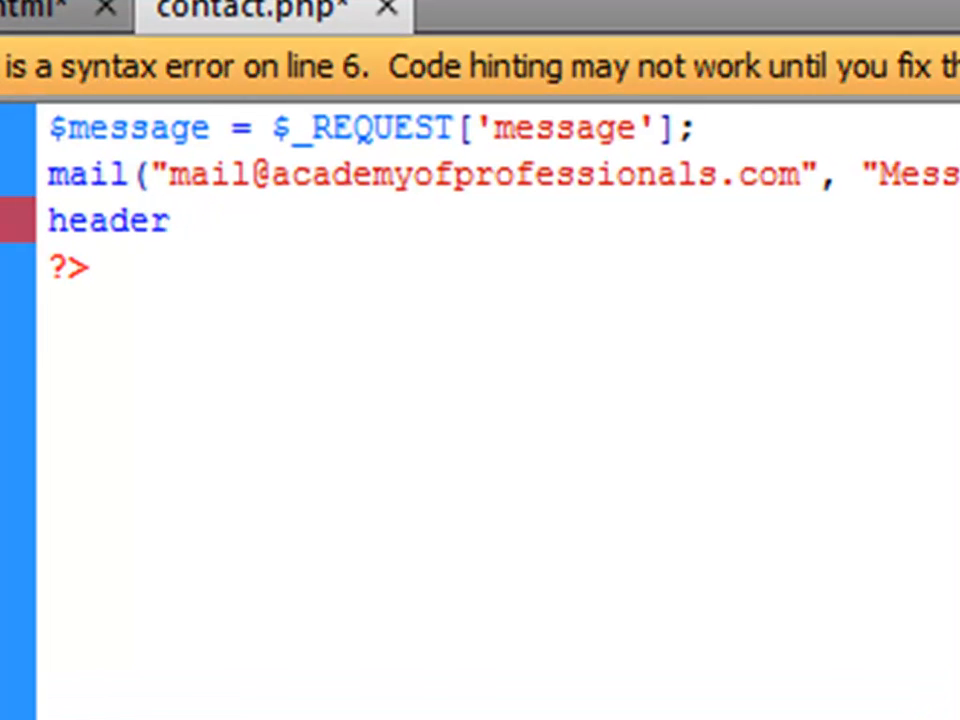
type("(\"")
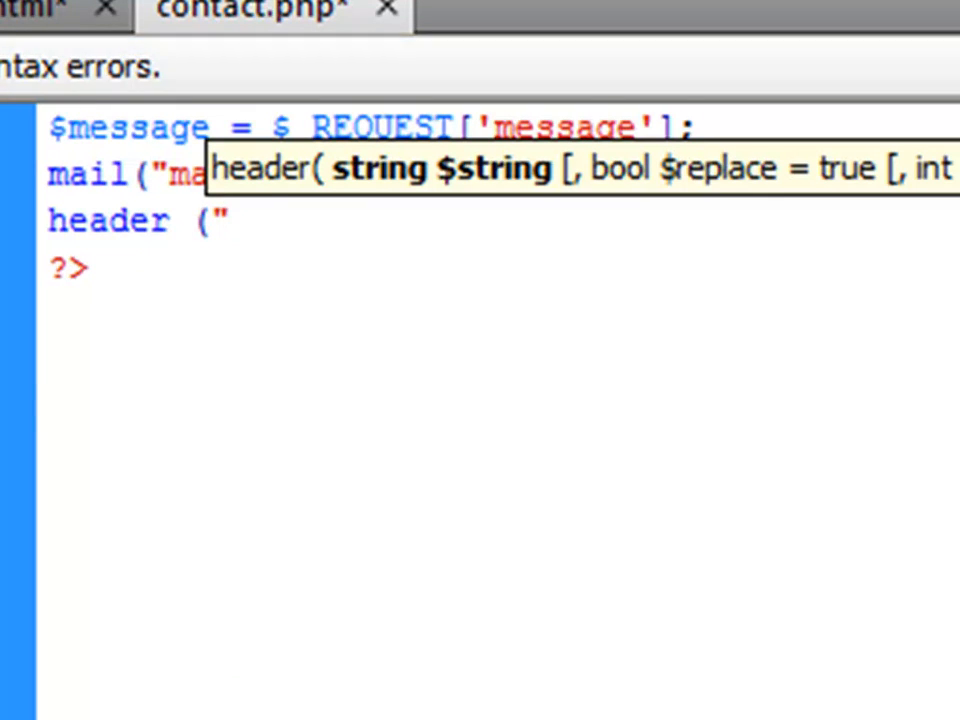
type("Locat")
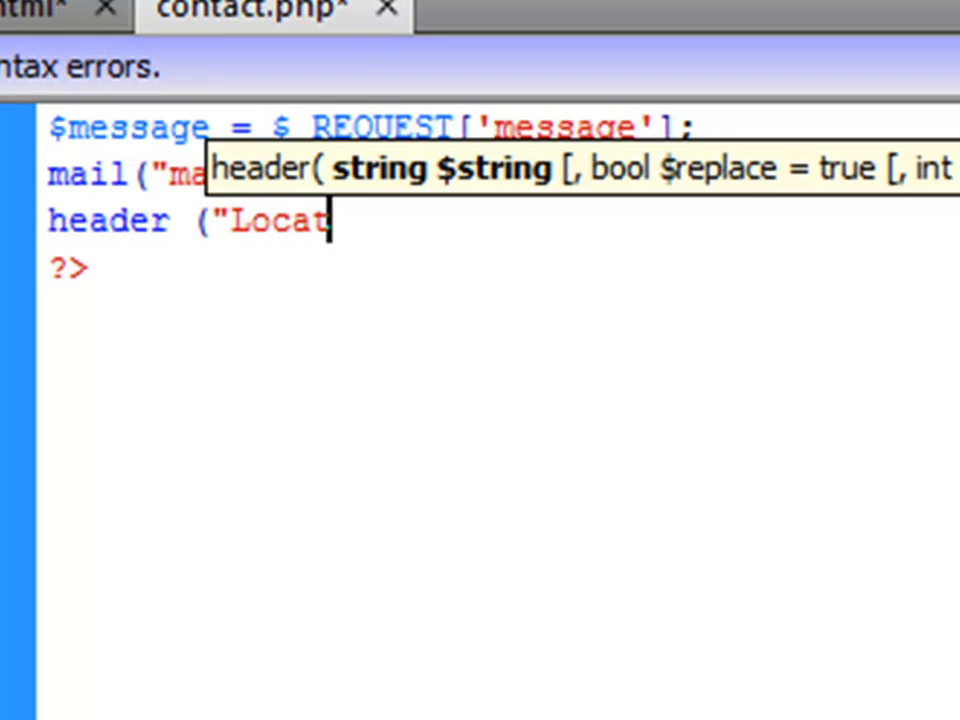
type("ion")
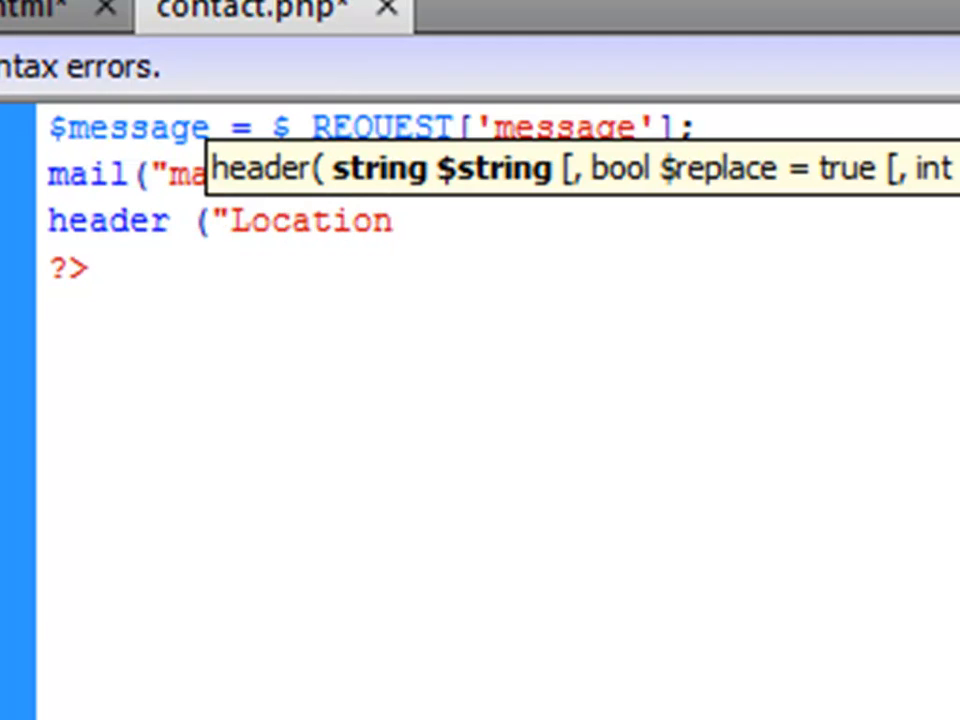
type(": htt")
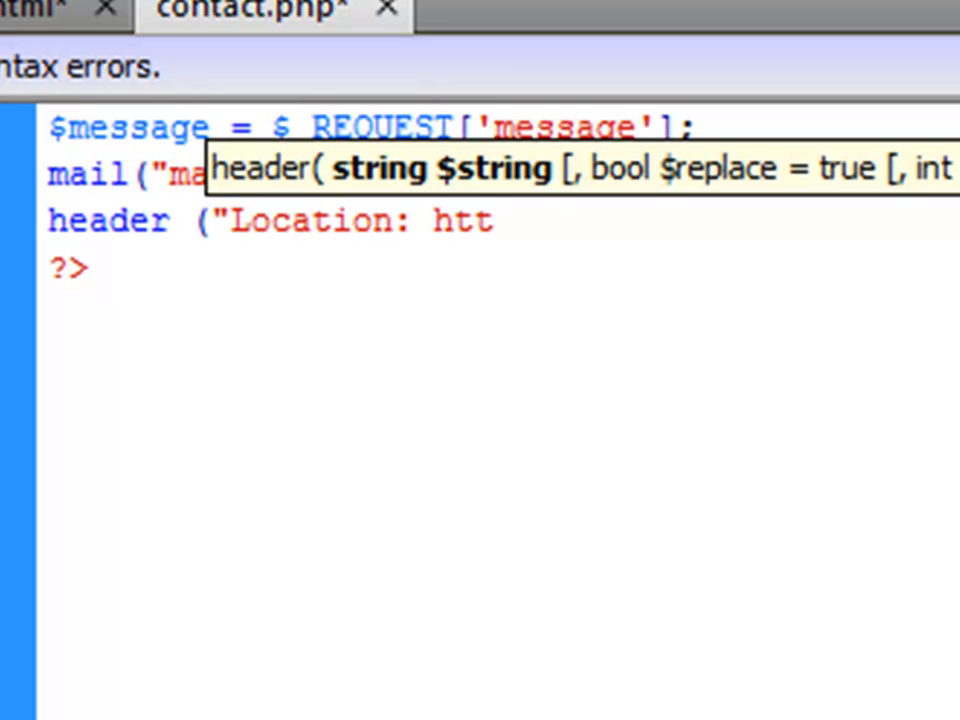
type("p://")
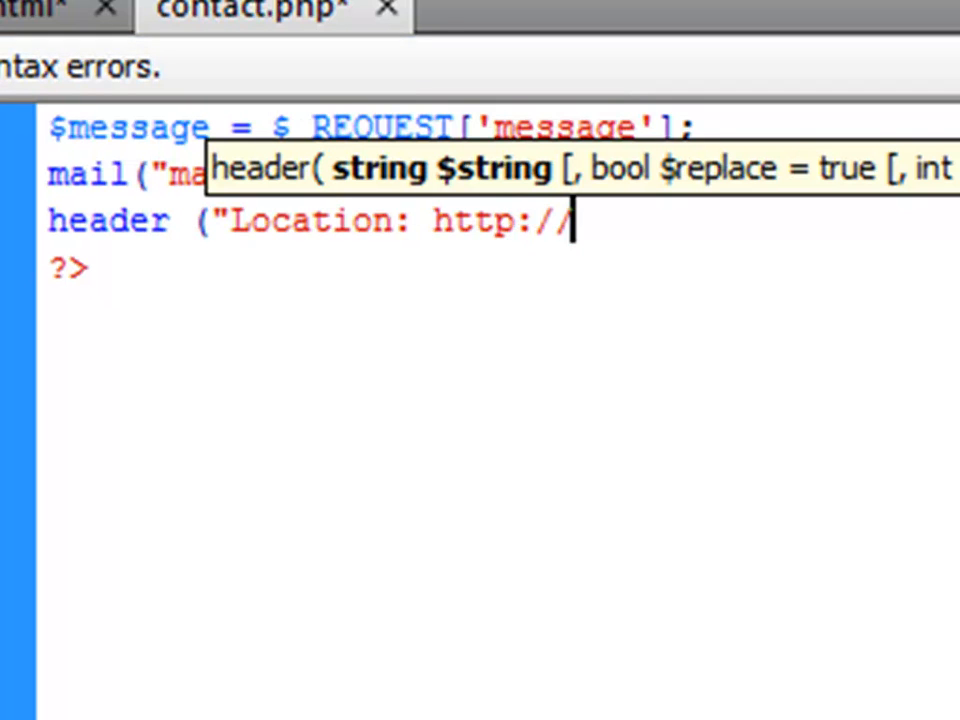
type("www.my")
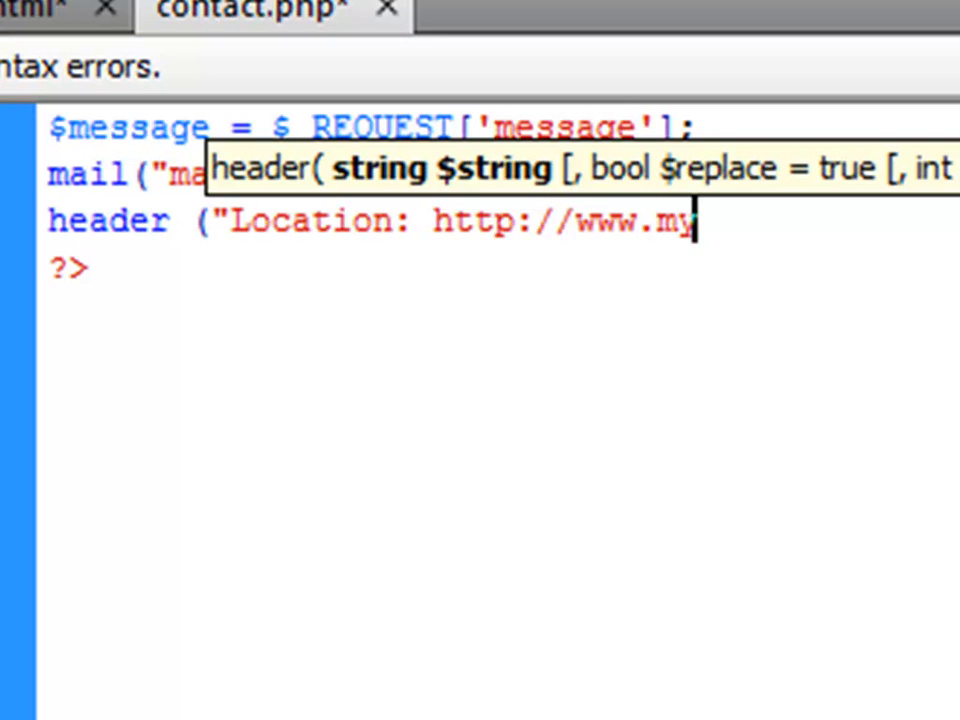
type("-unu.")
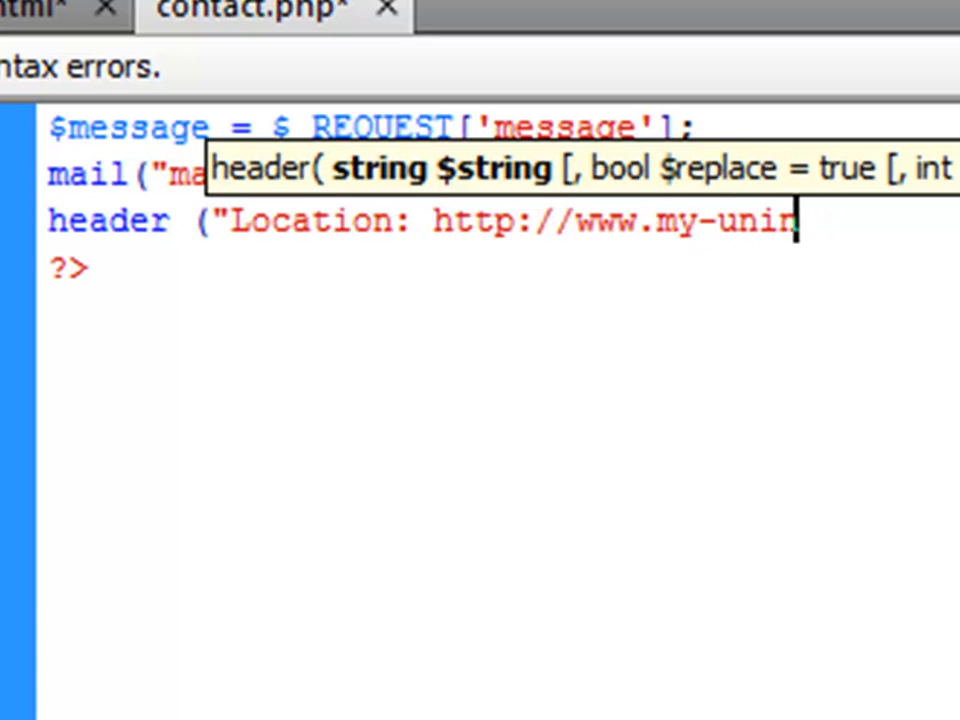
type(".net")
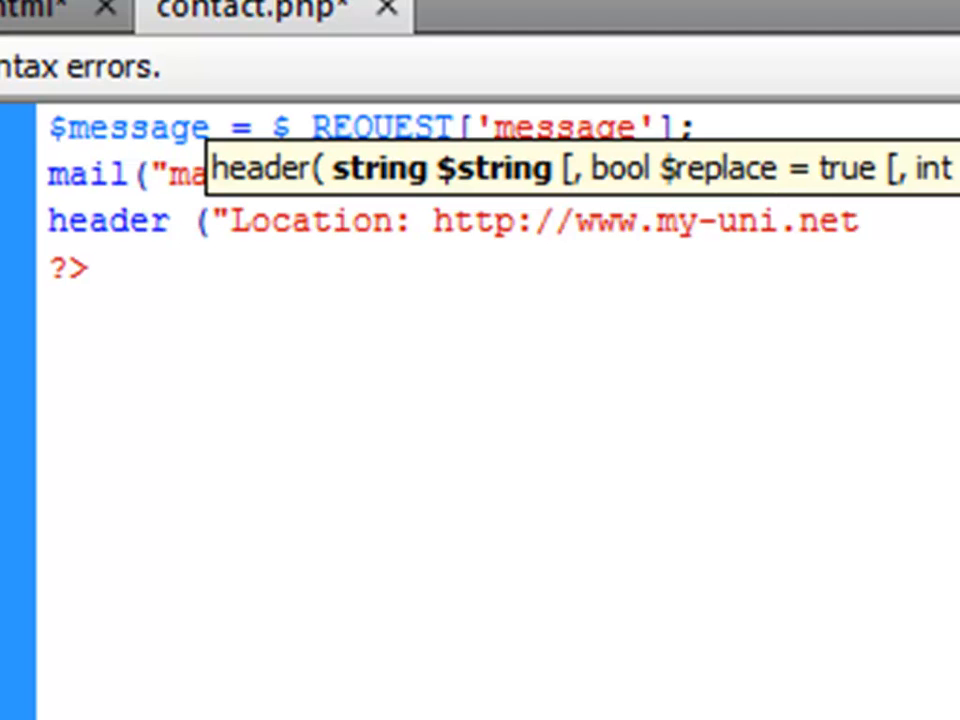
type("\"")
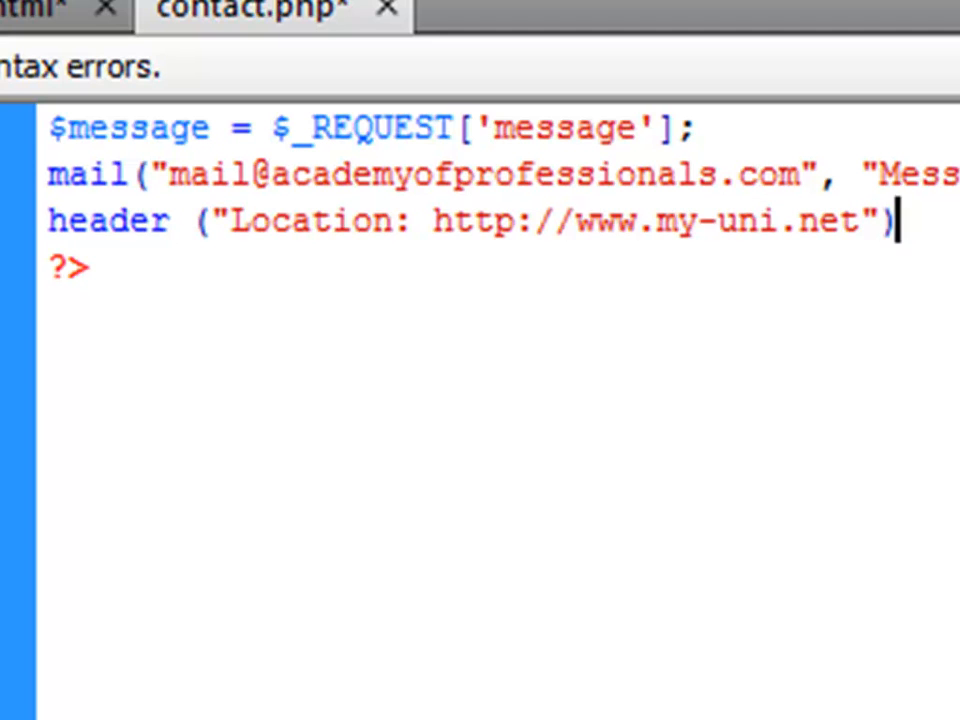
type(";")
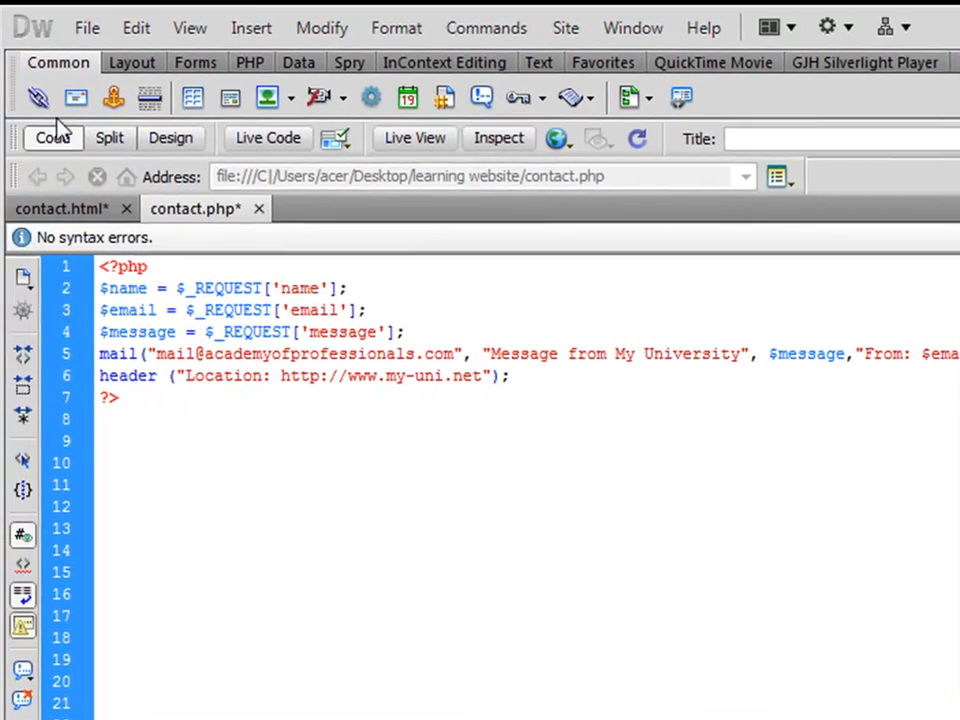
Save contact.php so it appears in the site's local files.
left_click(87, 27)
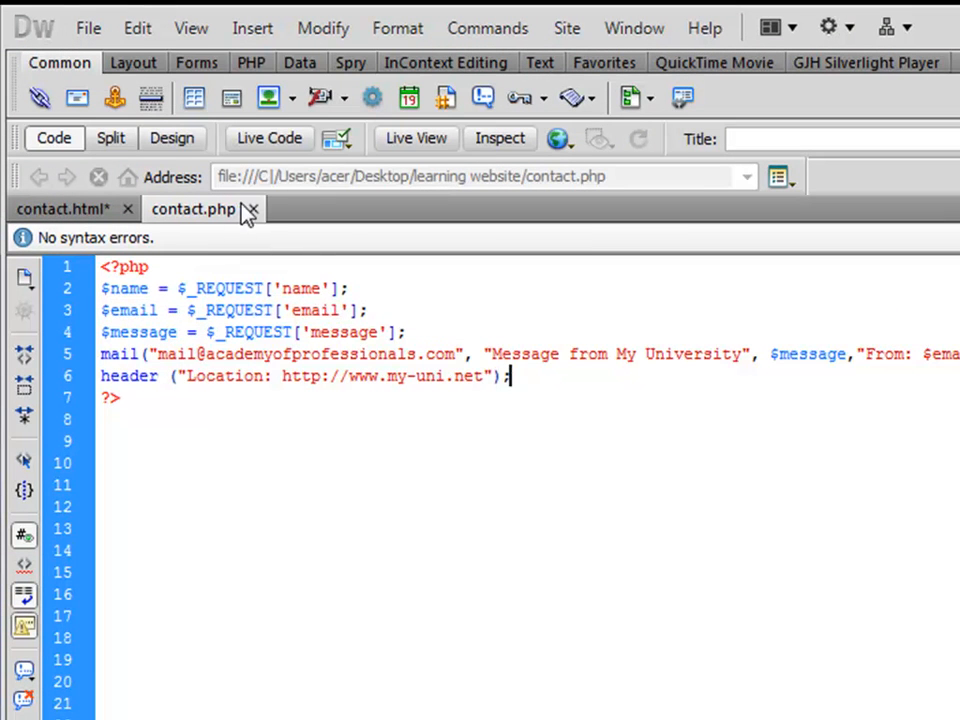
mouse_move(205, 209)
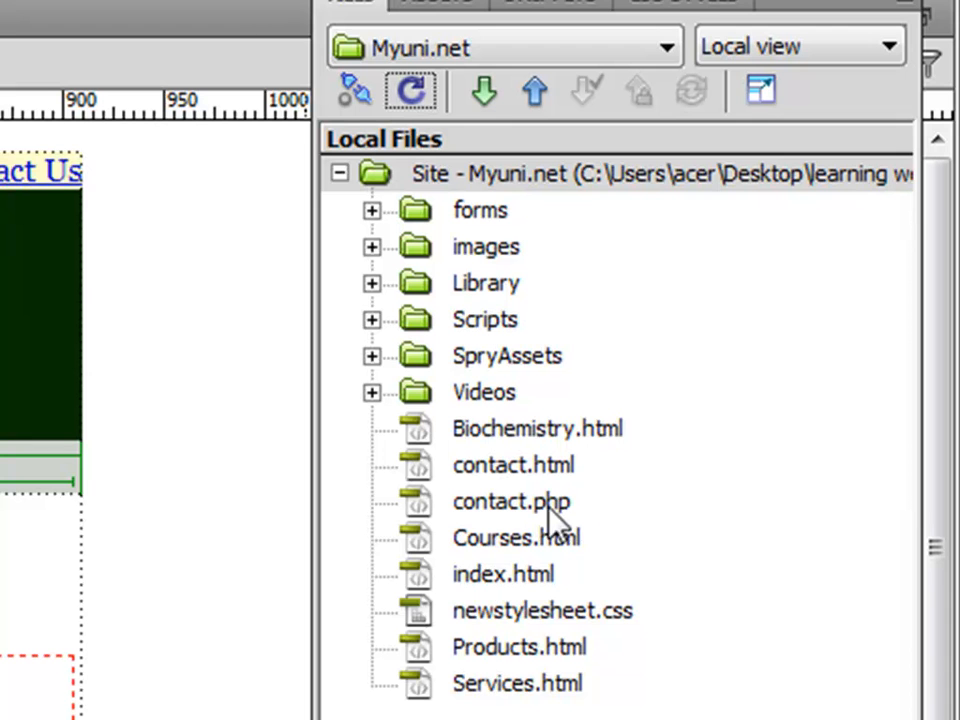
mouse_move(555, 525)
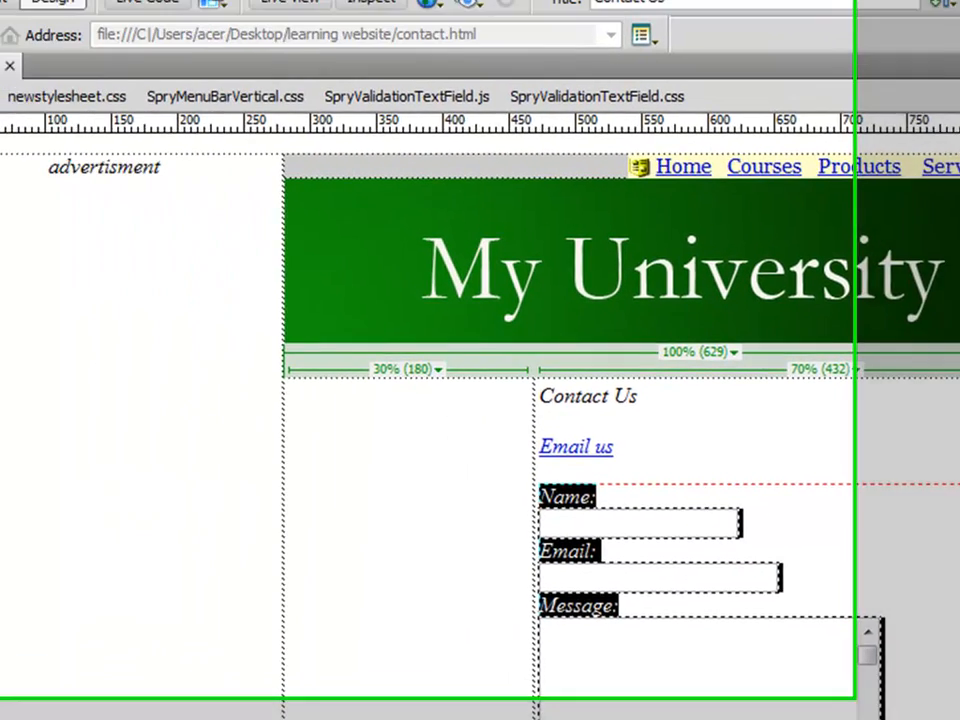
Set the contact form's Action to contact.php via the Properties panel file browser.
left_click(47, 22)
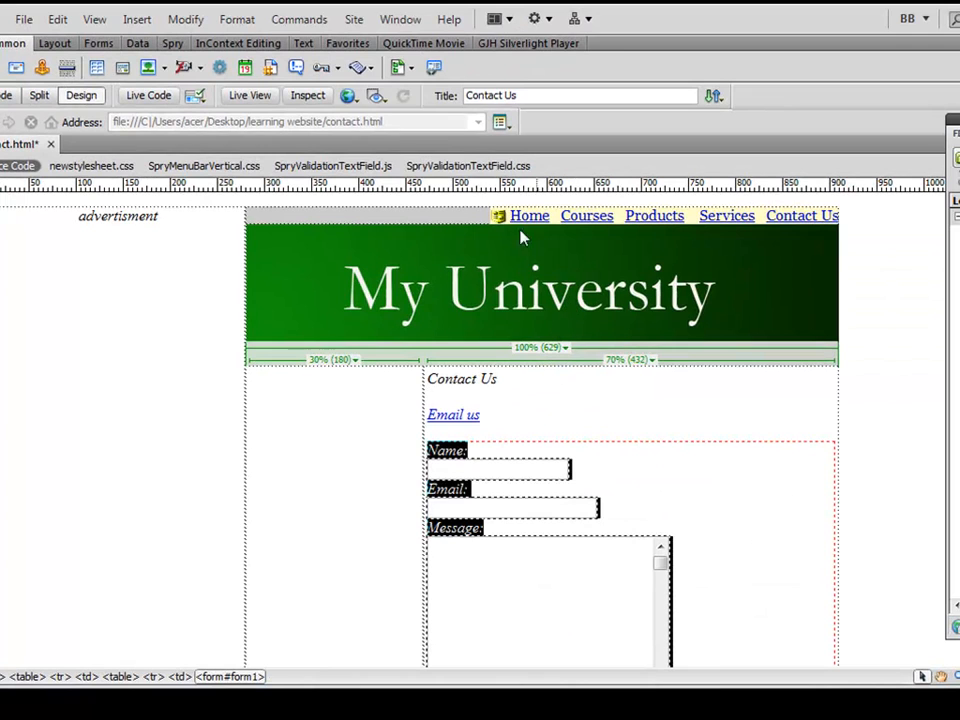
left_click(399, 18)
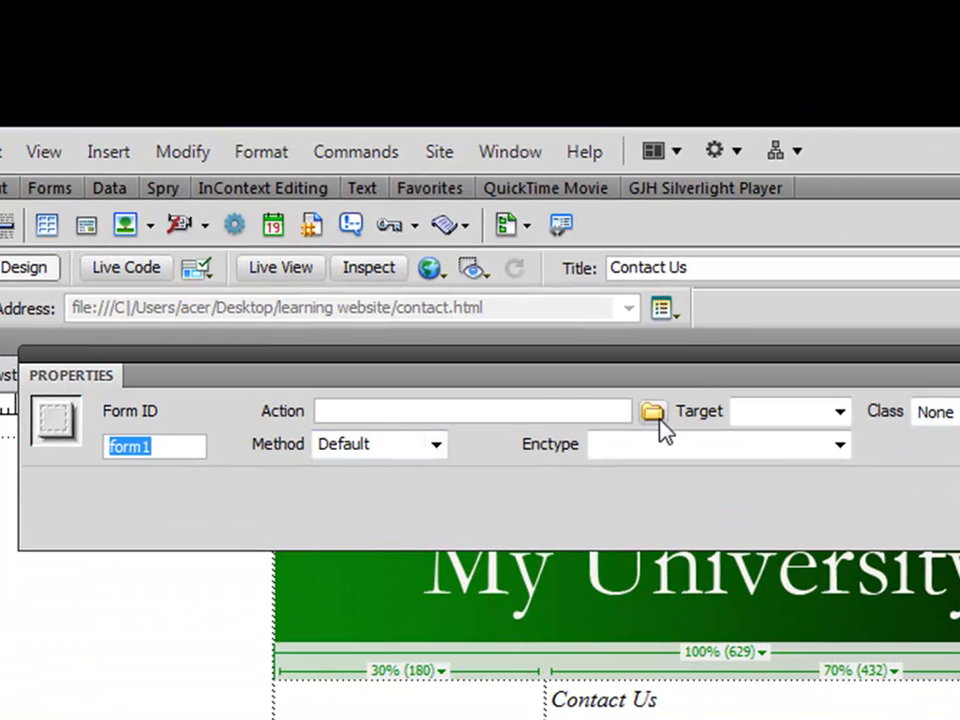
left_click(653, 411)
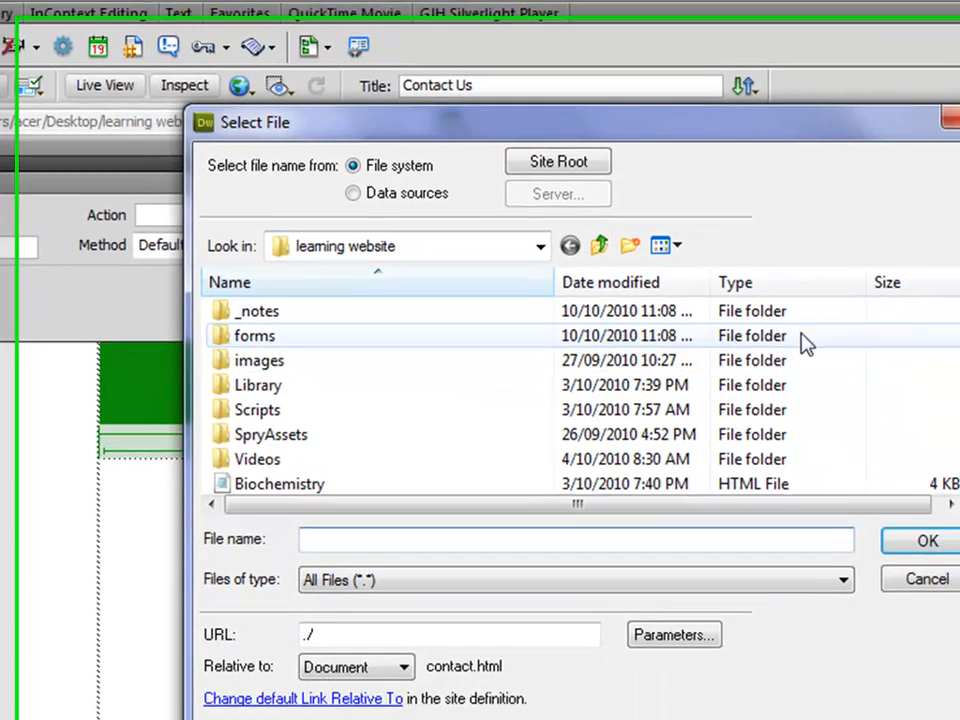
scroll("down", 3)
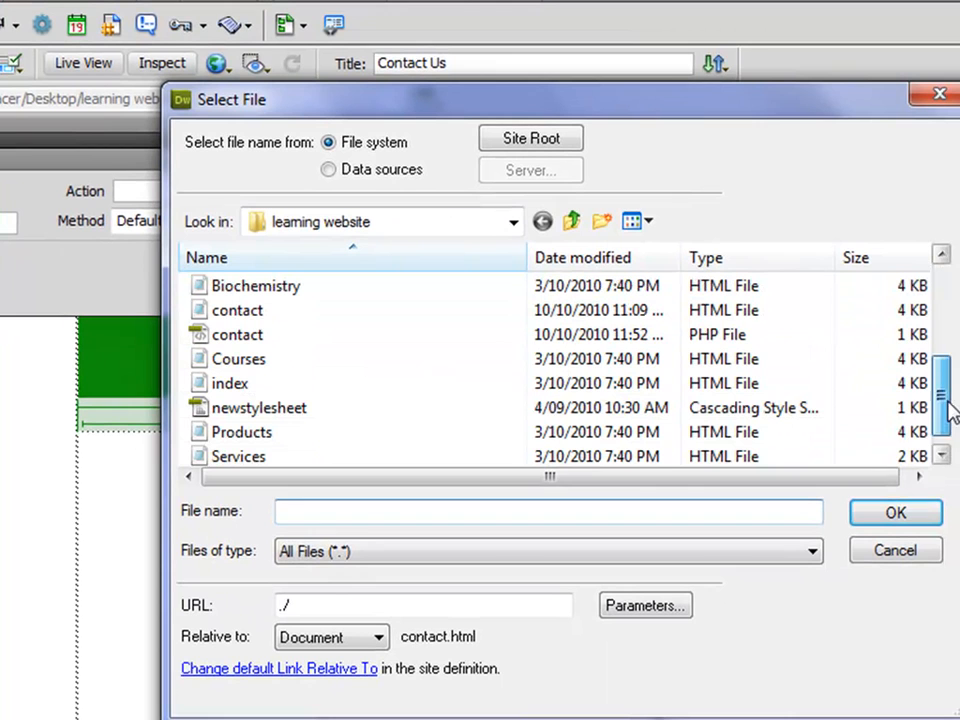
mouse_move(237, 334)
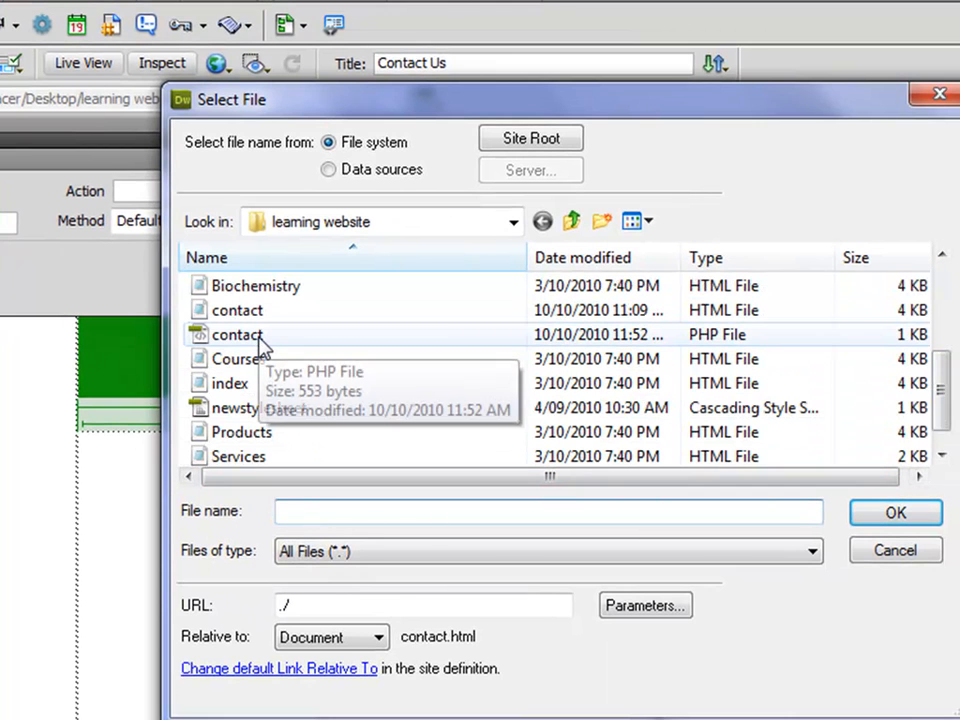
left_click(238, 334)
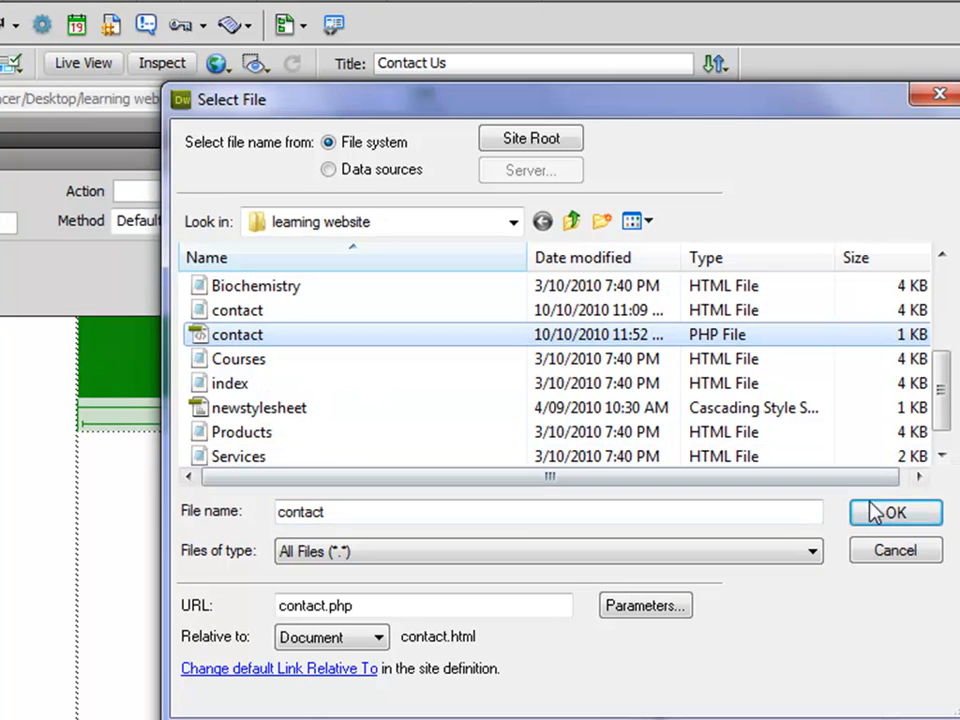
left_click(895, 512)
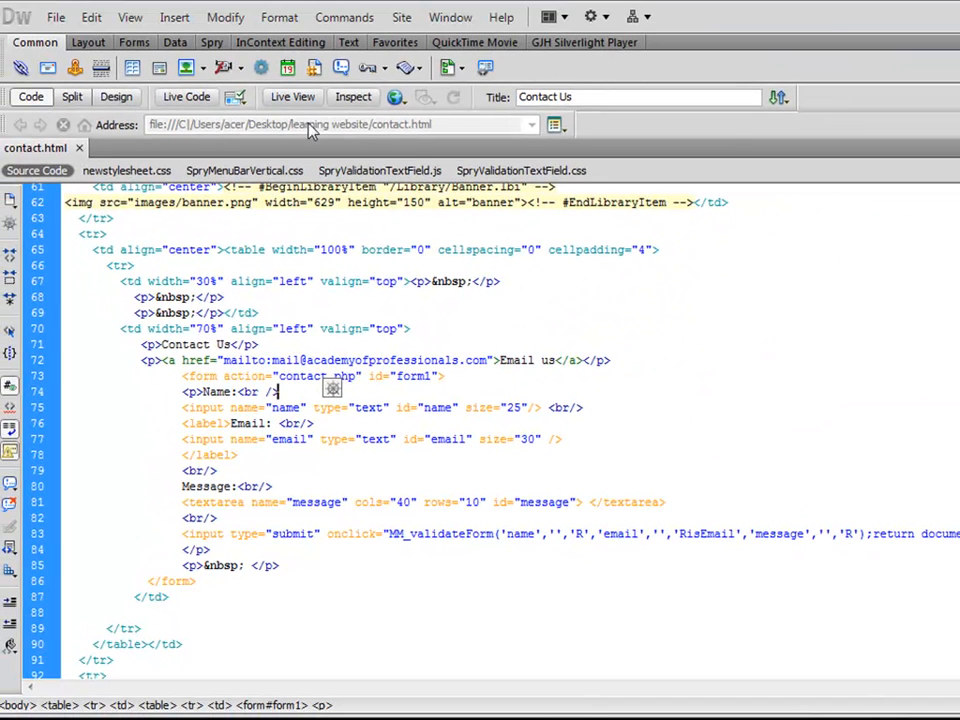
mouse_move(398, 137)
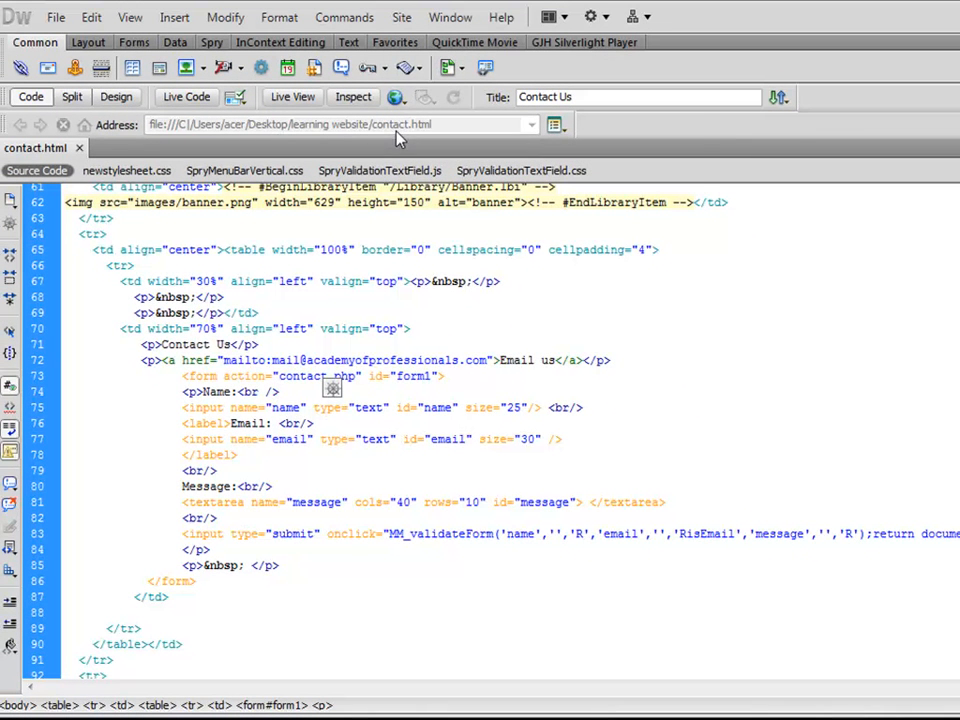
Preview contact.html in Internet Explorer from the Preview in Browser list.
left_click(396, 97)
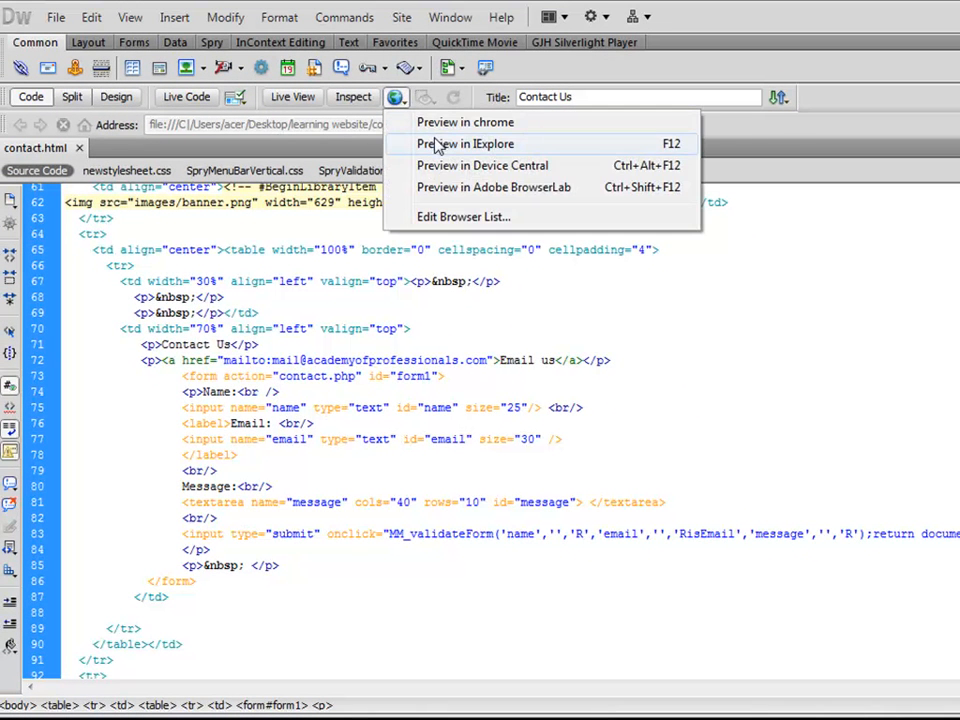
left_click(464, 143)
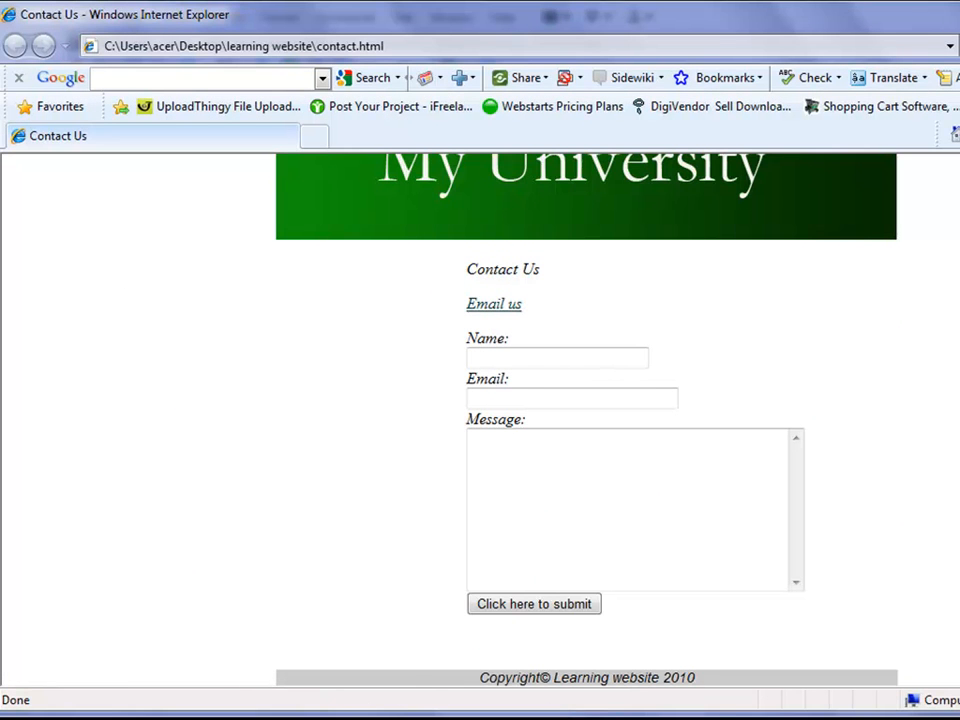
Review the previewed contact form and close Internet Explorer.
left_click(534, 604)
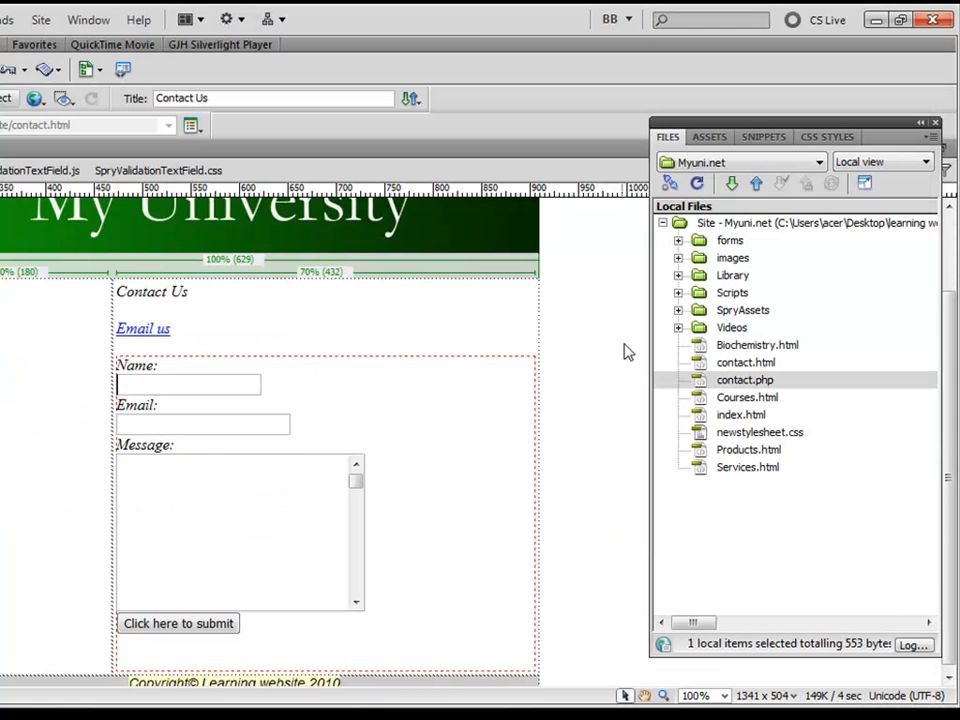
mouse_move(615, 322)
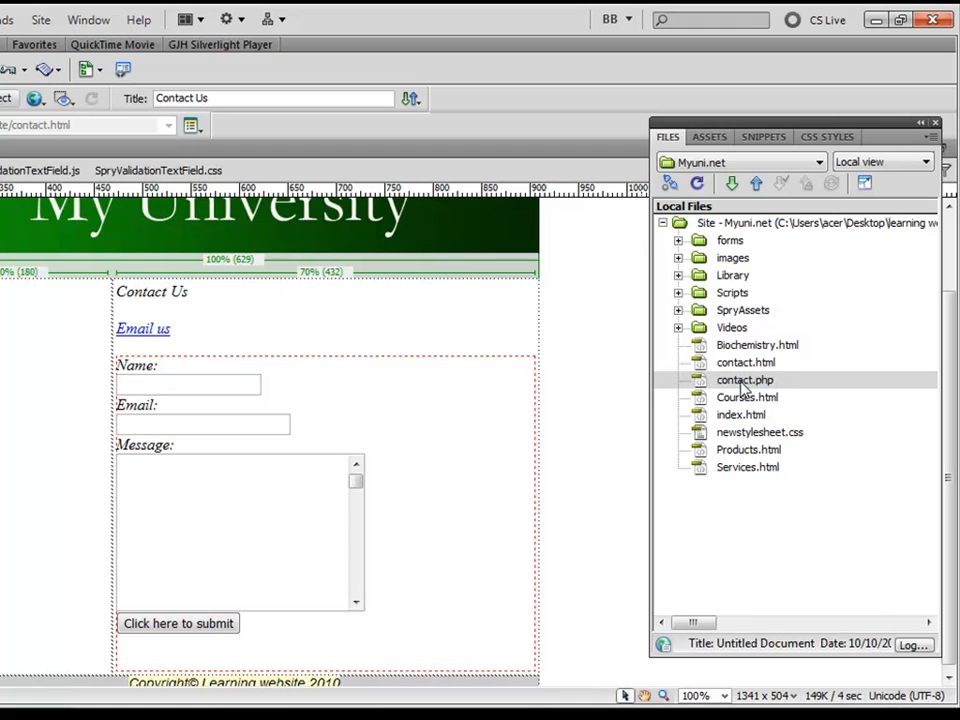
Select contact.php in the Files panel to confirm it is among the site files.
left_click(745, 380)
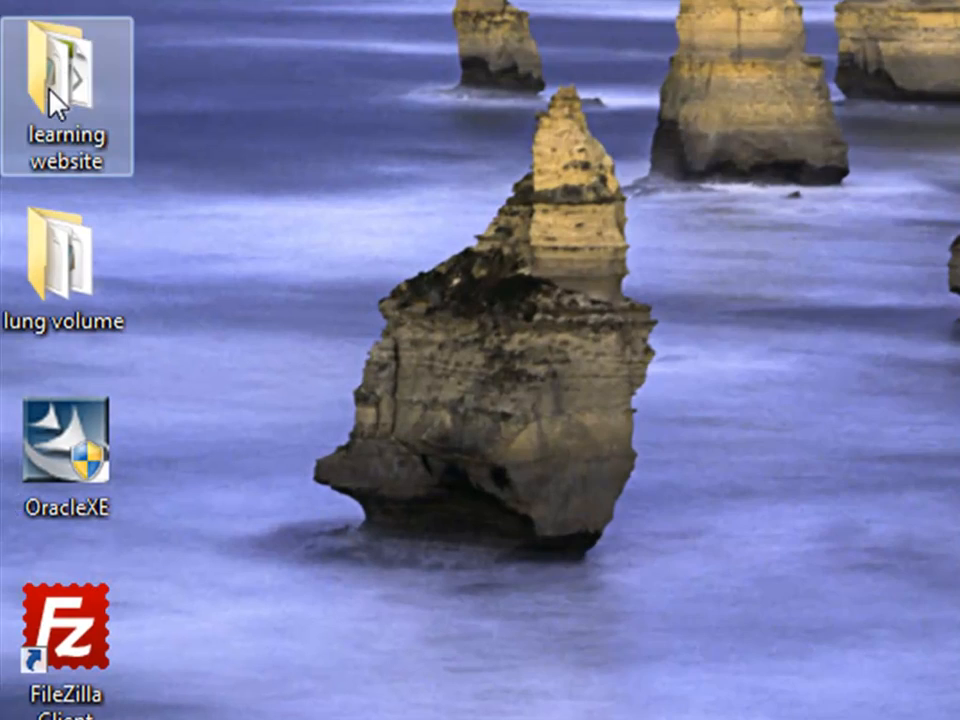
Launch FileZilla from the desktop with the learning website folder listed locally.
double_click(63, 96)
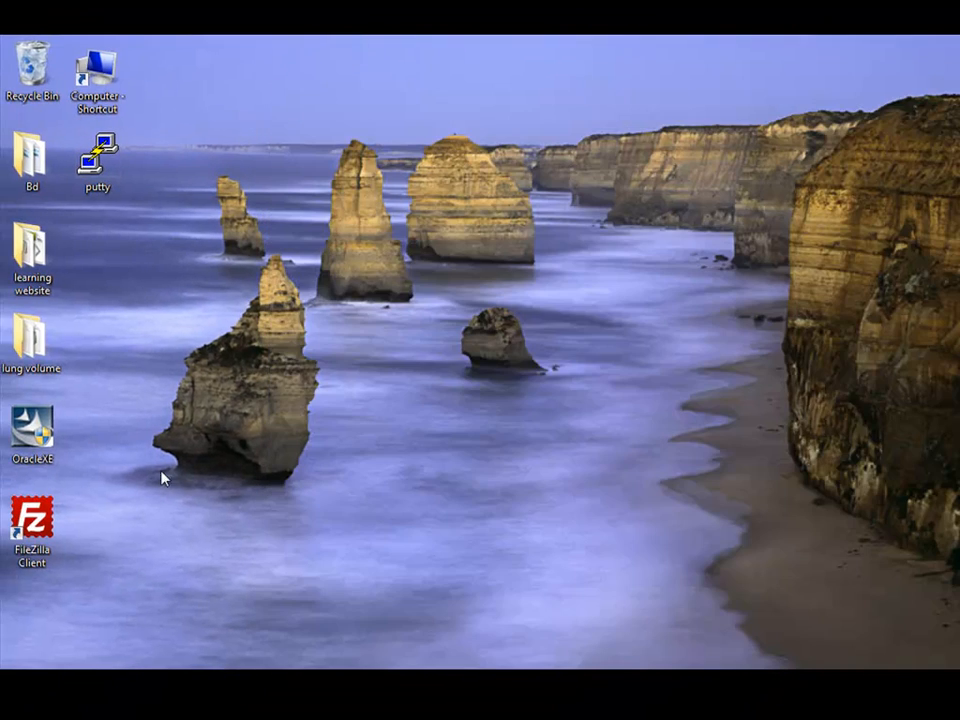
double_click(31, 520)
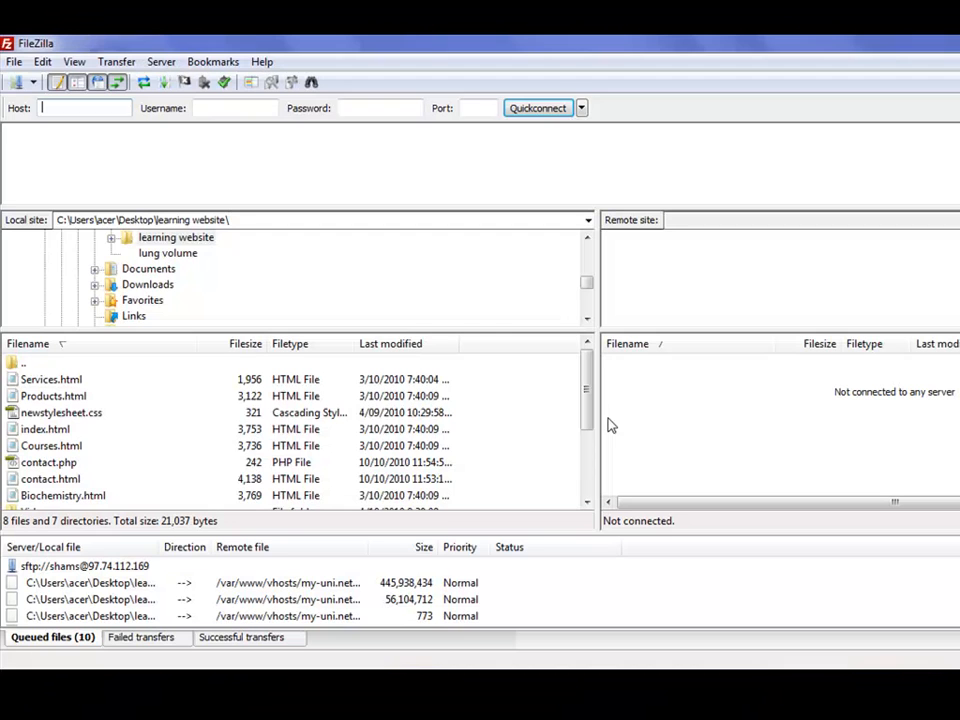
Connect to the saved Myuniversity site through the Site Manager.
left_click(14, 61)
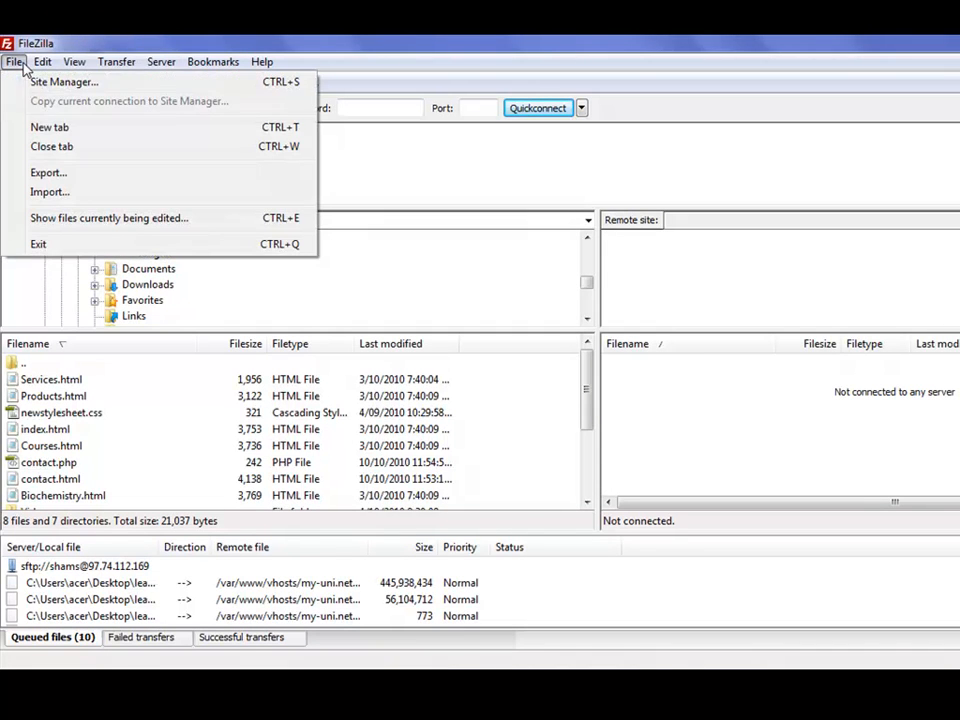
left_click(64, 81)
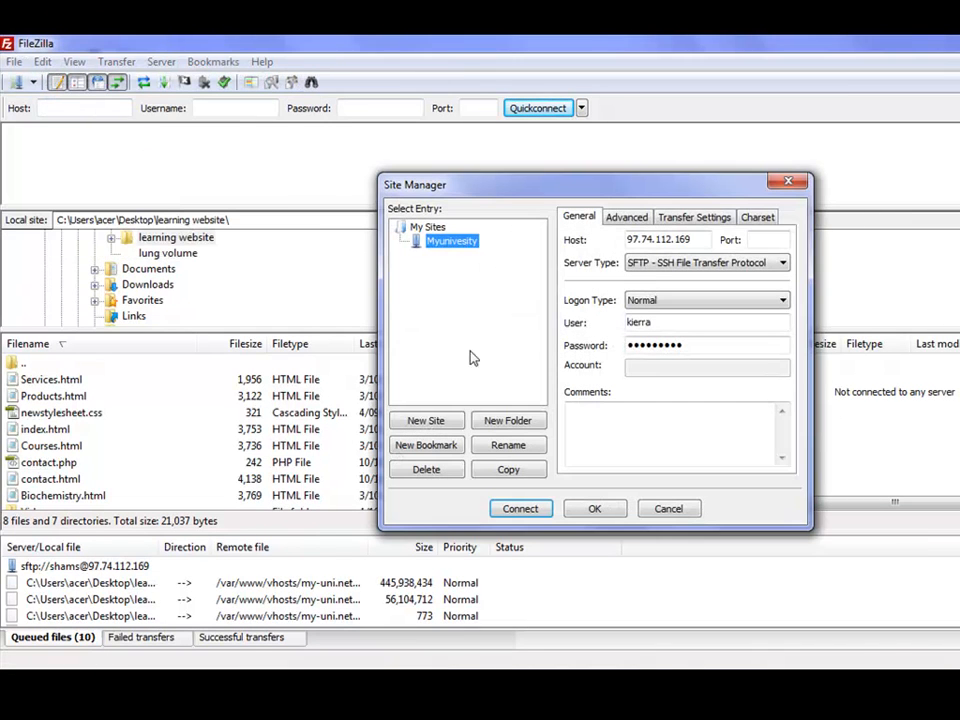
left_click(520, 508)
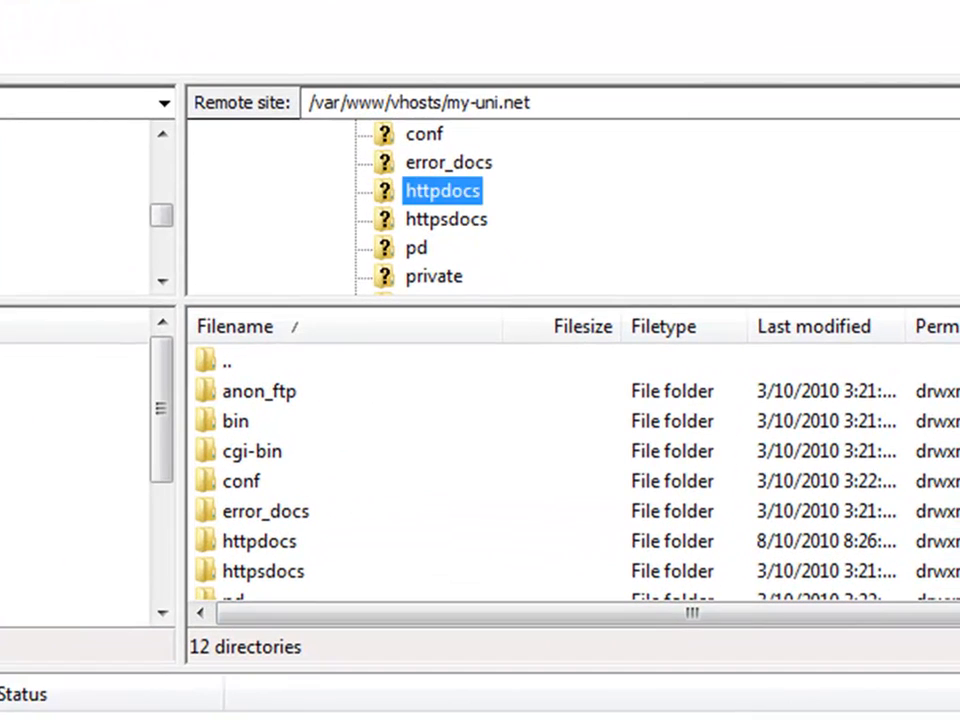
Upload contact.php and contact.html into the remote httpdocs folder, then close FileZilla.
double_click(442, 190)
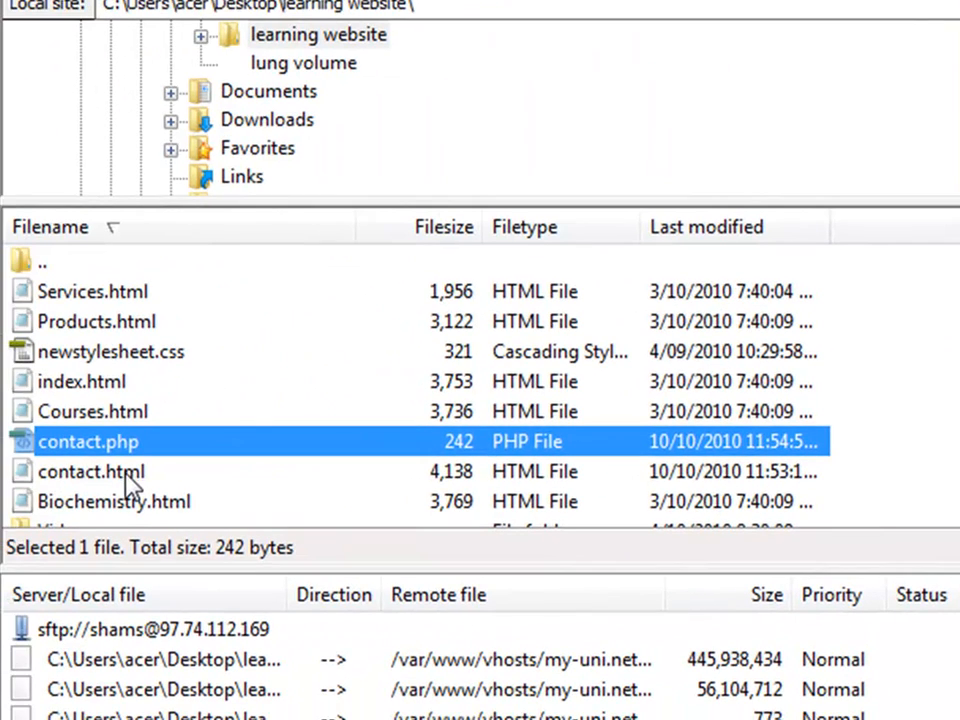
left_click(91, 471)
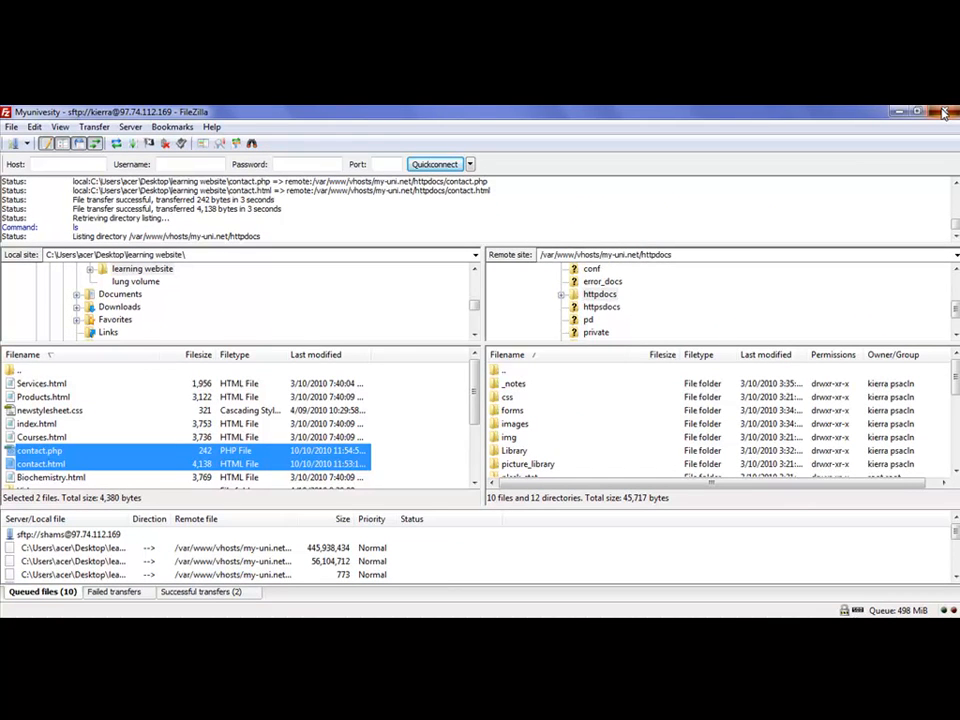
left_click(944, 111)
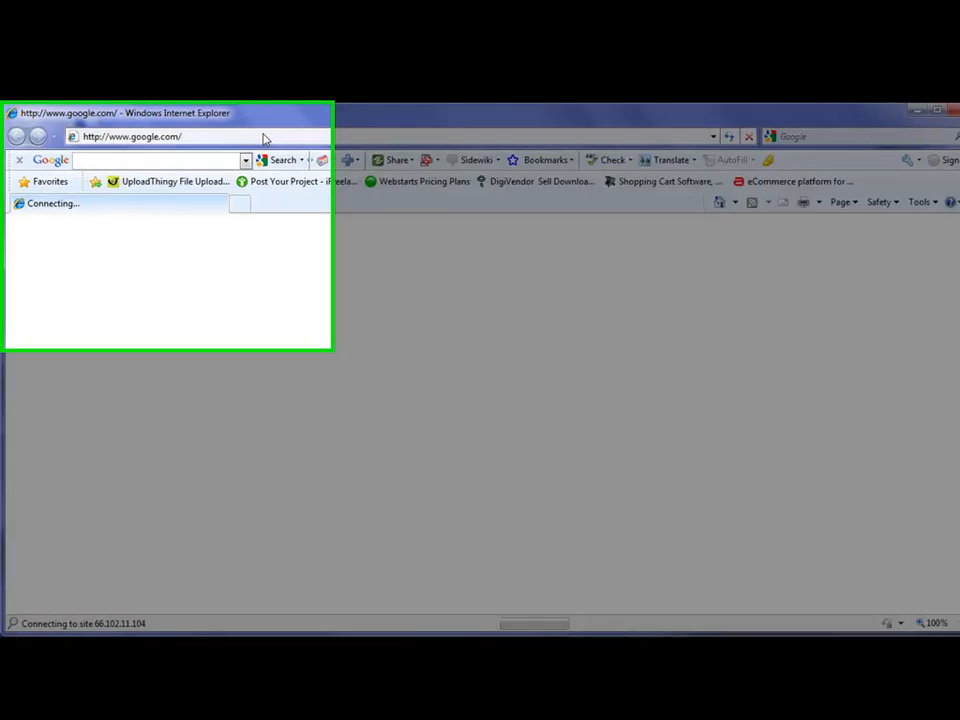
type("www.")
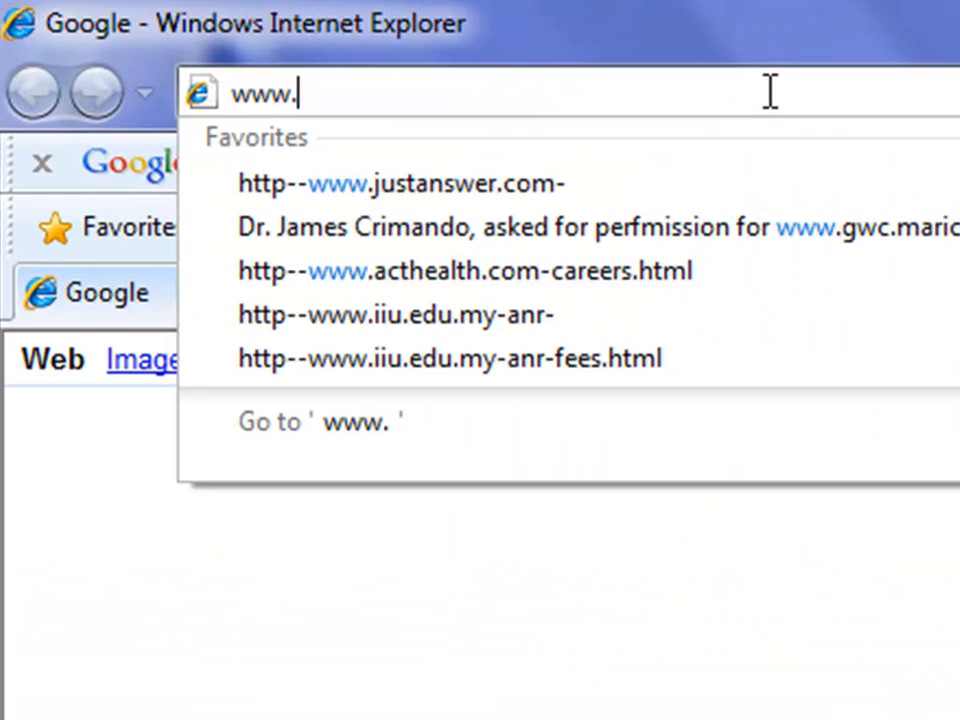
type("my-u")
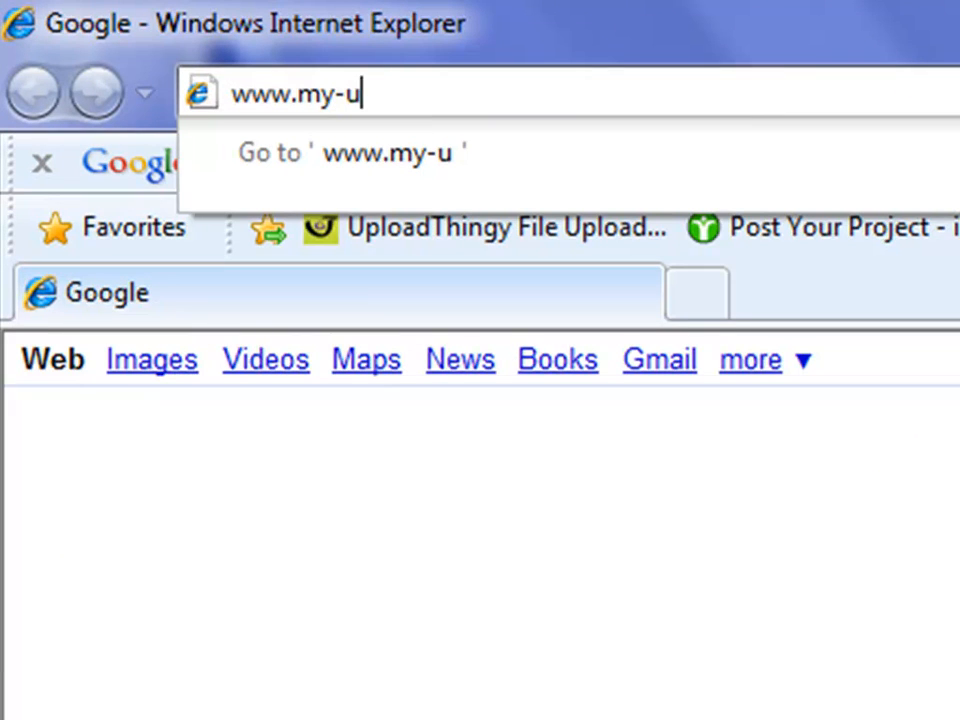
type("ni.net")
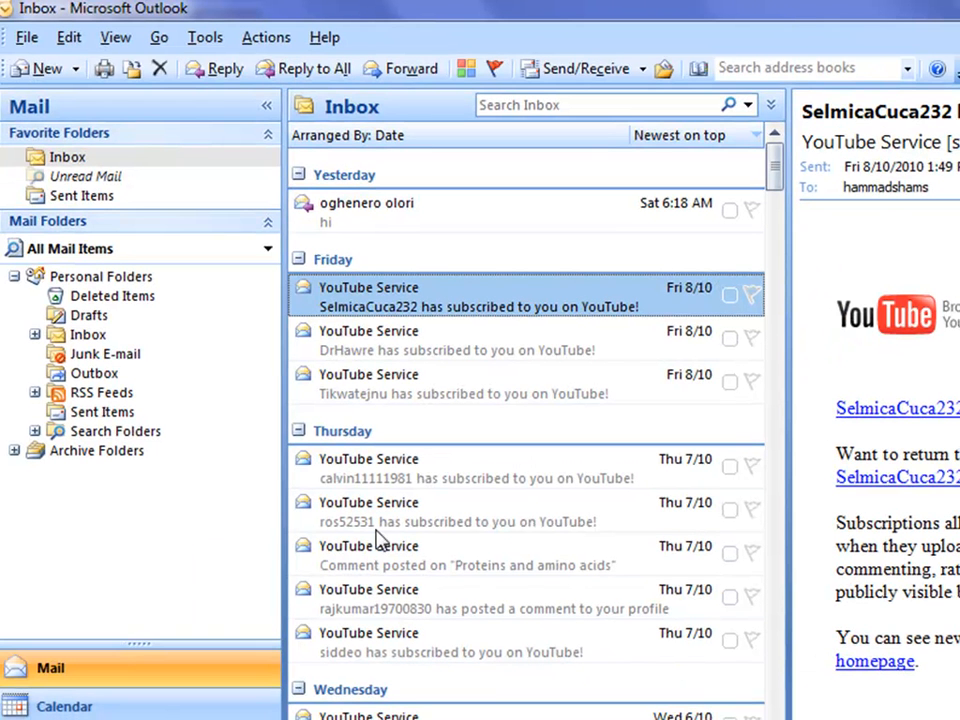
mouse_move(338, 223)
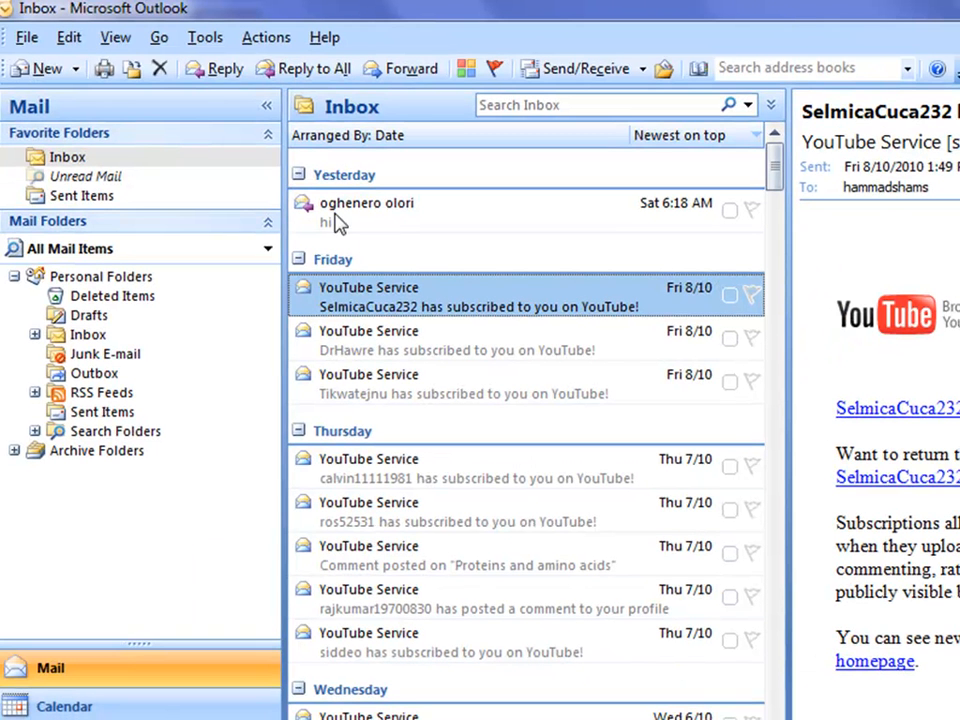
mouse_move(730, 296)
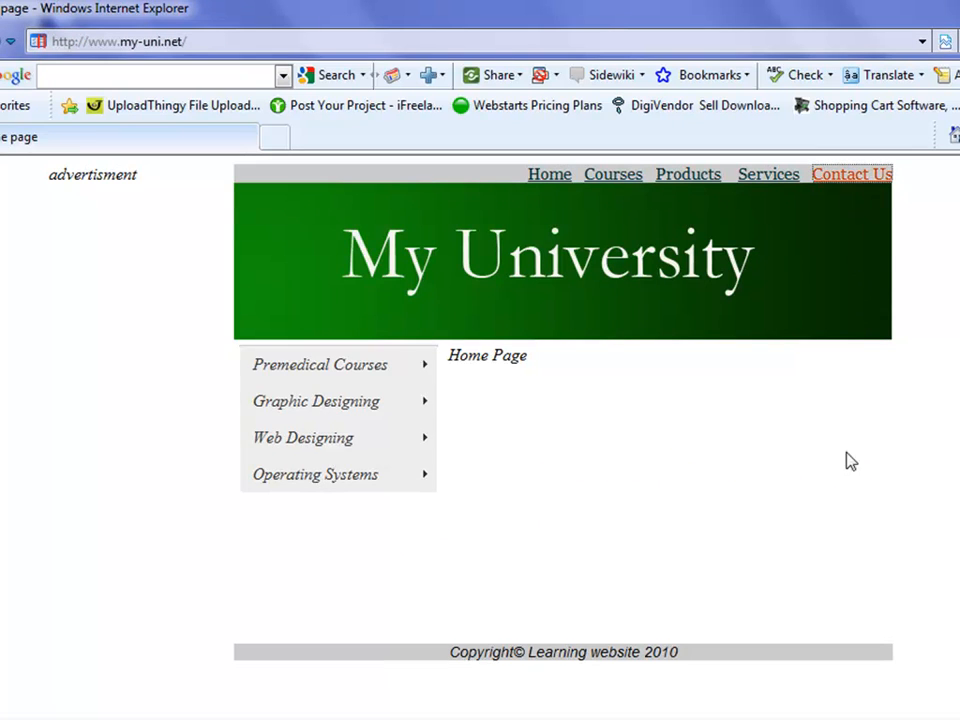
left_click(851, 174)
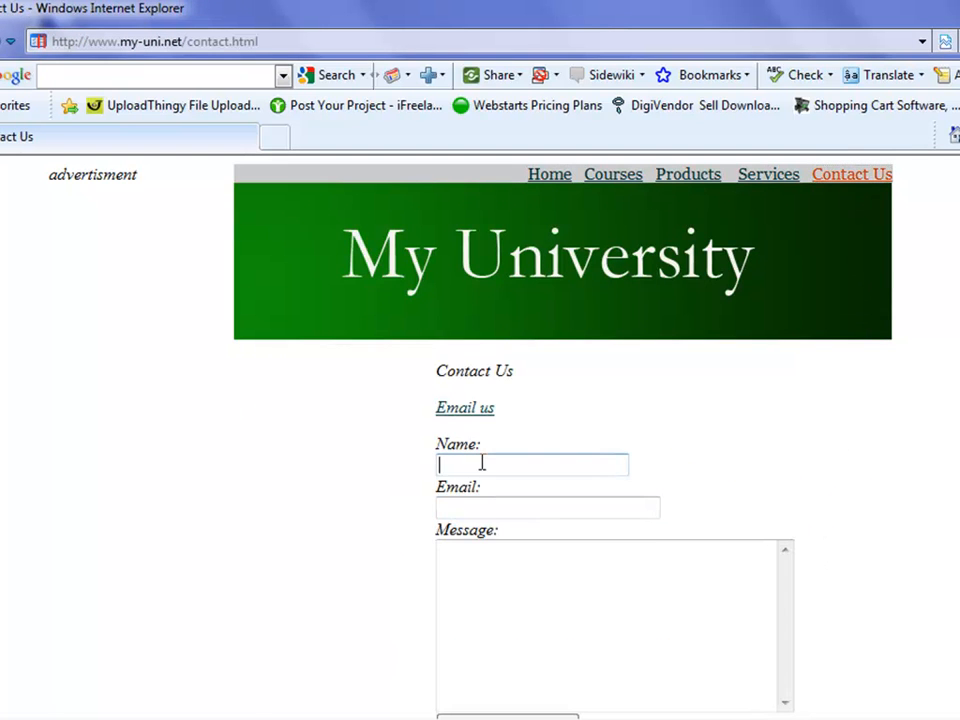
type("Kierr")
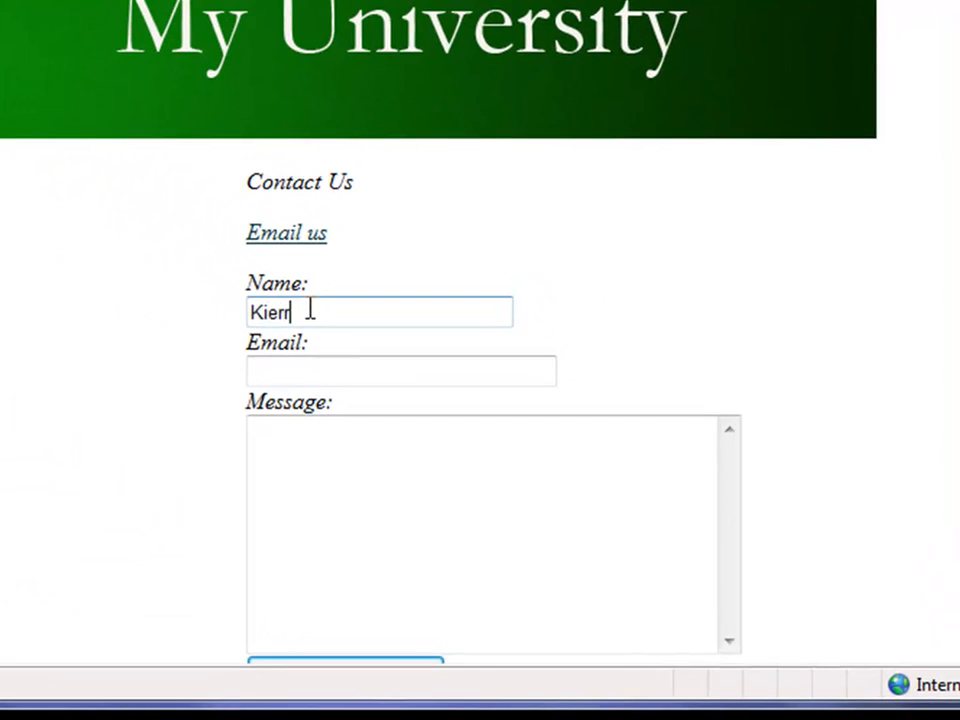
left_click(400, 371)
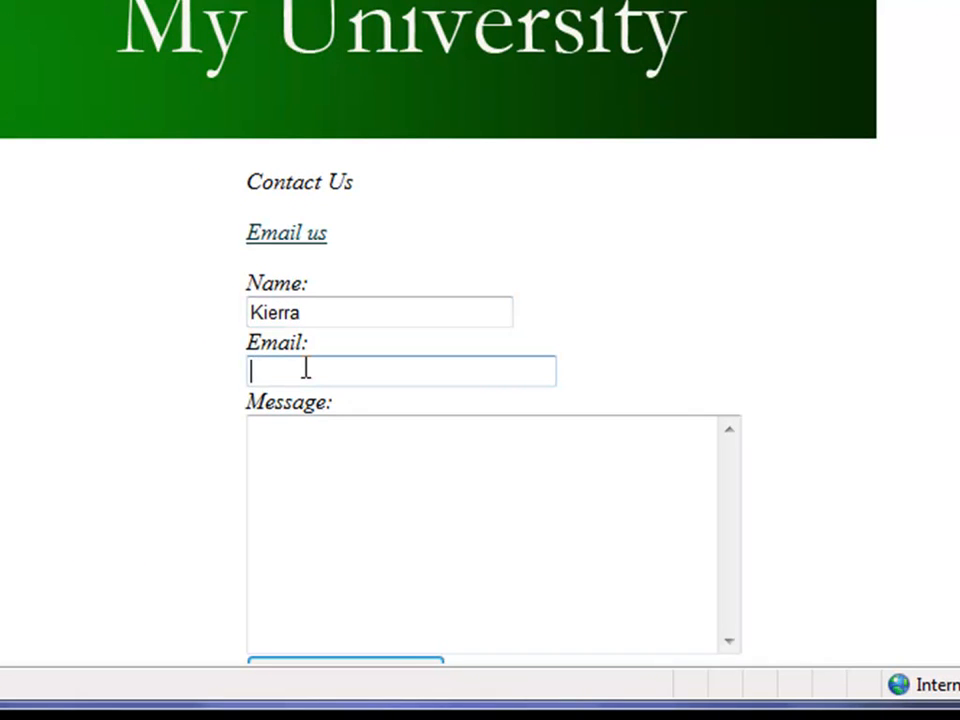
type("A")
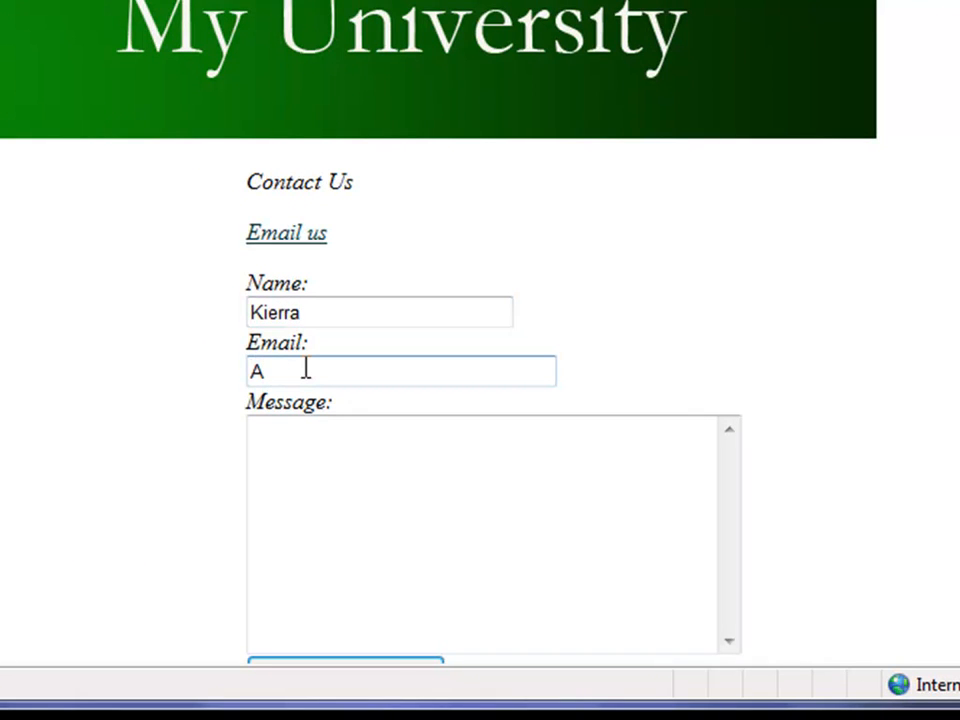
type("@a")
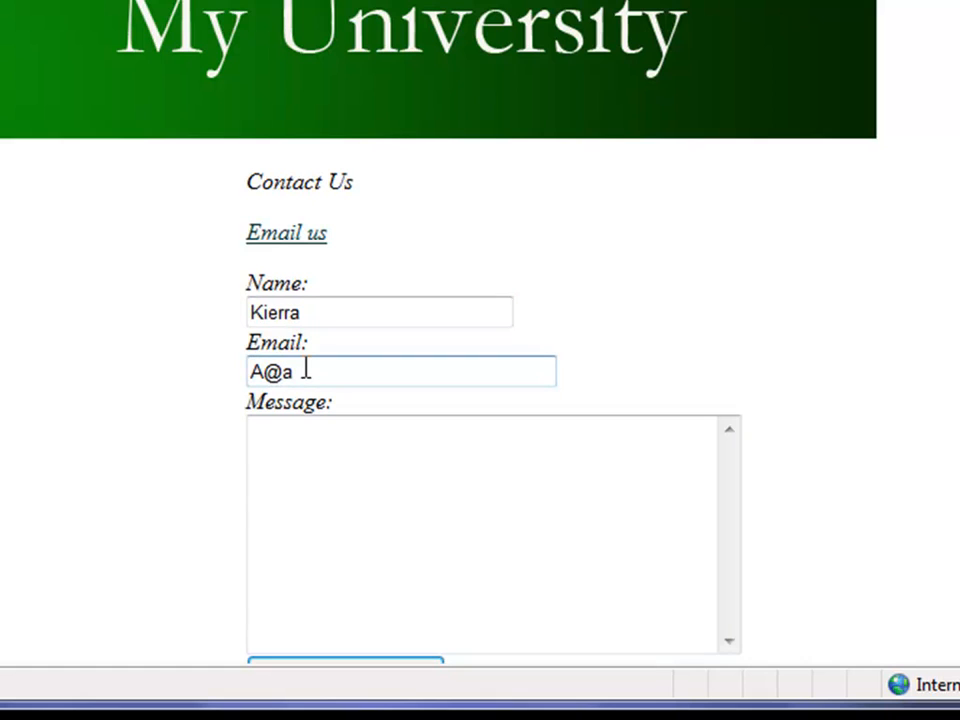
type(".com")
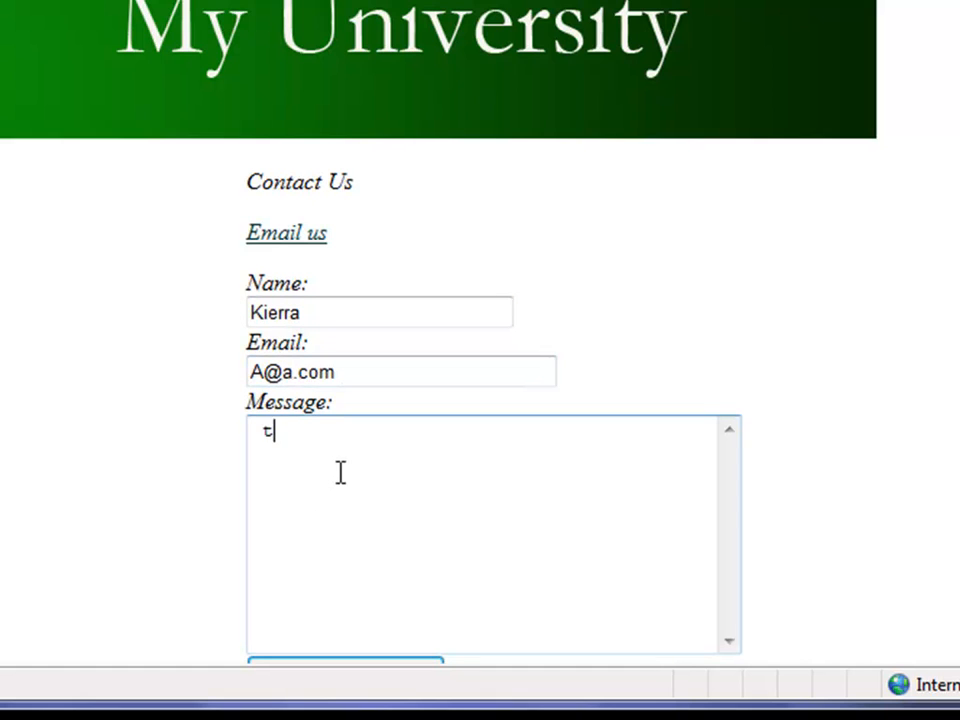
type("est")
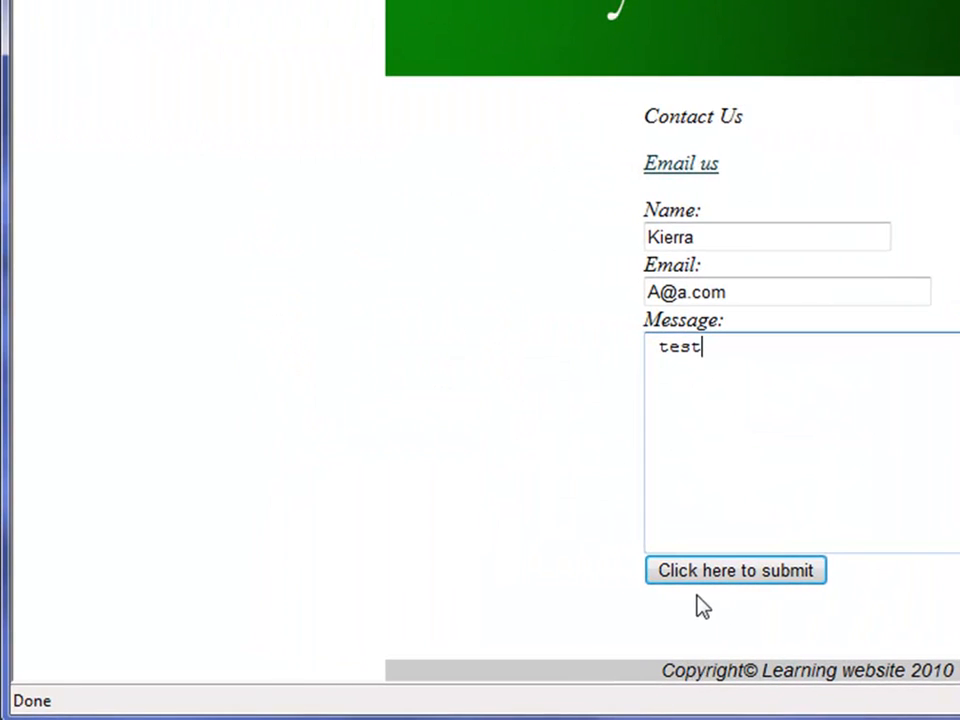
mouse_move(230, 710)
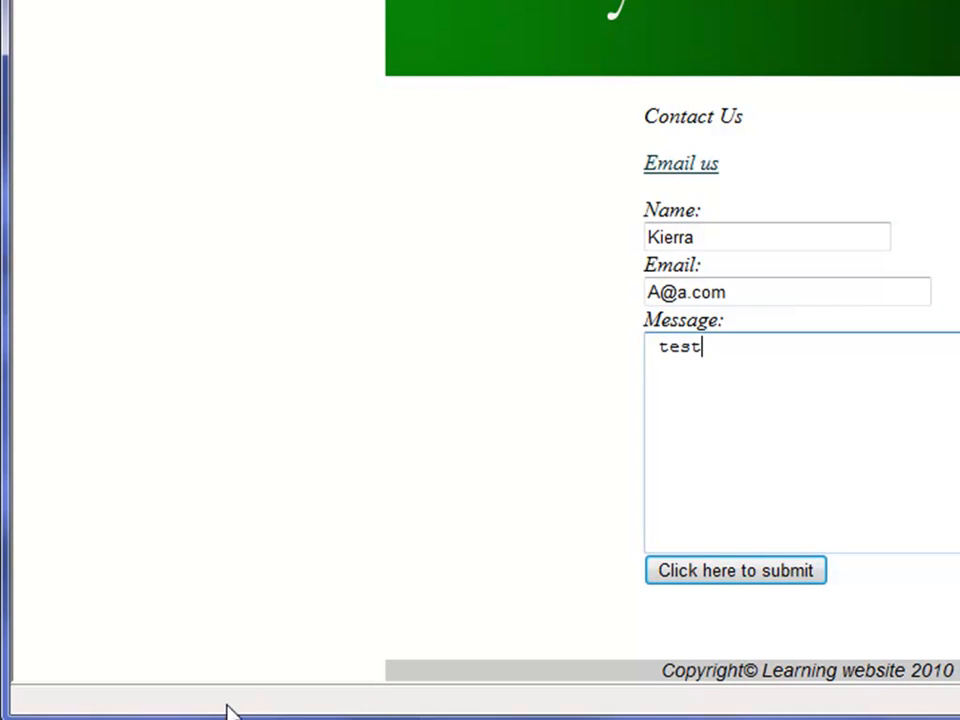
left_click(735, 570)
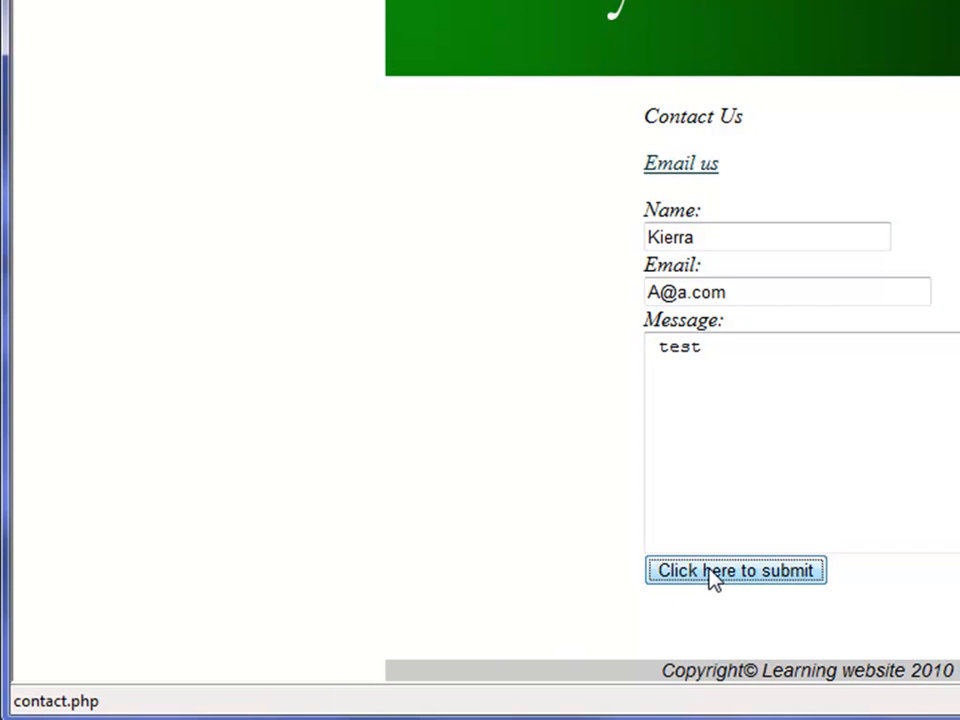
left_click(735, 570)
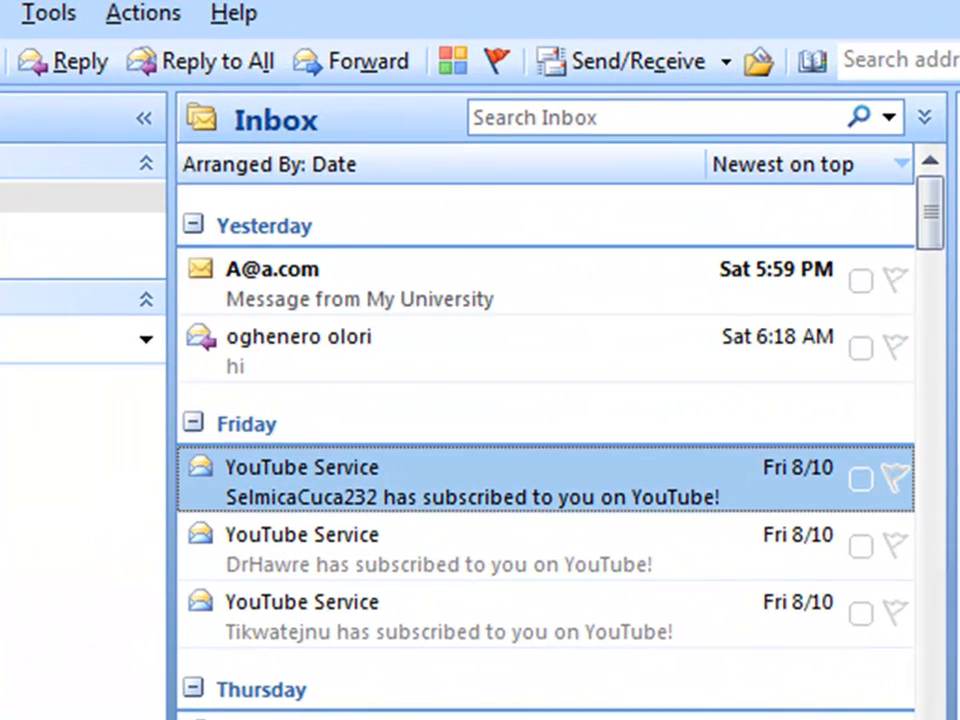
mouse_move(360, 285)
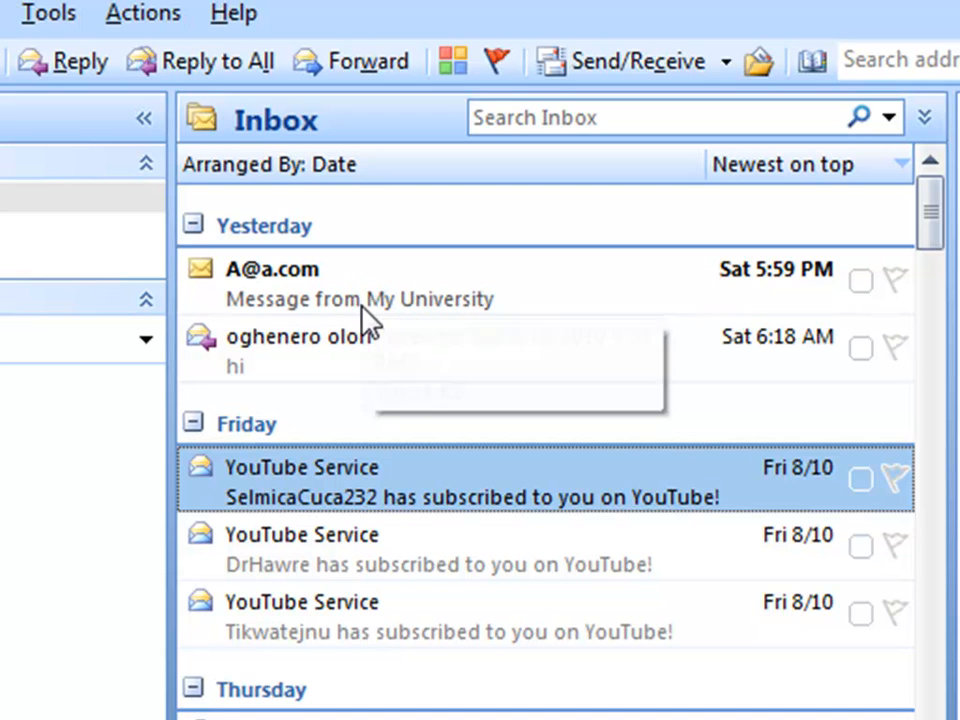
mouse_move(470, 290)
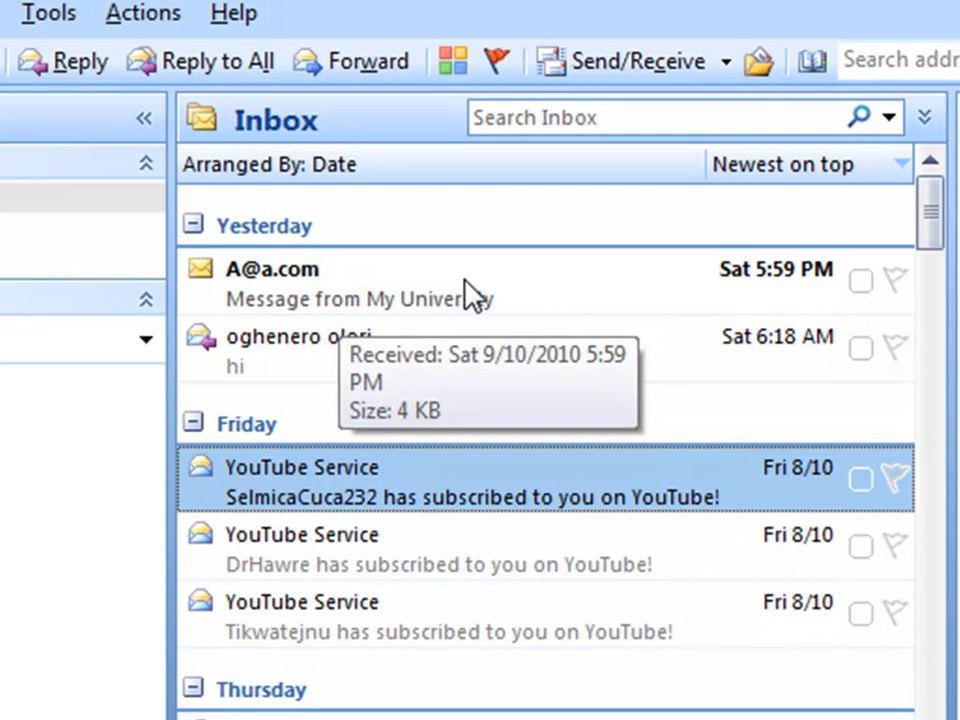